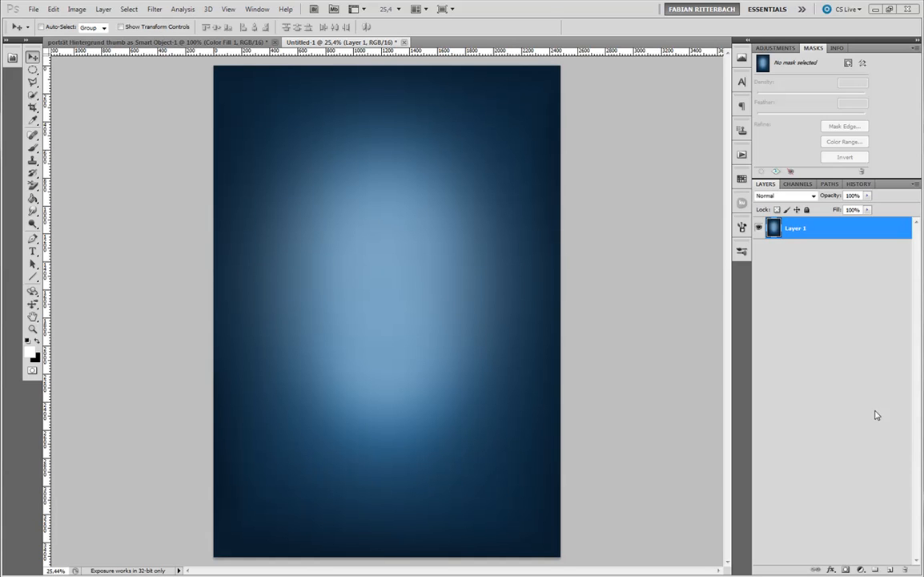
pyautogui.moveTo(345, 193)
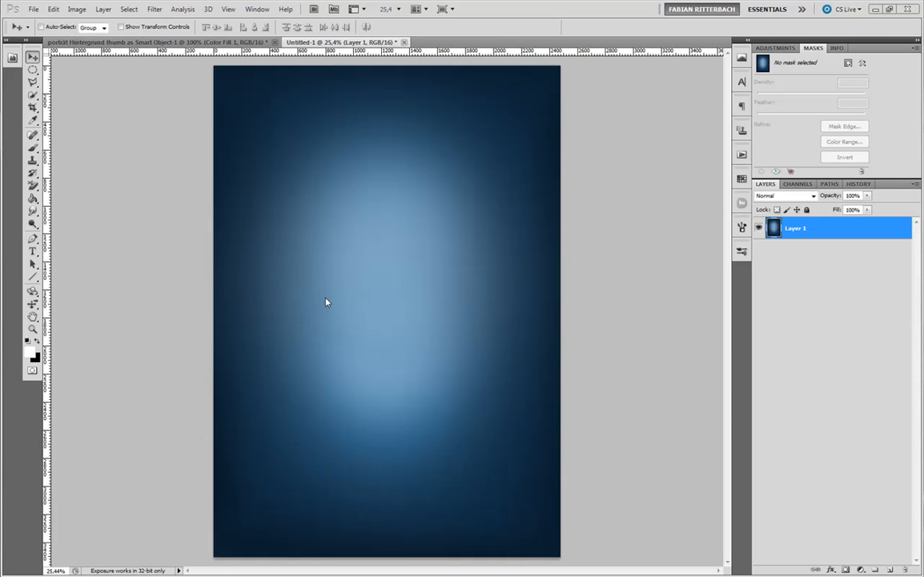
pyautogui.moveTo(332, 219)
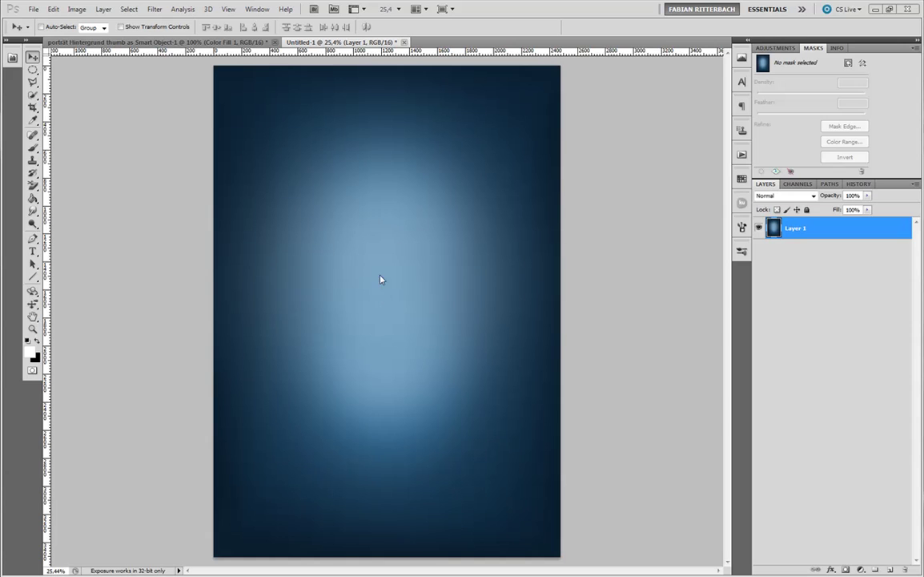
pyautogui.moveTo(399, 242)
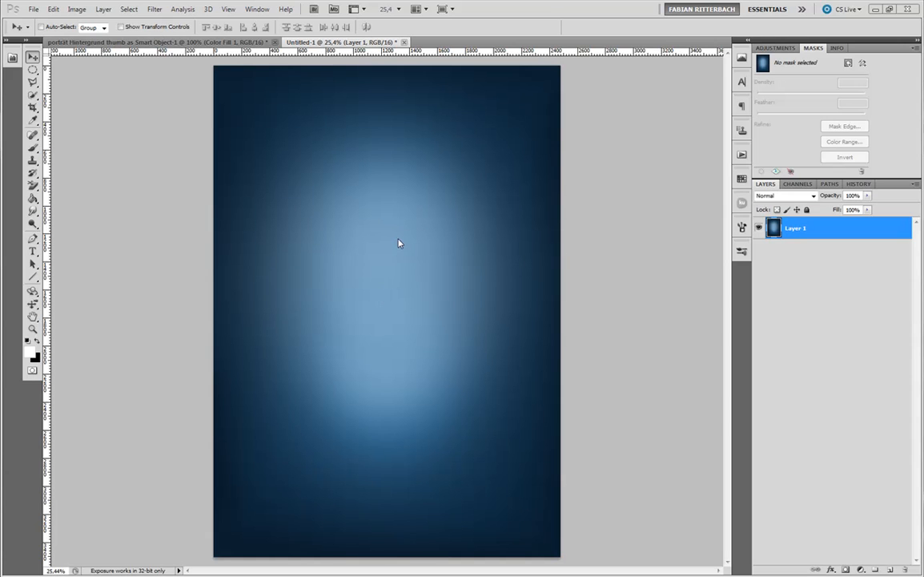
pyautogui.moveTo(394, 216)
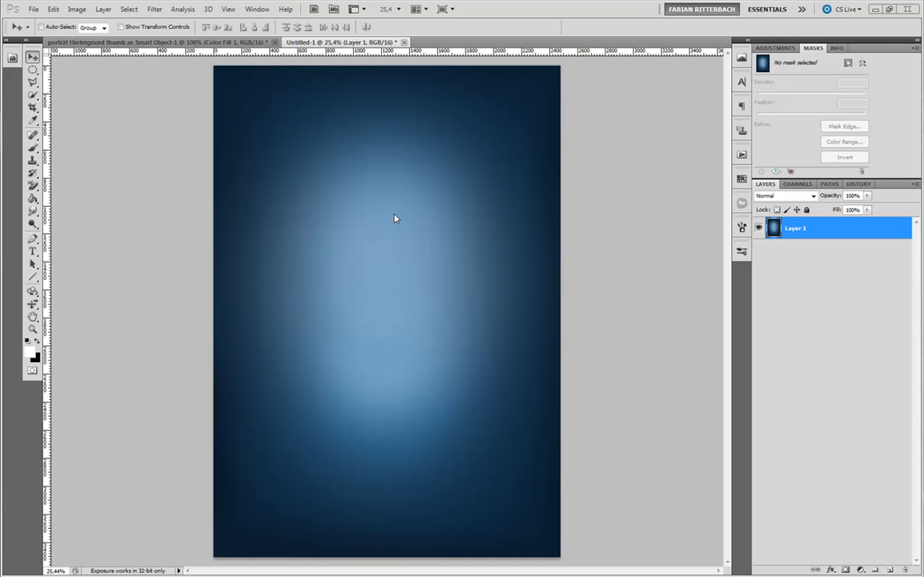
pyautogui.moveTo(356, 177)
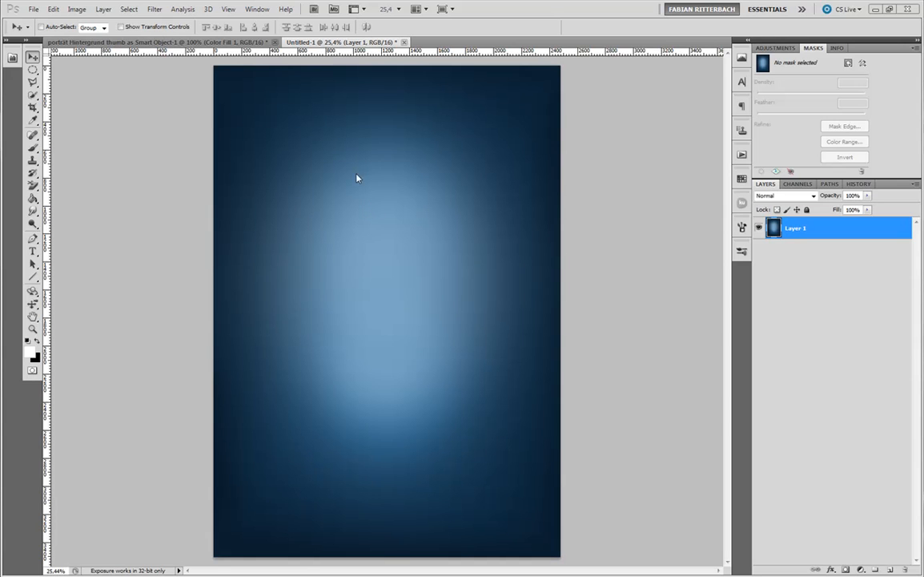
pyautogui.moveTo(364, 307)
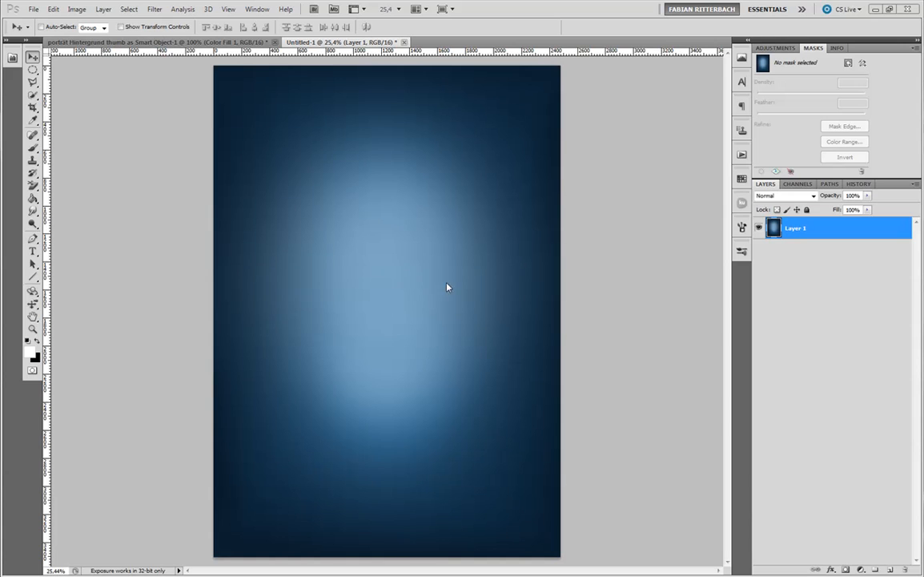
pyautogui.moveTo(419, 281)
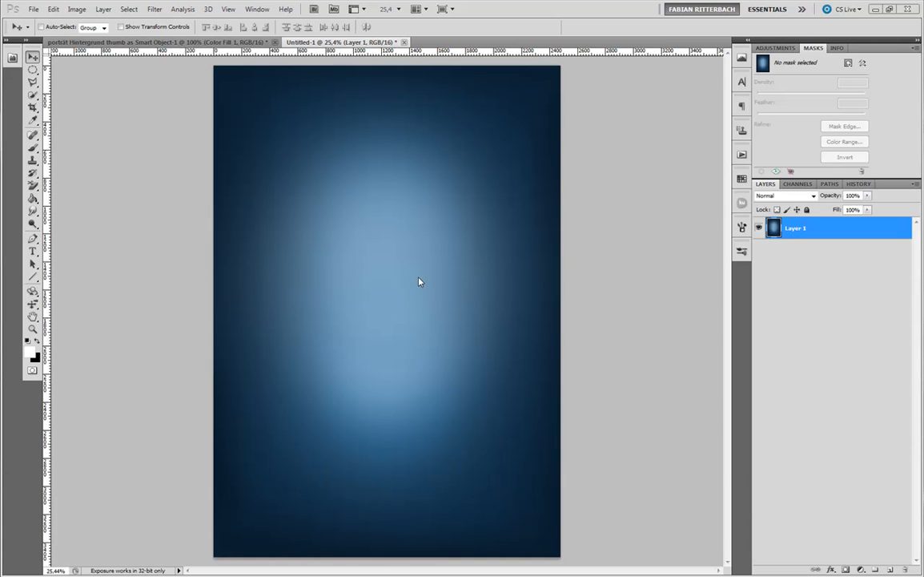
pyautogui.moveTo(419, 286)
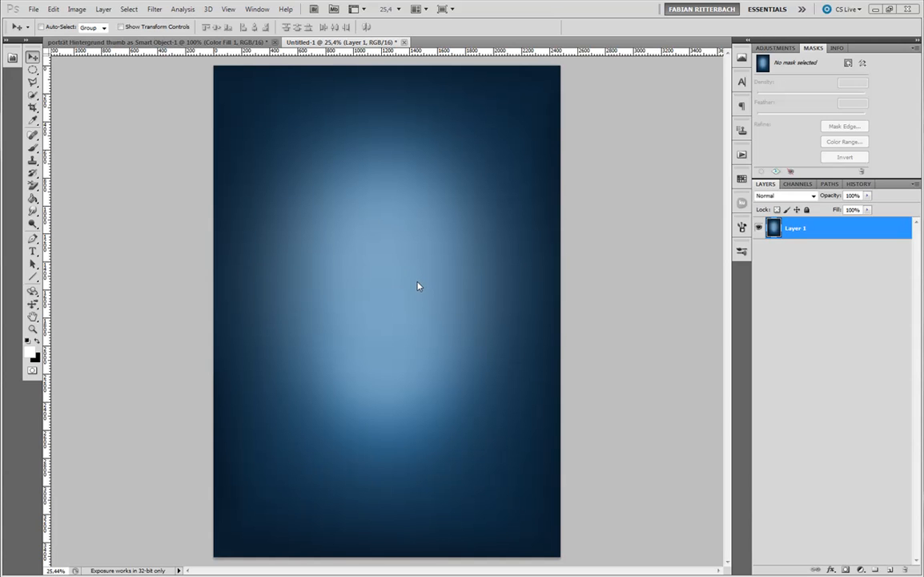
pyautogui.moveTo(352, 178)
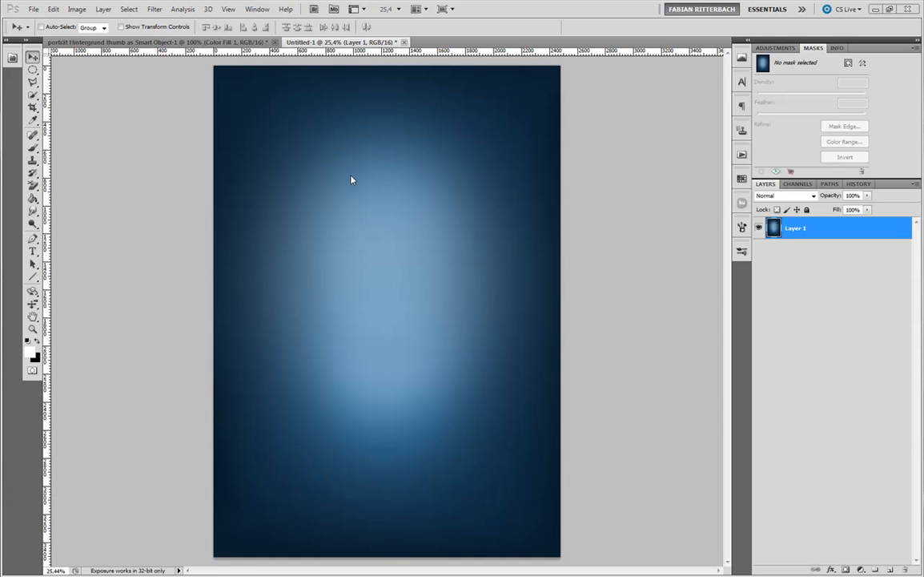
pyautogui.moveTo(35, 8)
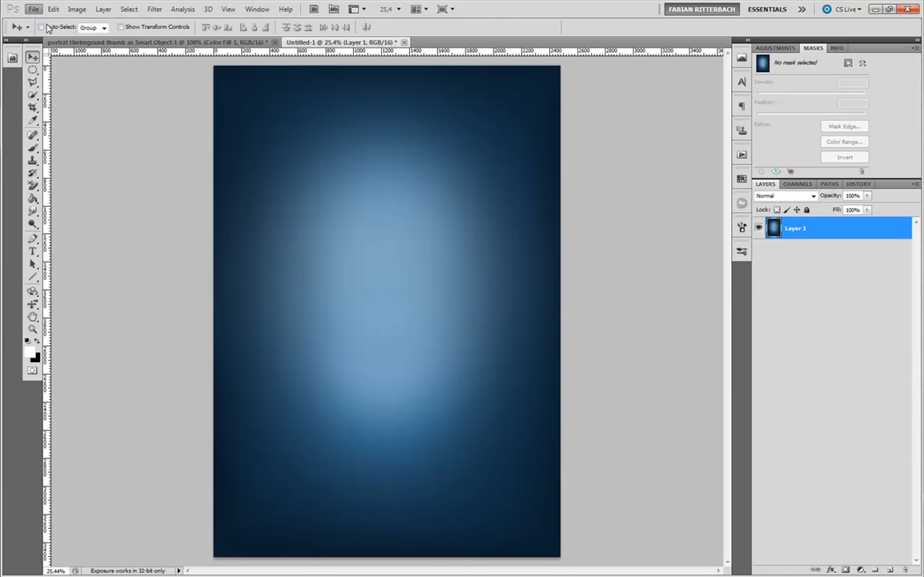
# Open the New document dialog for a 2480 × 3508 px, 300 ppi, 16-bit RGB white canvas
pyautogui.click(34, 9)
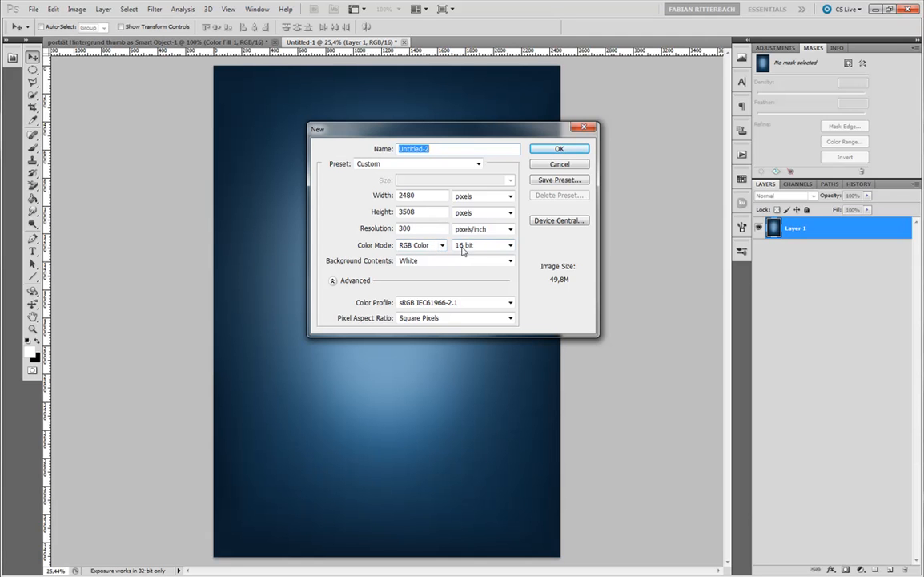
pyautogui.moveTo(468, 245)
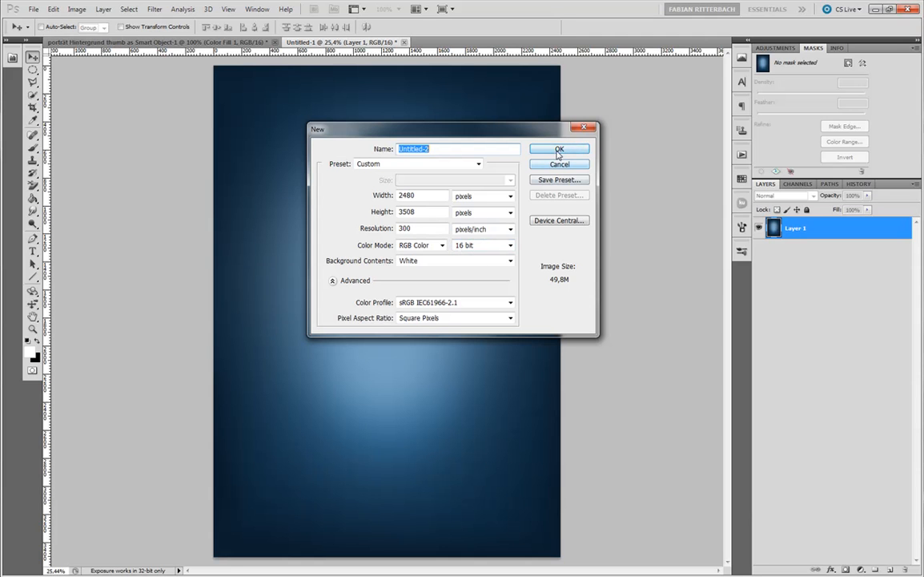
pyautogui.moveTo(558, 151)
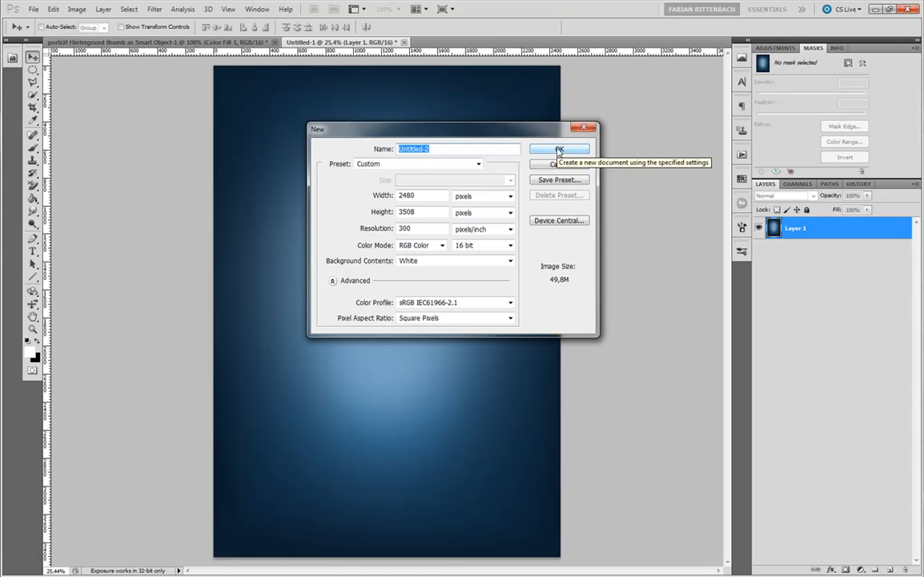
# Confirm the New dialog to create the blank white 16-bit Untitled-2 document
pyautogui.click(559, 149)
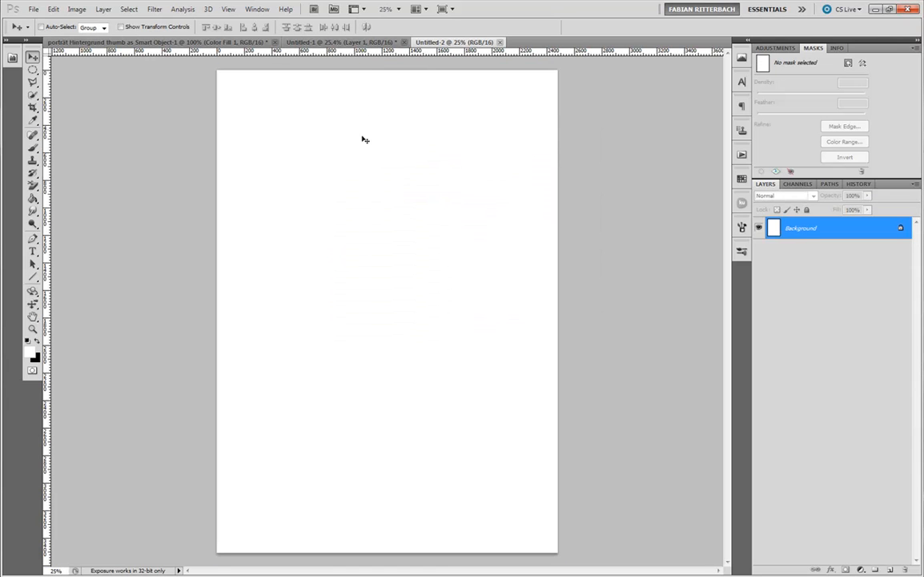
pyautogui.moveTo(388, 528)
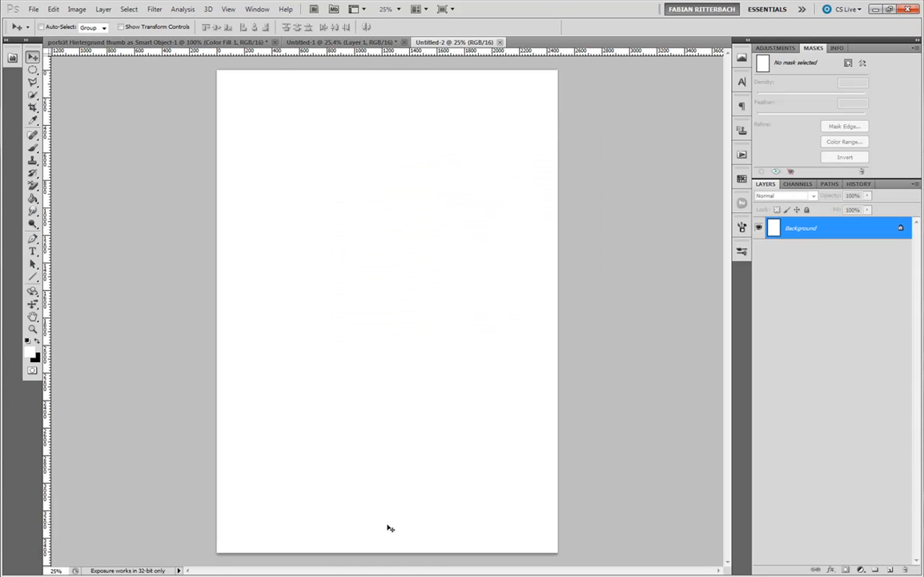
pyautogui.moveTo(334, 232)
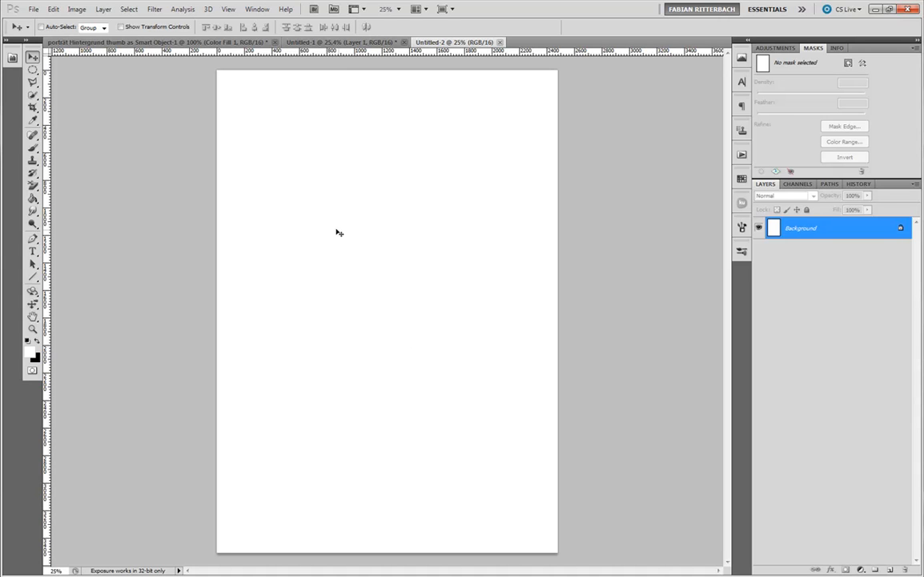
pyautogui.moveTo(507, 211)
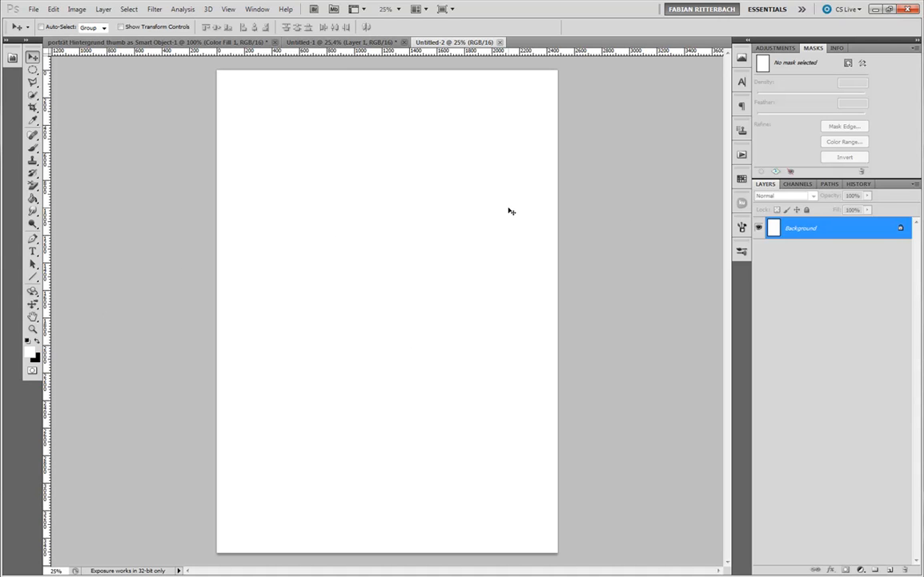
pyautogui.moveTo(458, 210)
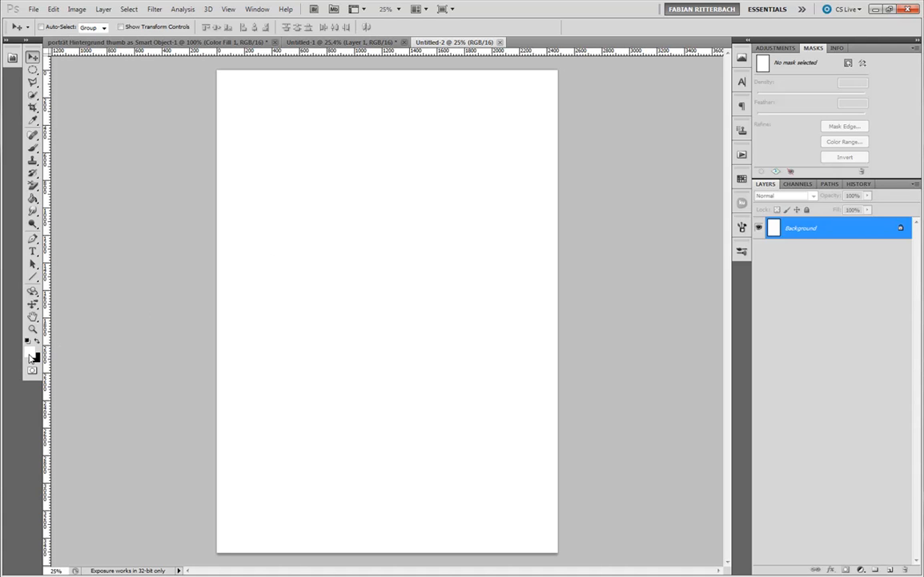
# Pick dark navy #1a4766 (RGB 26/71/102) in the foreground colour picker
pyautogui.click(27, 351)
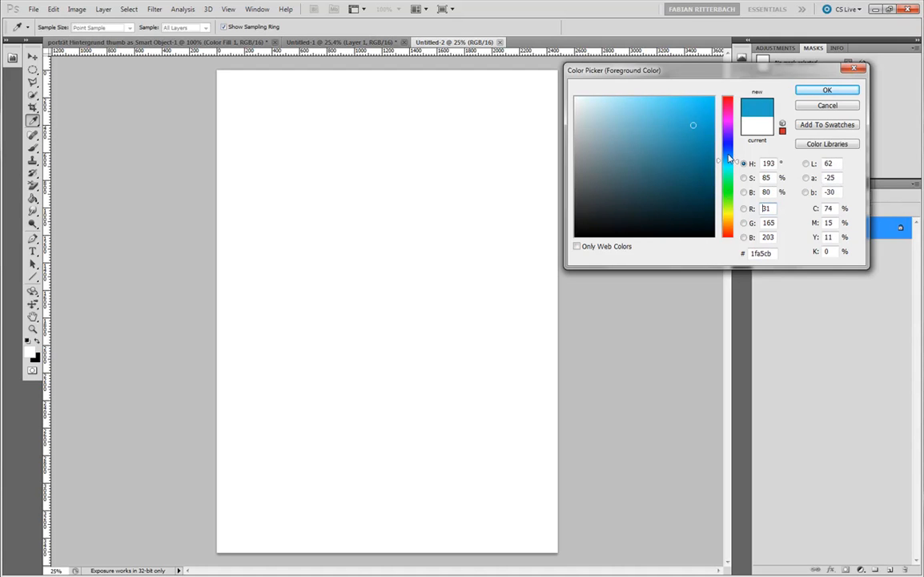
pyautogui.click(723, 158)
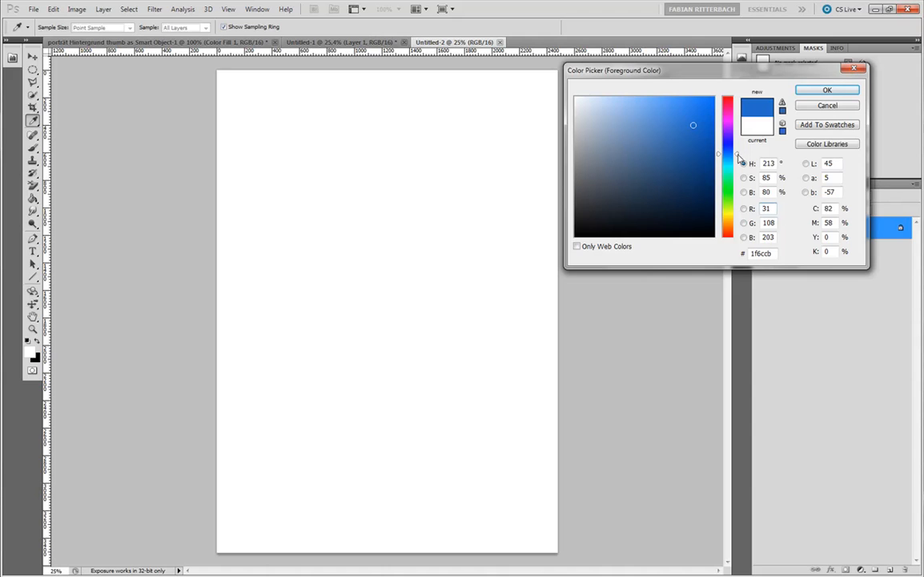
pyautogui.click(670, 166)
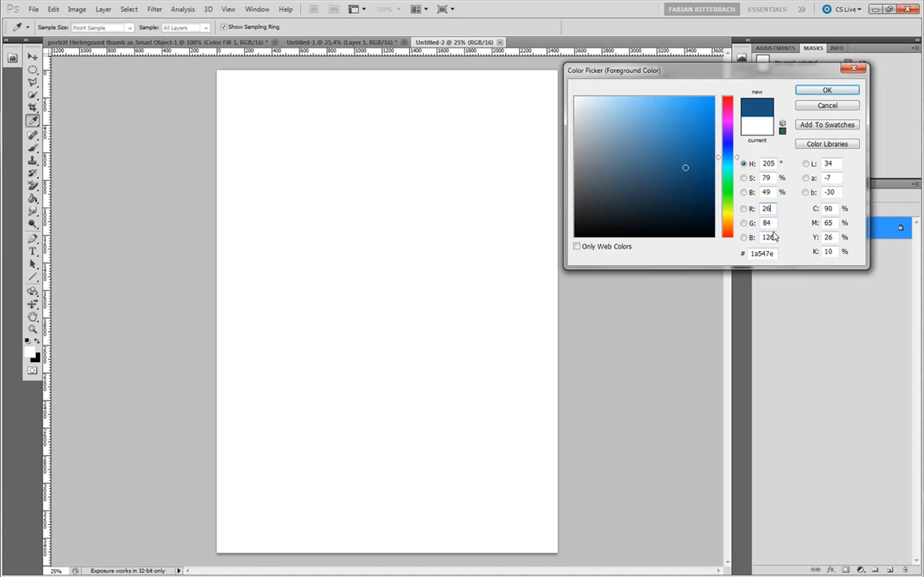
pyautogui.click(757, 227)
pyautogui.write('102')
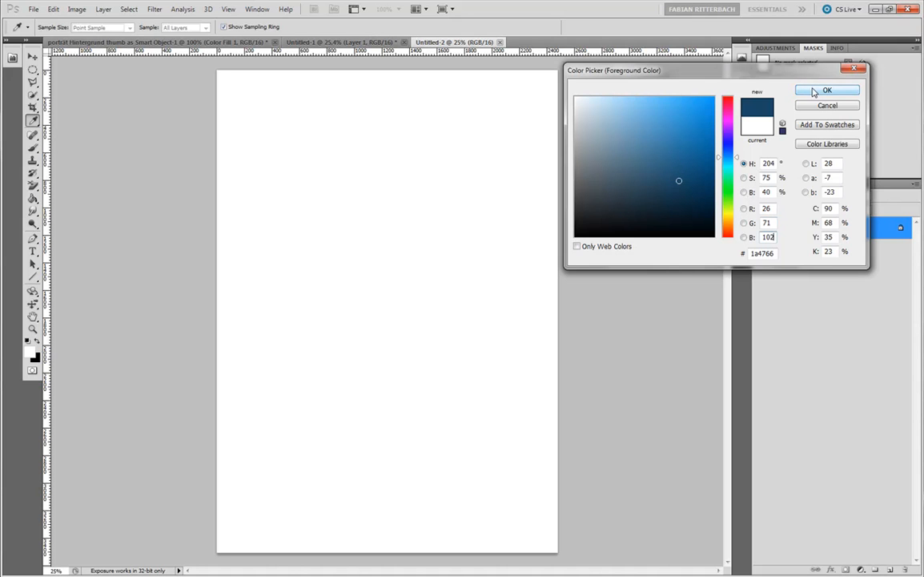
# Accept navy #1a4766 as the active foreground colour
pyautogui.click(833, 90)
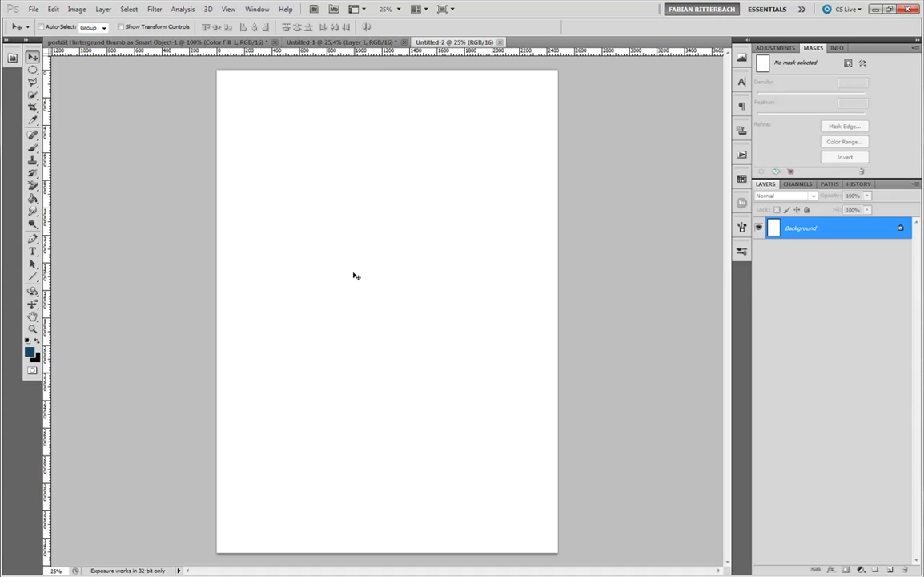
pyautogui.moveTo(422, 264)
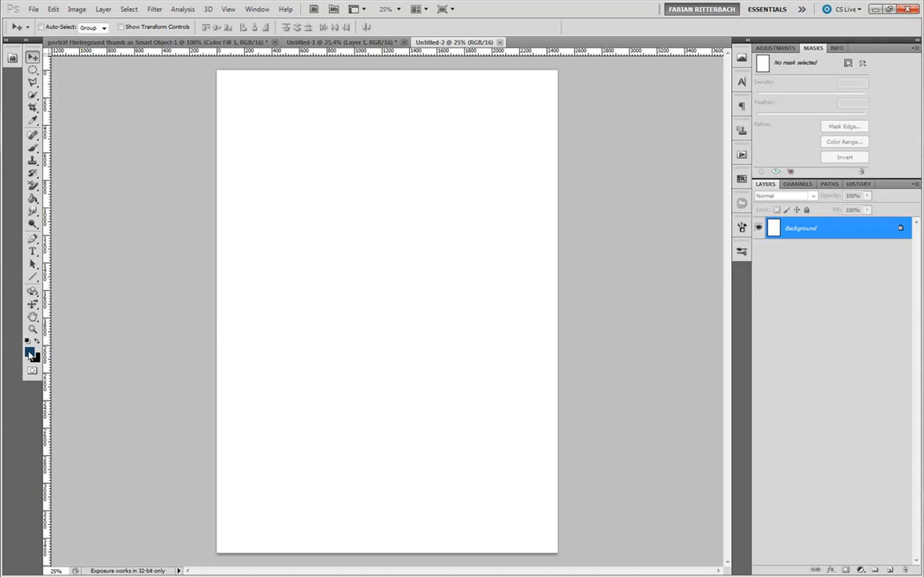
pyautogui.moveTo(564, 337)
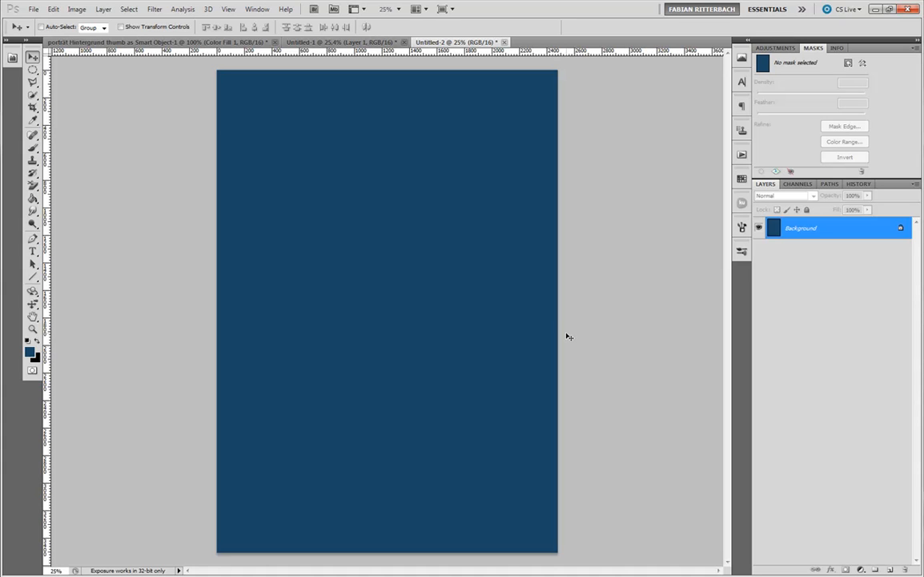
pyautogui.moveTo(545, 318)
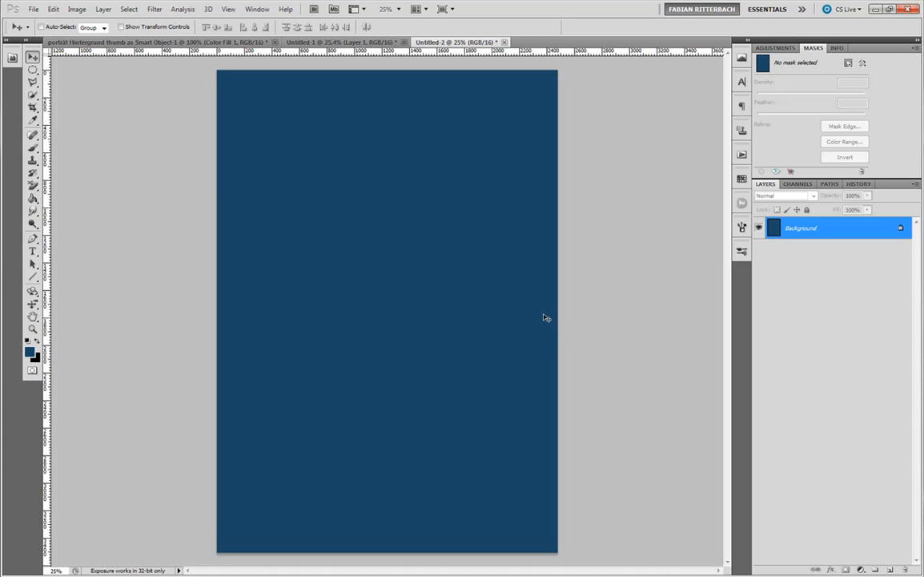
pyautogui.moveTo(526, 275)
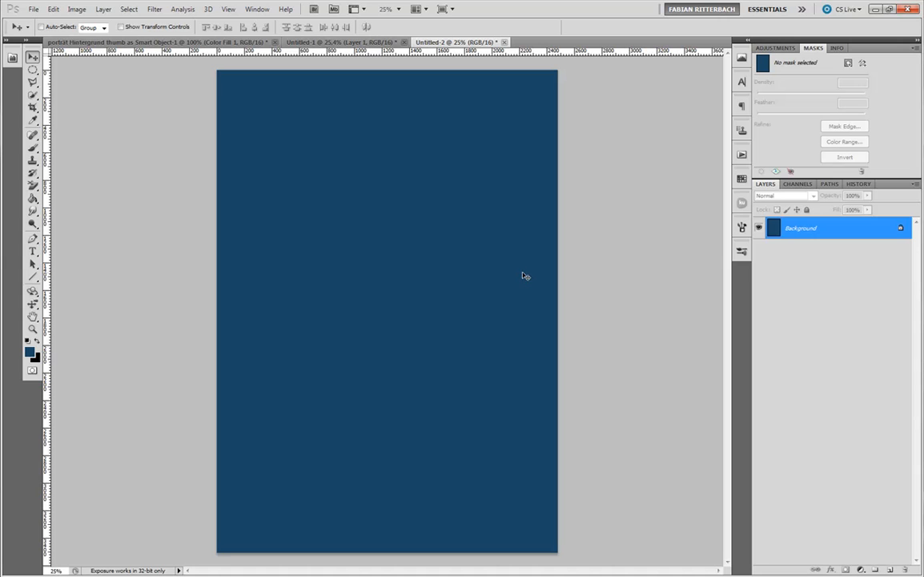
pyautogui.moveTo(477, 275)
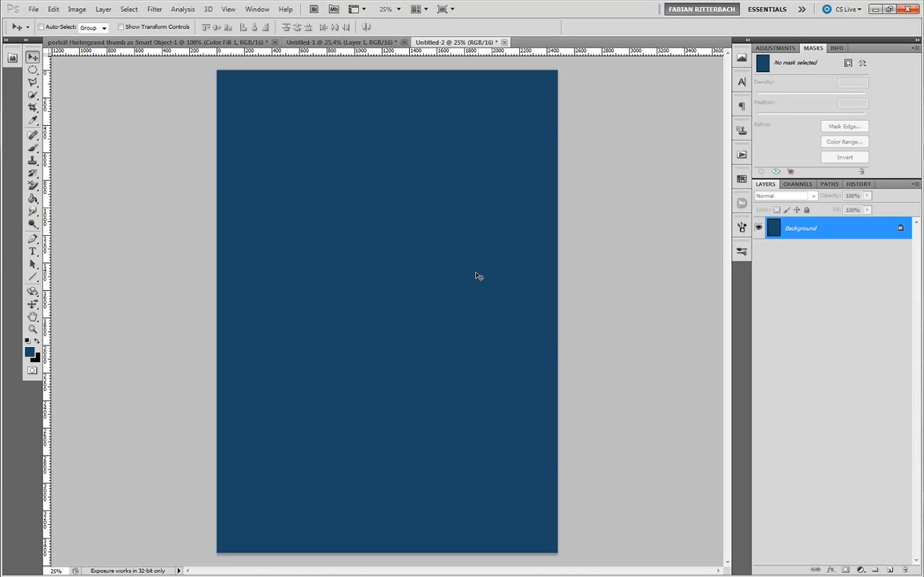
pyautogui.moveTo(244, 262)
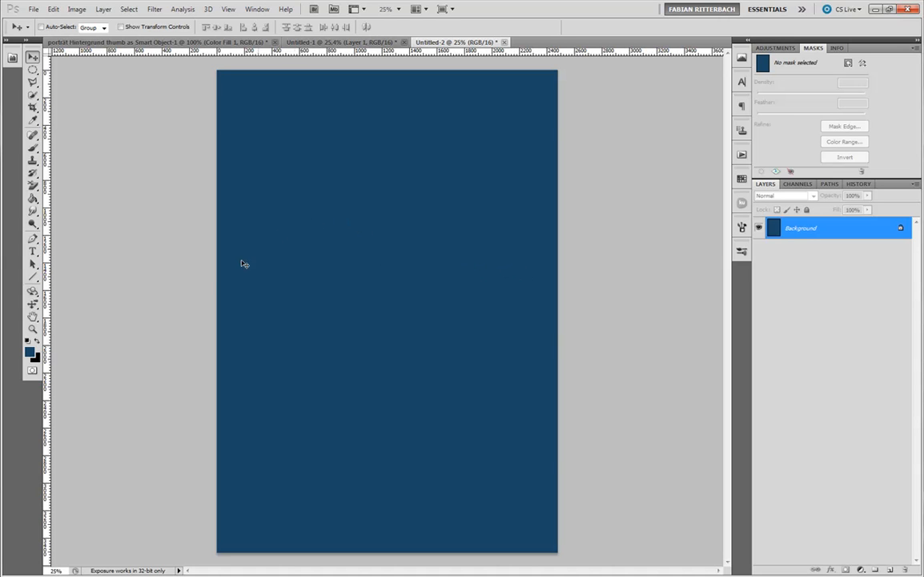
pyautogui.moveTo(340, 329)
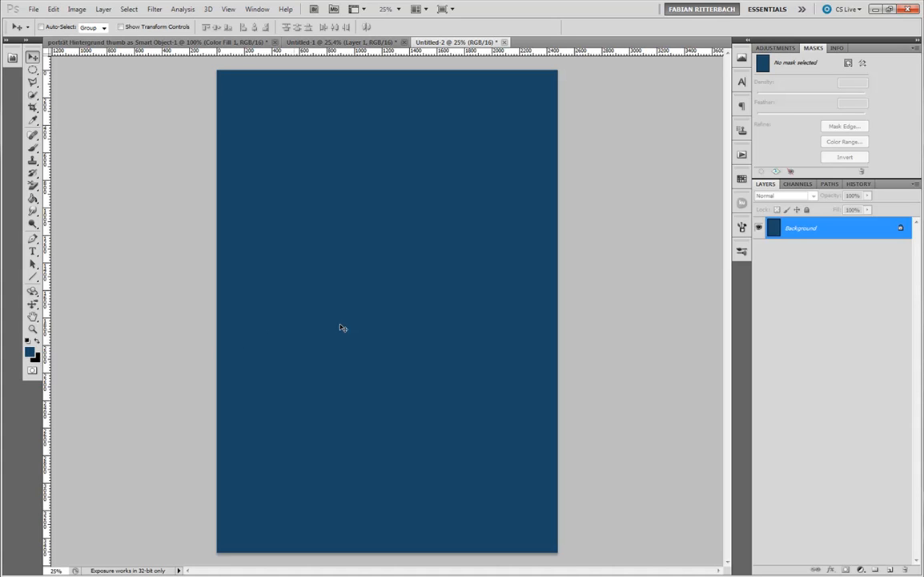
pyautogui.moveTo(369, 323)
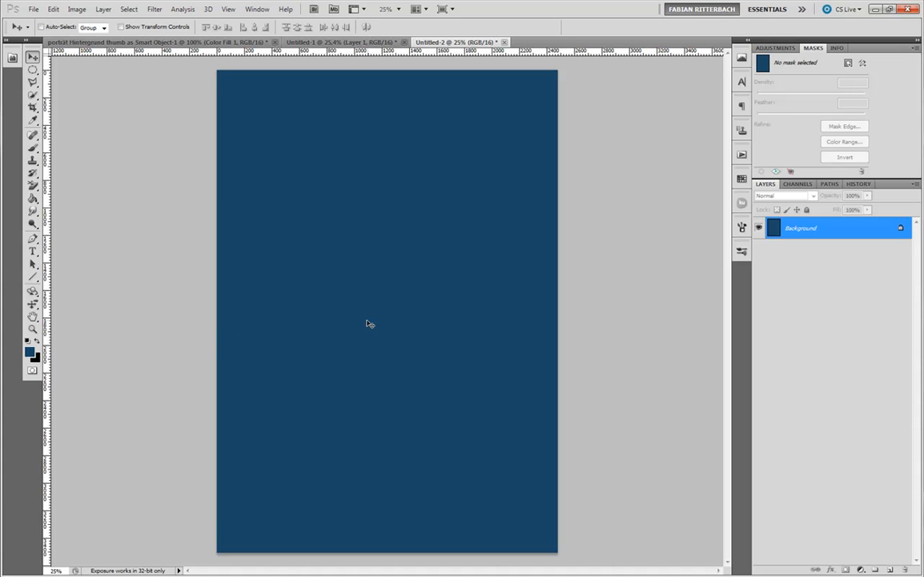
pyautogui.moveTo(364, 316)
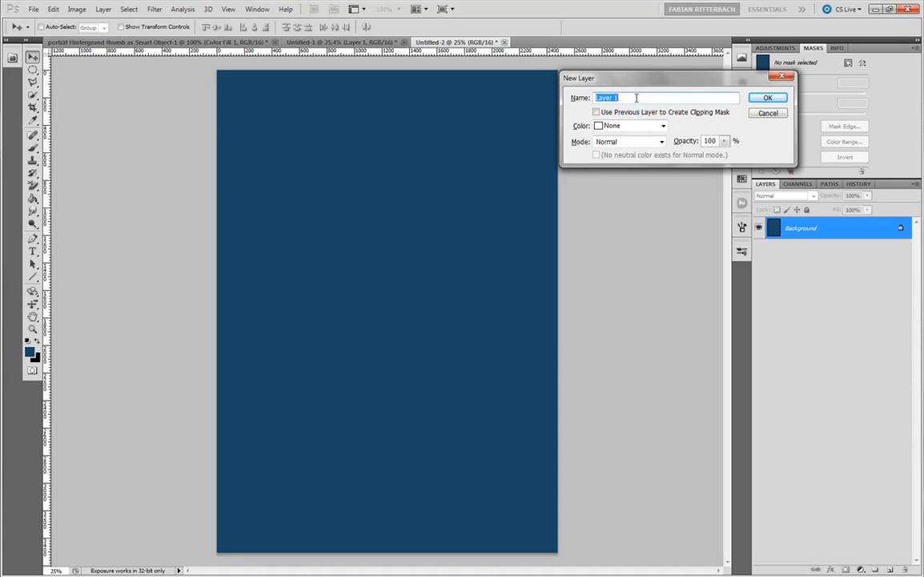
# Create a 'Dodge & Burn' layer in Overlay mode filled with neutral 50% gray
pyautogui.write('Dodge & Burn')
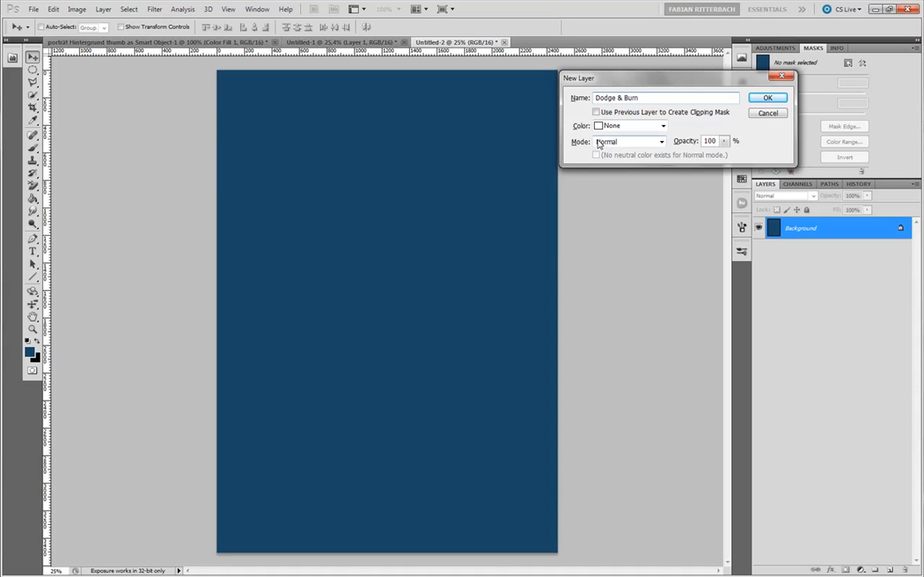
pyautogui.moveTo(635, 148)
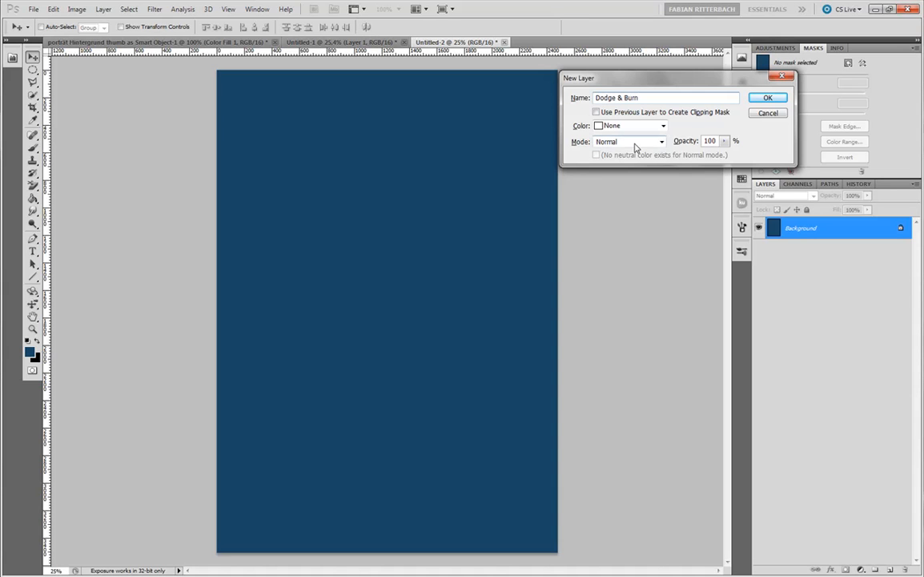
pyautogui.click(661, 142)
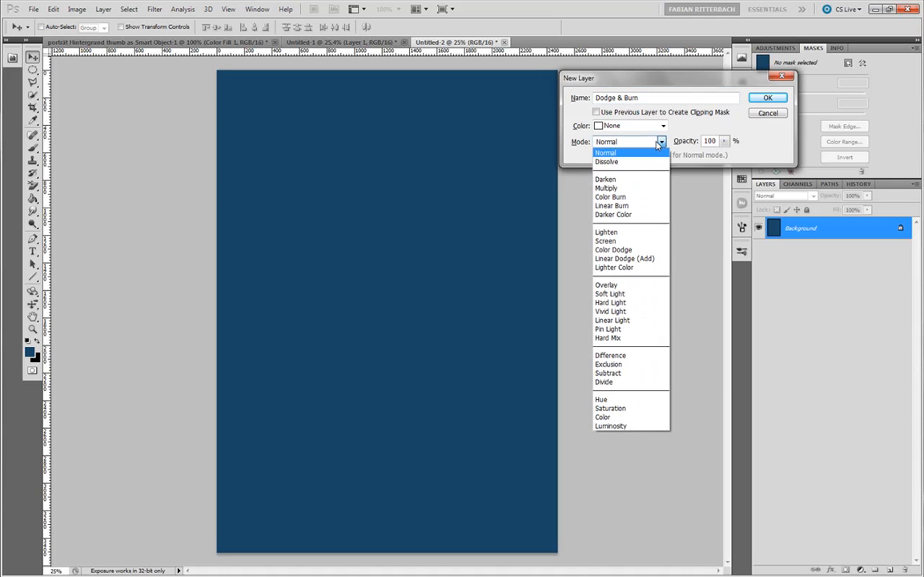
pyautogui.click(604, 284)
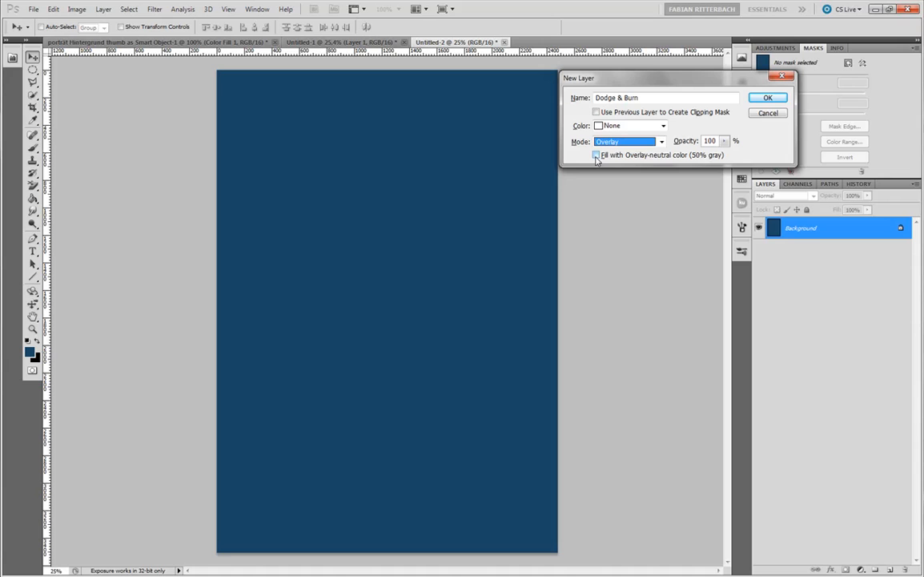
pyautogui.click(596, 154)
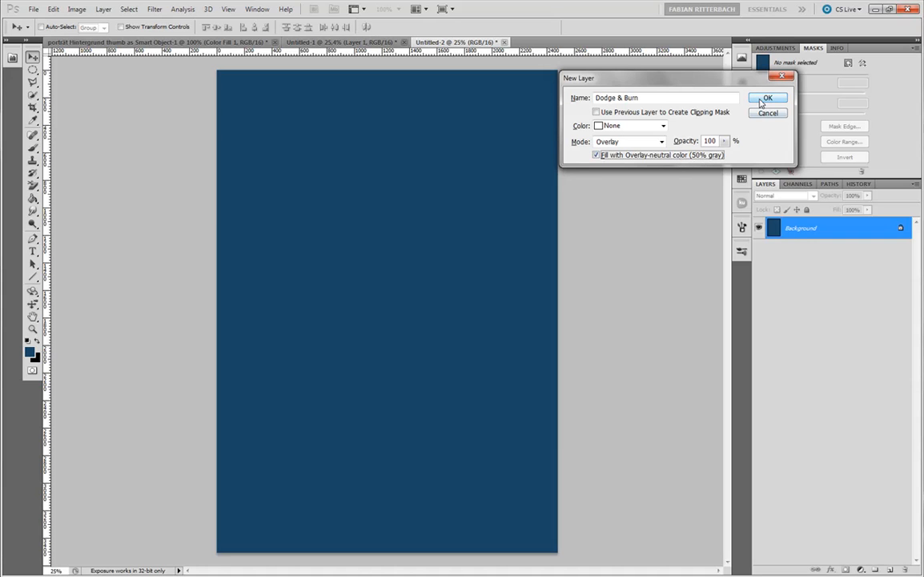
pyautogui.click(769, 96)
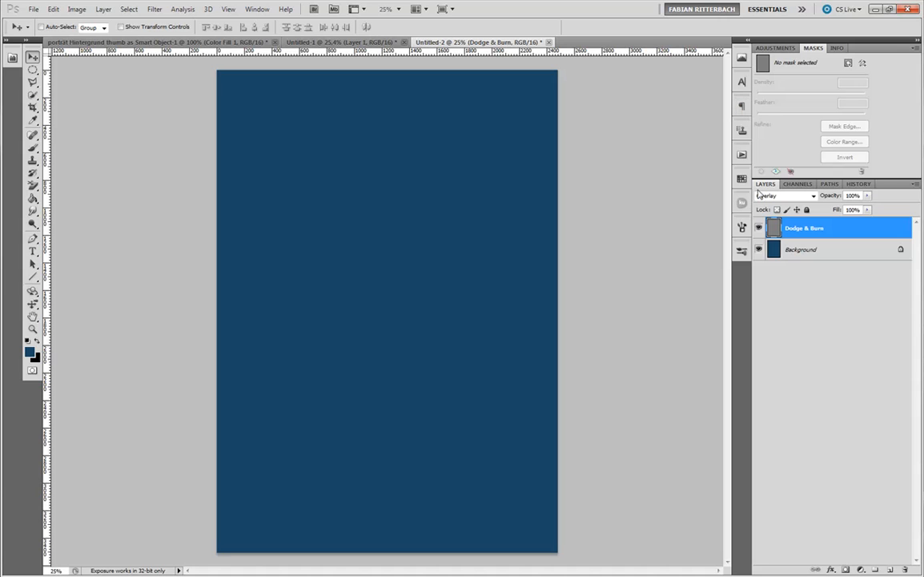
pyautogui.moveTo(746, 228)
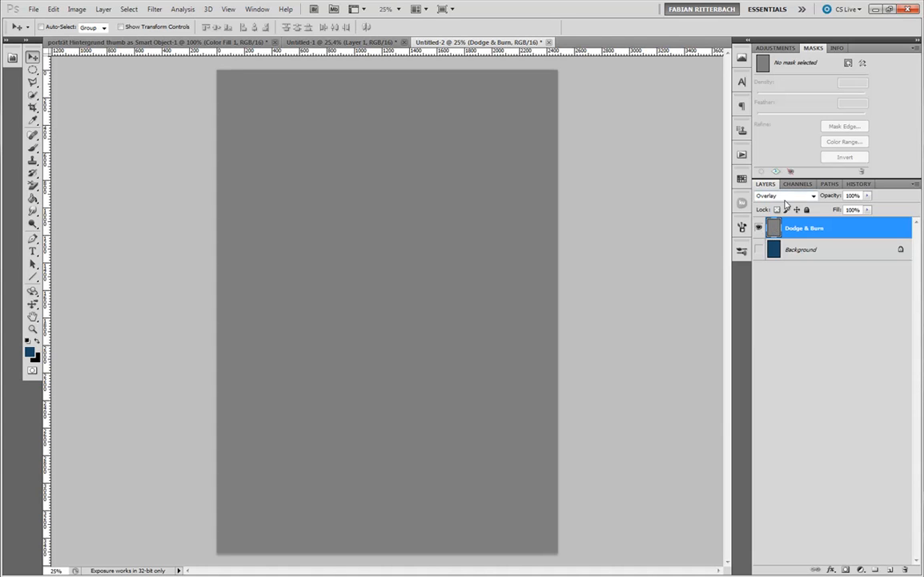
pyautogui.click(809, 196)
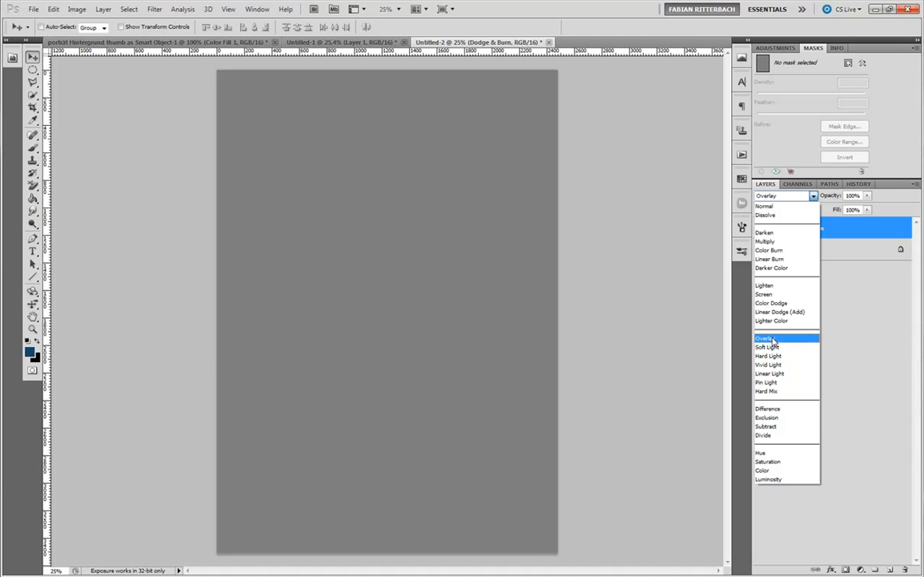
pyautogui.moveTo(770, 354)
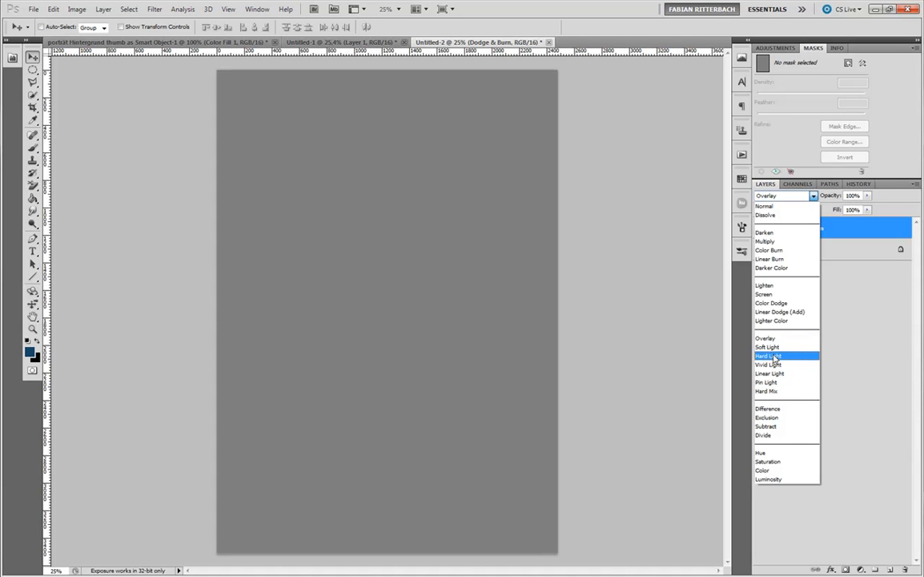
pyautogui.moveTo(768, 391)
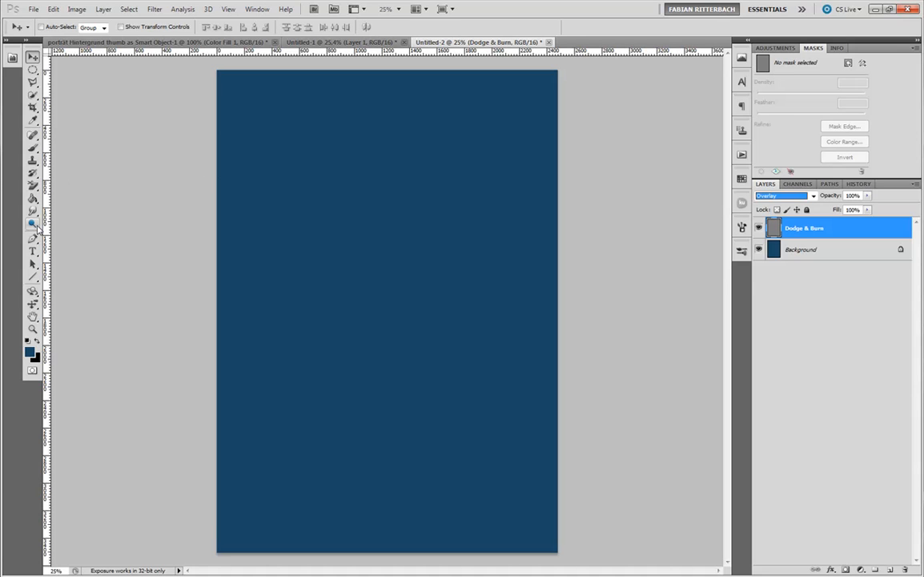
# Switch to the Burn tool with a large soft brush at Midtones, 32% exposure
pyautogui.click(28, 224)
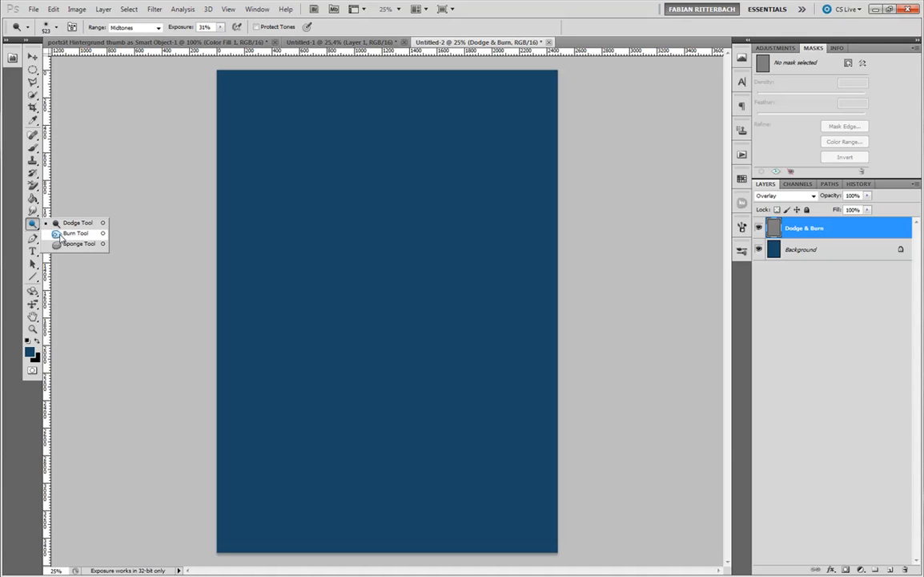
pyautogui.click(74, 223)
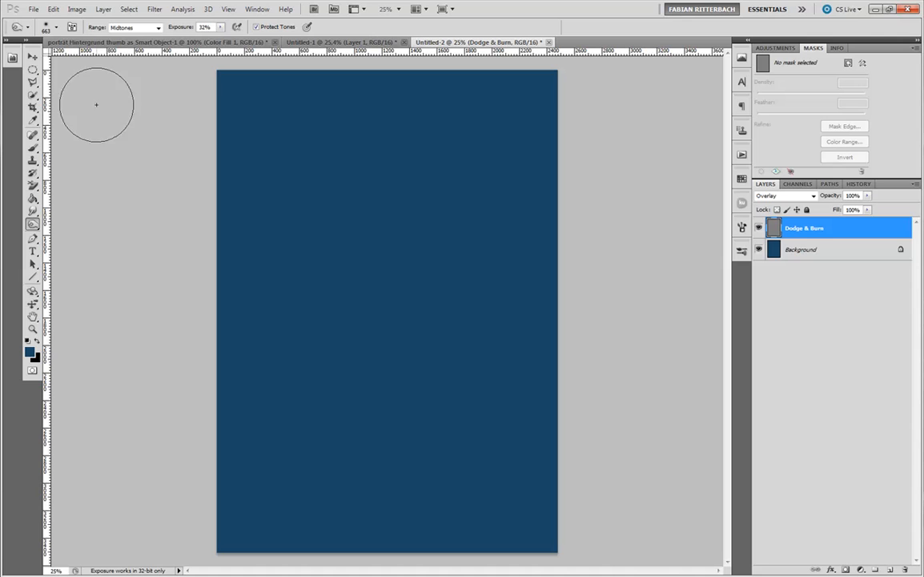
pyautogui.moveTo(152, 30)
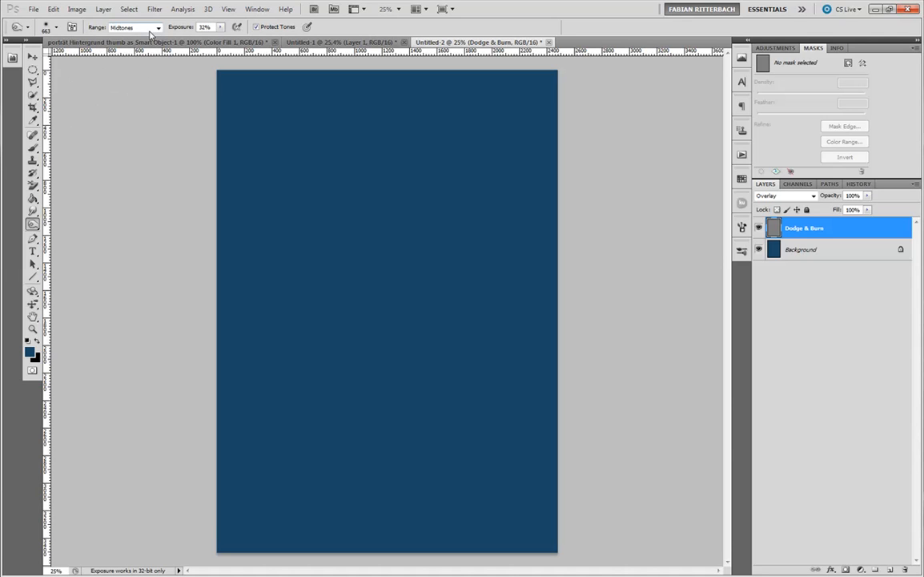
pyautogui.moveTo(209, 31)
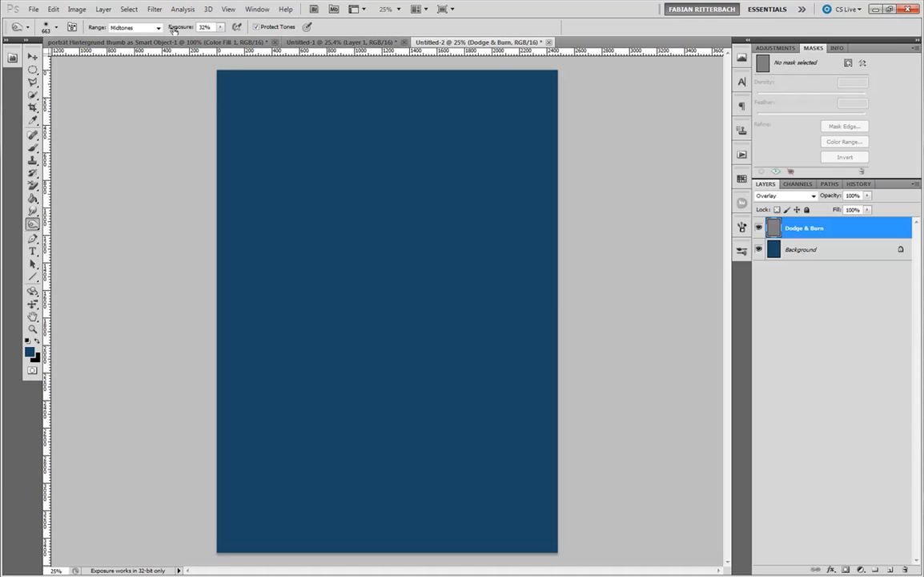
pyautogui.moveTo(266, 99)
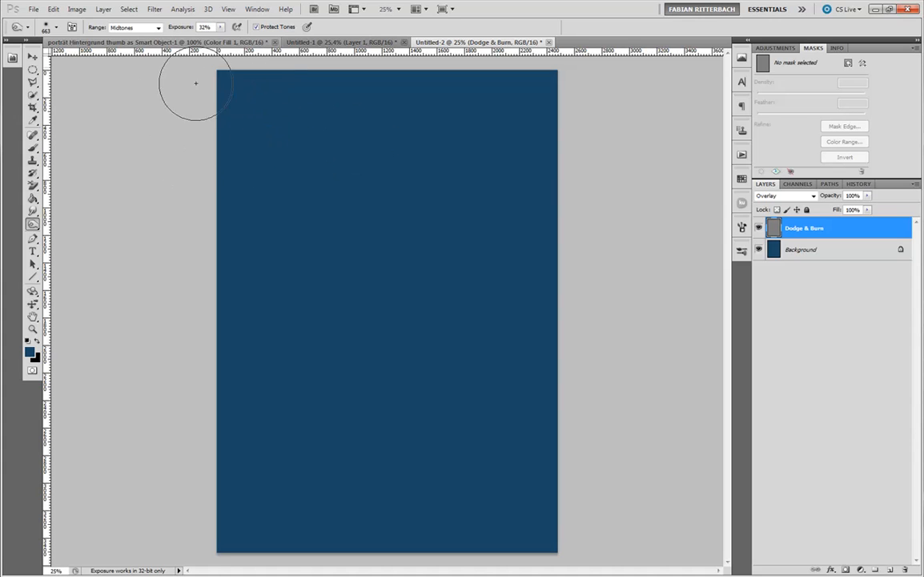
pyautogui.click(72, 26)
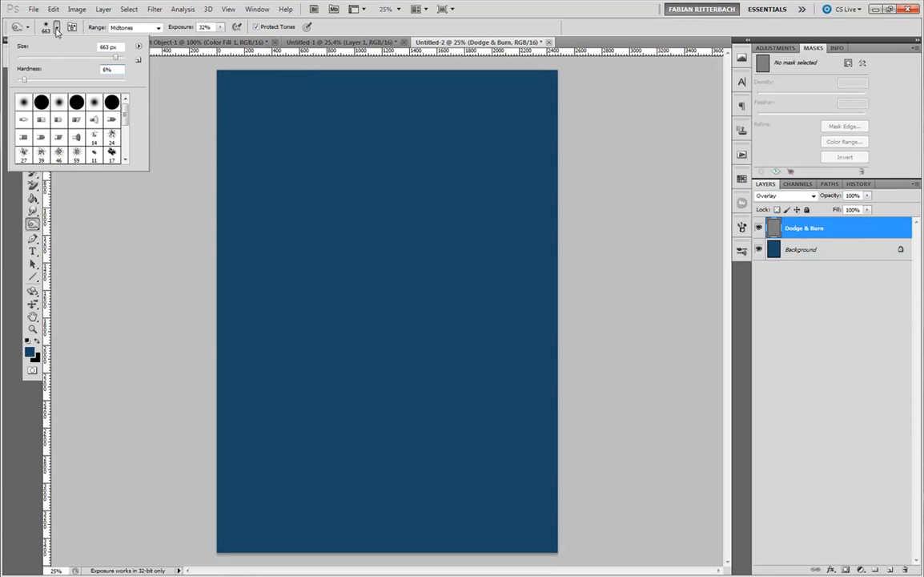
pyautogui.click(109, 78)
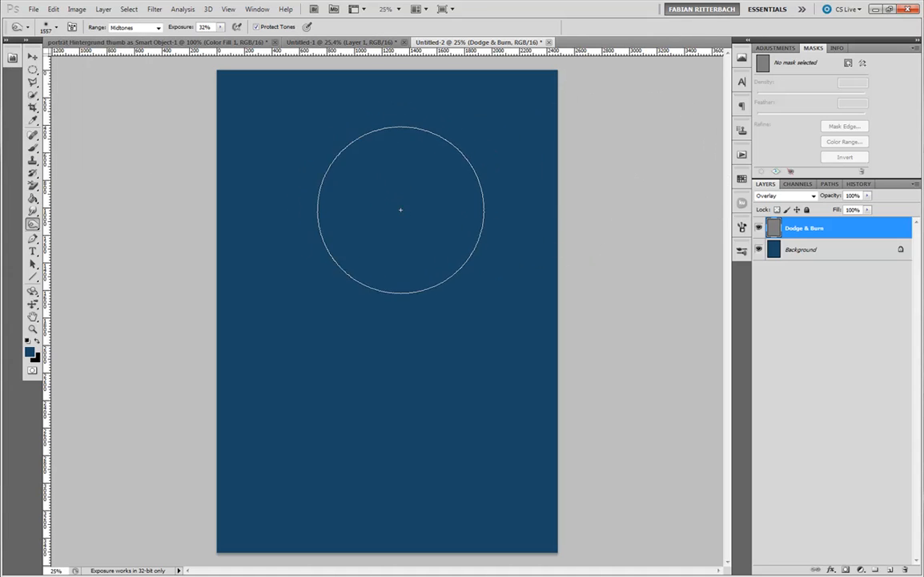
pyautogui.moveTo(396, 258)
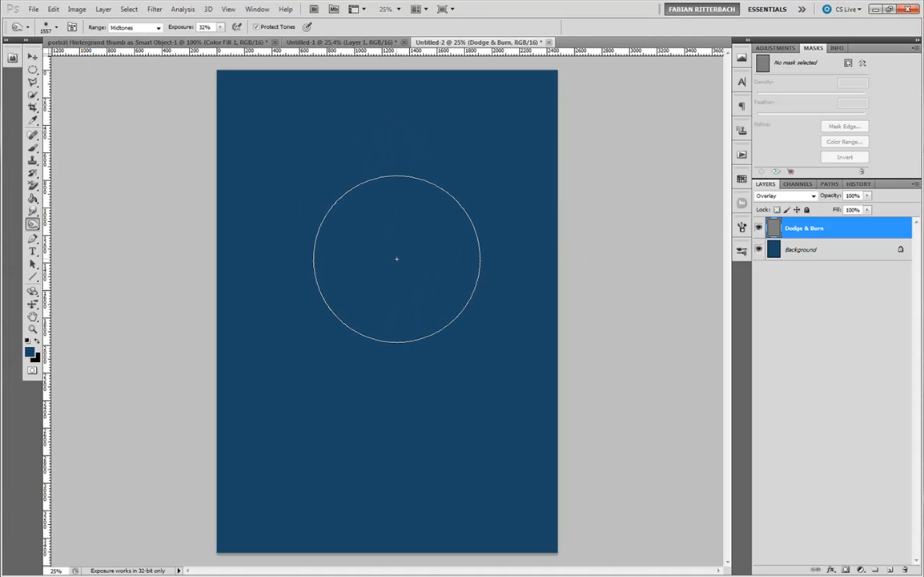
pyautogui.moveTo(376, 245)
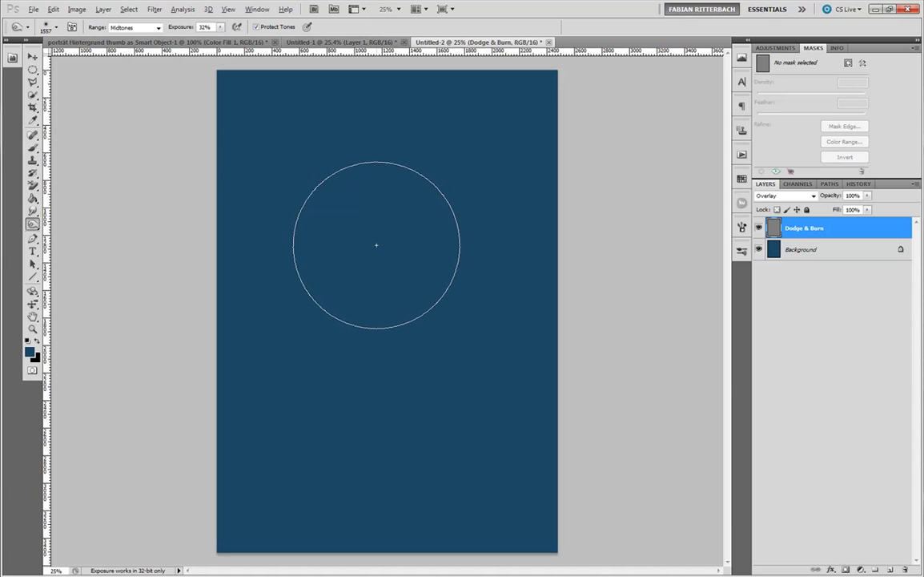
# Burn the navy backdrop's edges and corners darker, including the right edge
pyautogui.click(383, 257)
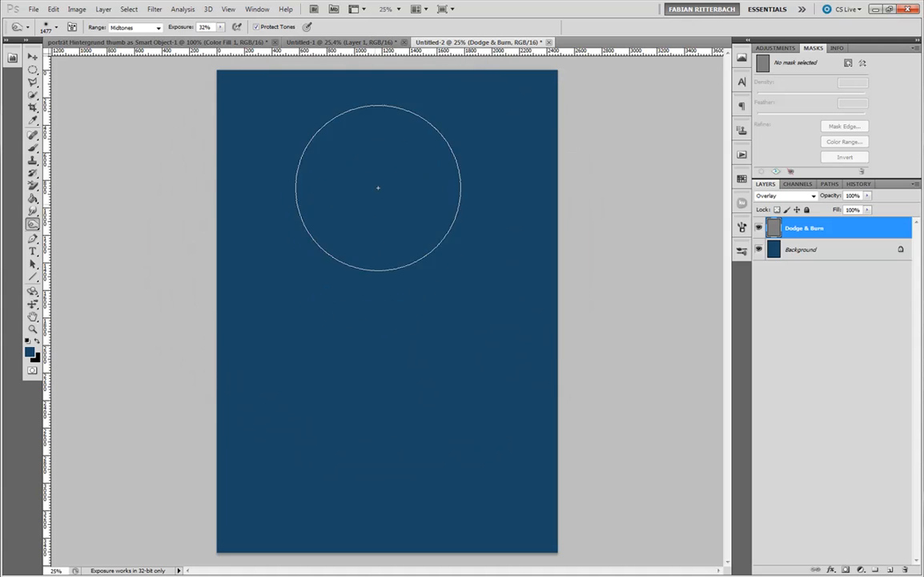
pyautogui.moveTo(595, 156)
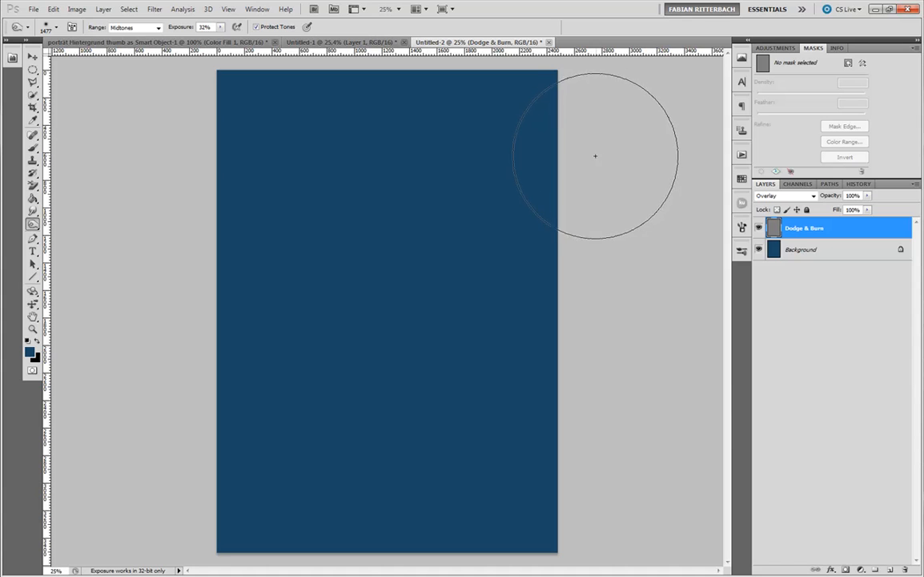
pyautogui.moveTo(584, 145)
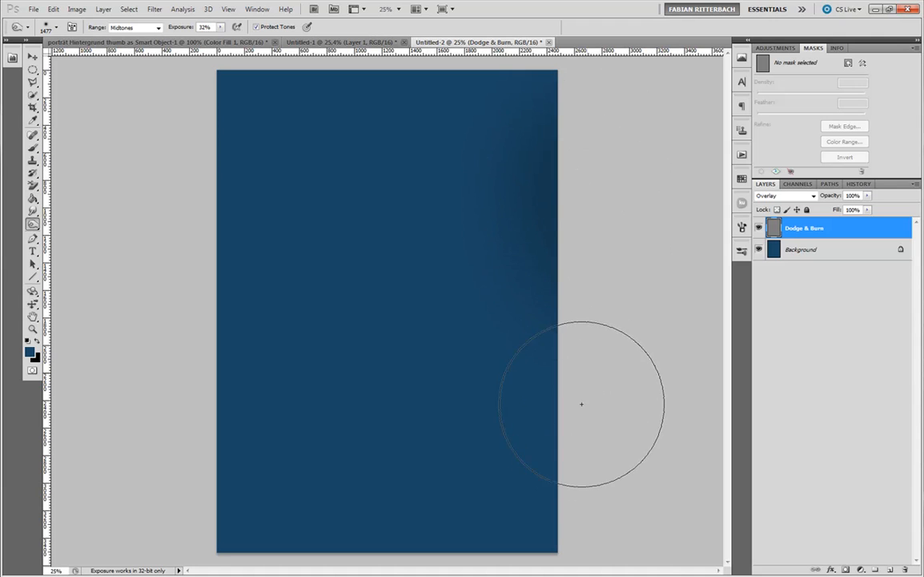
pyautogui.moveTo(581, 404); pyautogui.dragTo(483, 560)
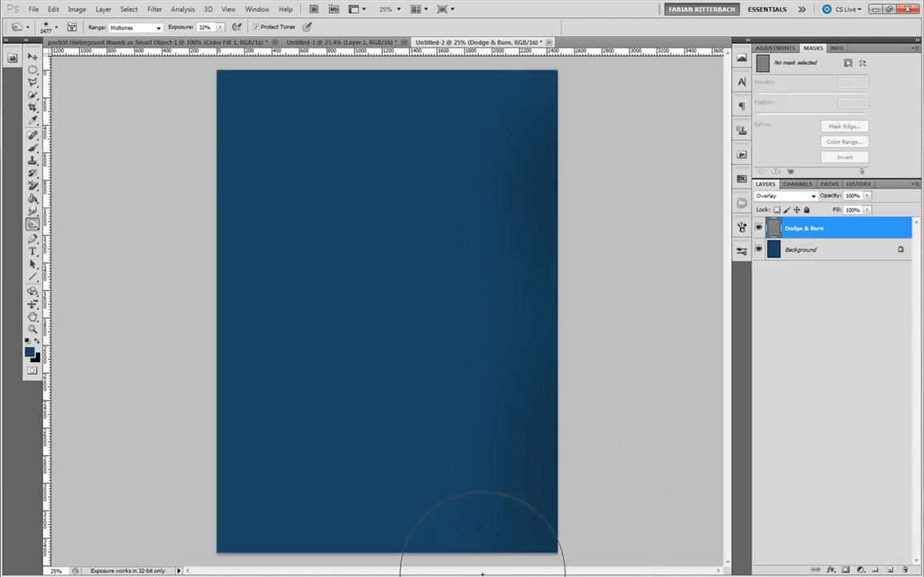
pyautogui.moveTo(187, 339)
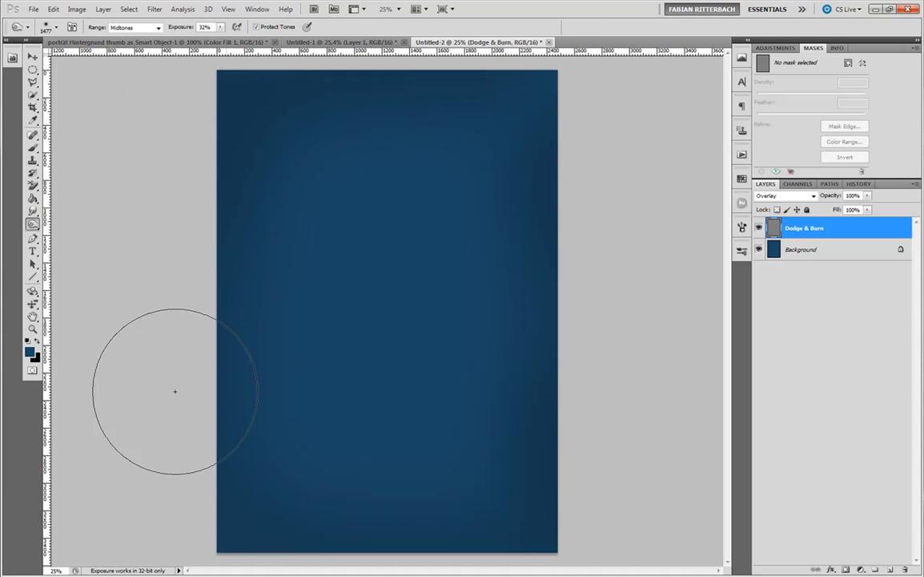
pyautogui.moveTo(622, 145)
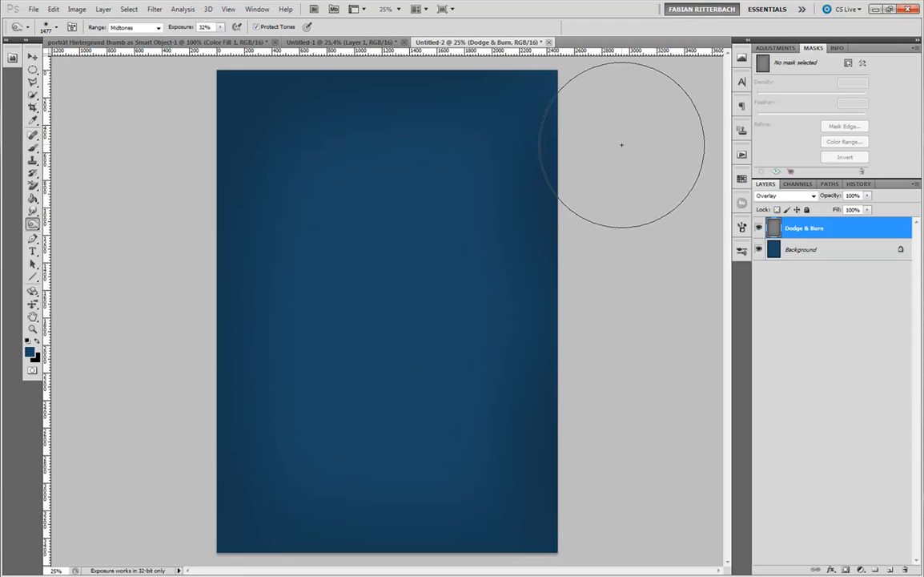
pyautogui.moveTo(621, 159)
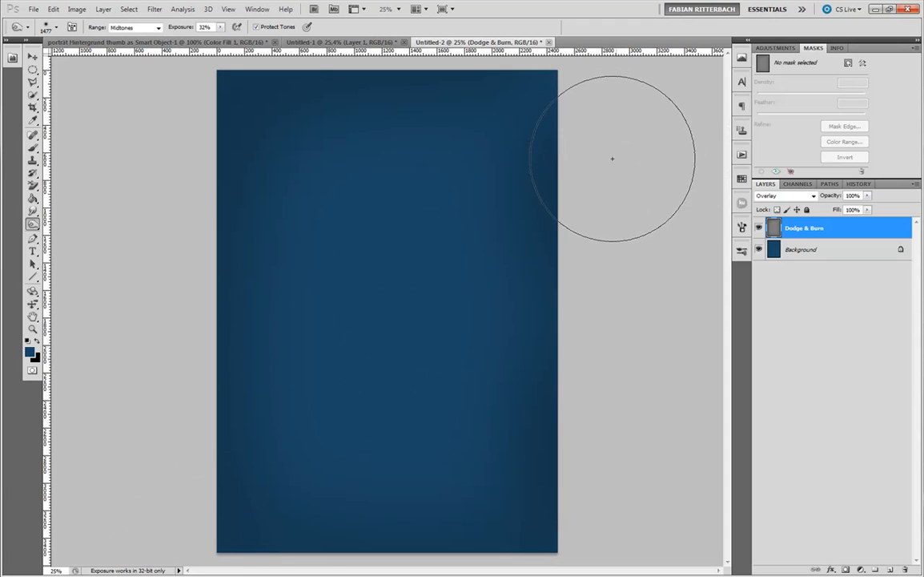
pyautogui.moveTo(503, 170)
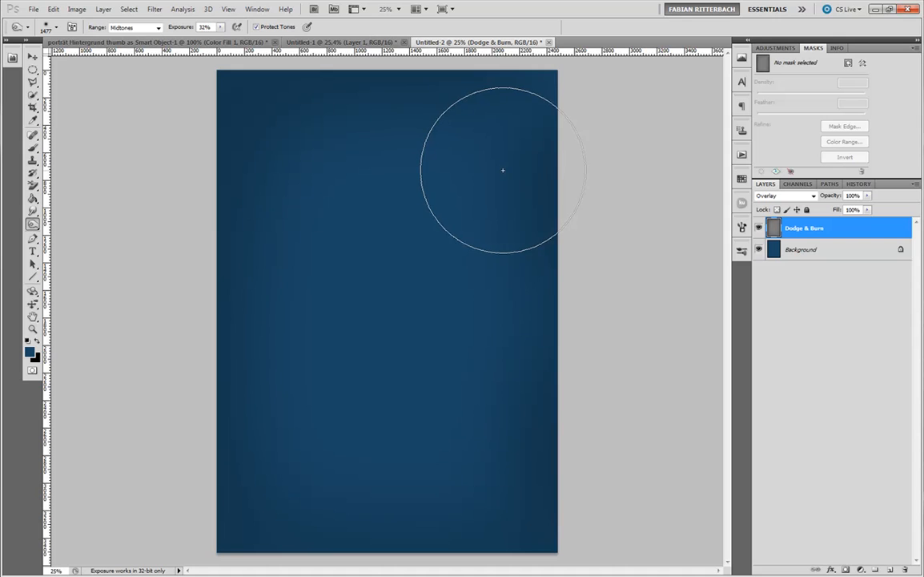
pyautogui.click(503, 170)
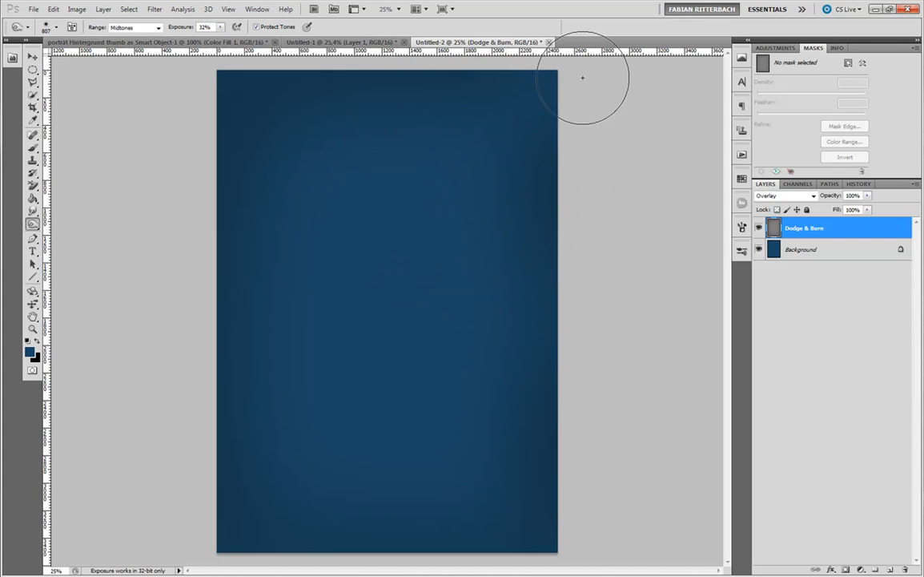
pyautogui.moveTo(586, 93)
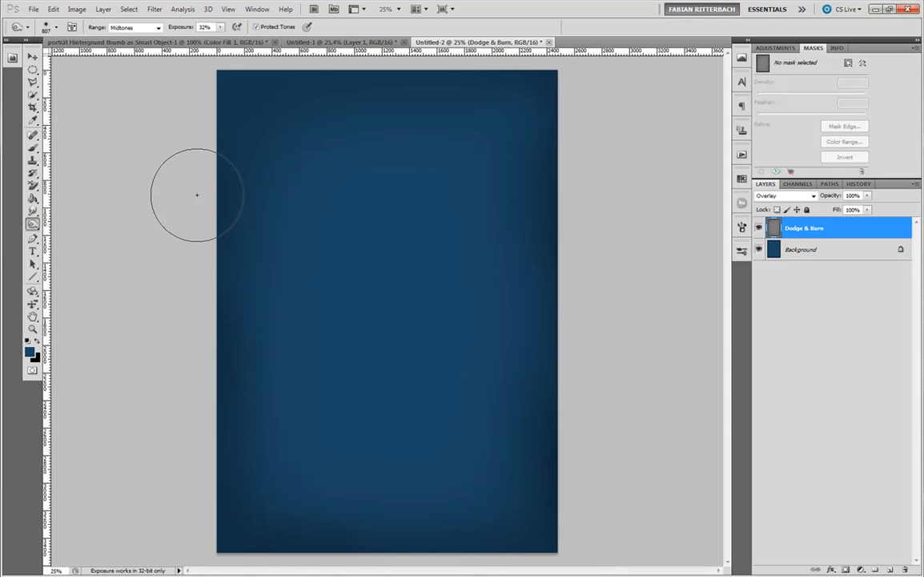
pyautogui.moveTo(471, 66)
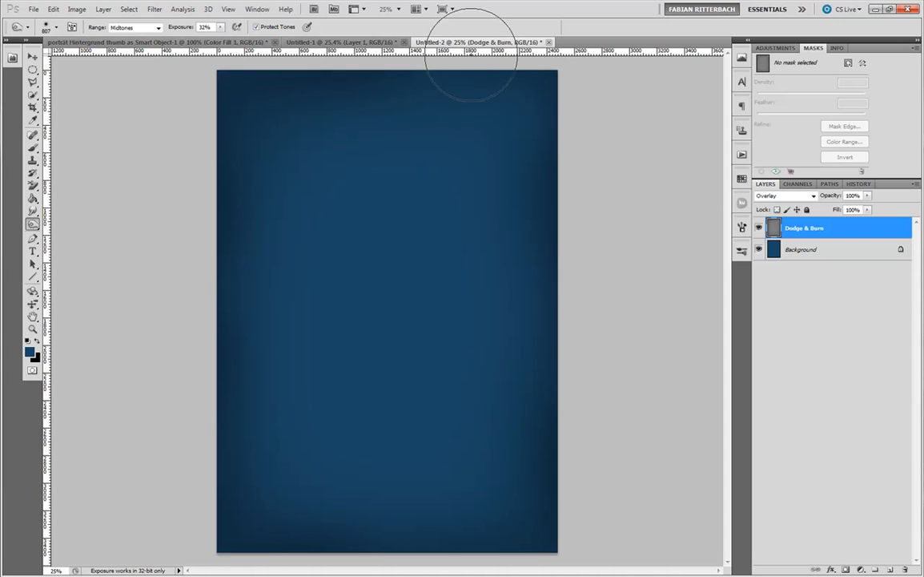
pyautogui.moveTo(182, 274)
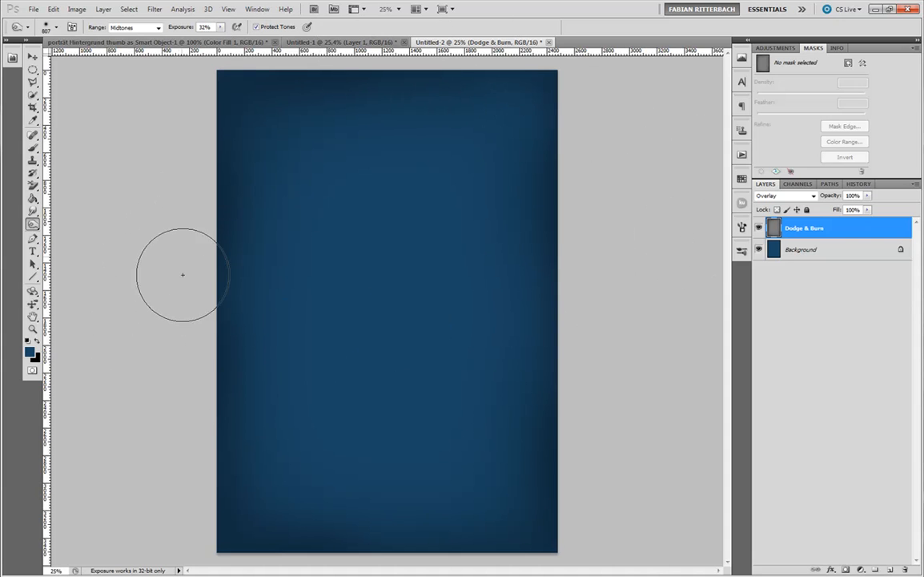
pyautogui.moveTo(560, 297)
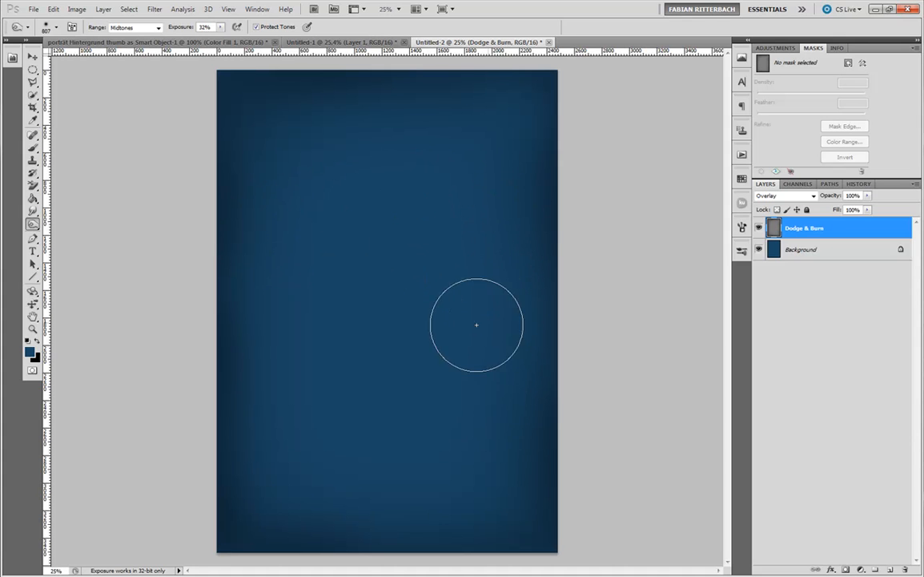
pyautogui.moveTo(439, 166)
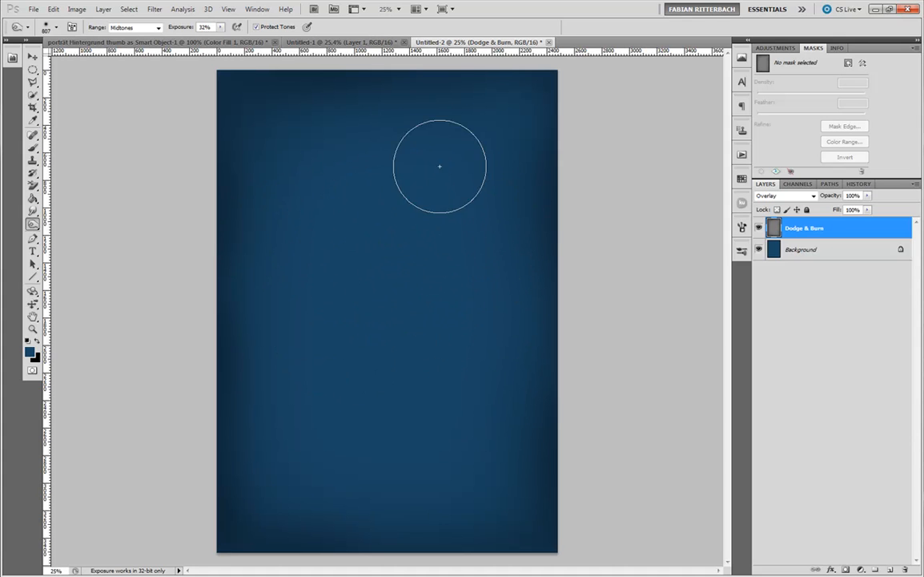
pyautogui.moveTo(343, 271)
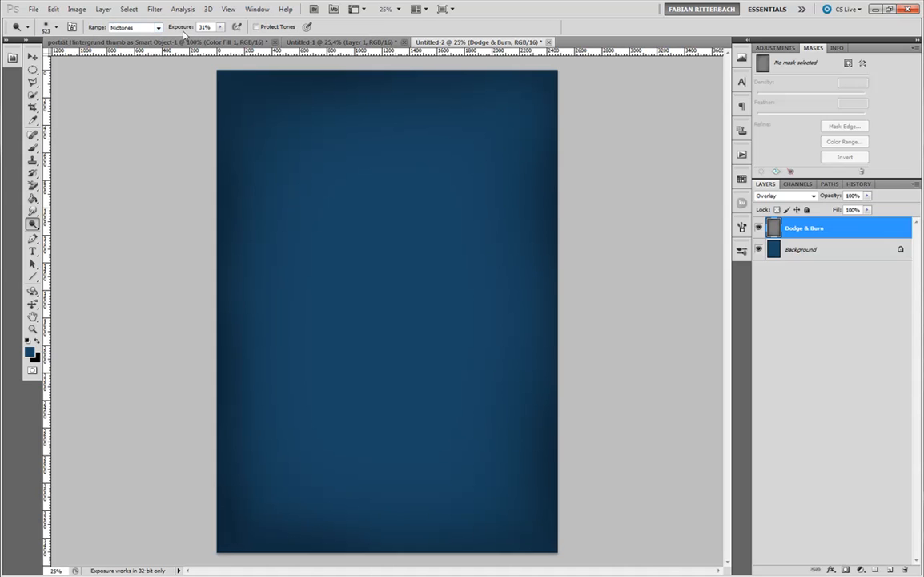
pyautogui.moveTo(379, 232)
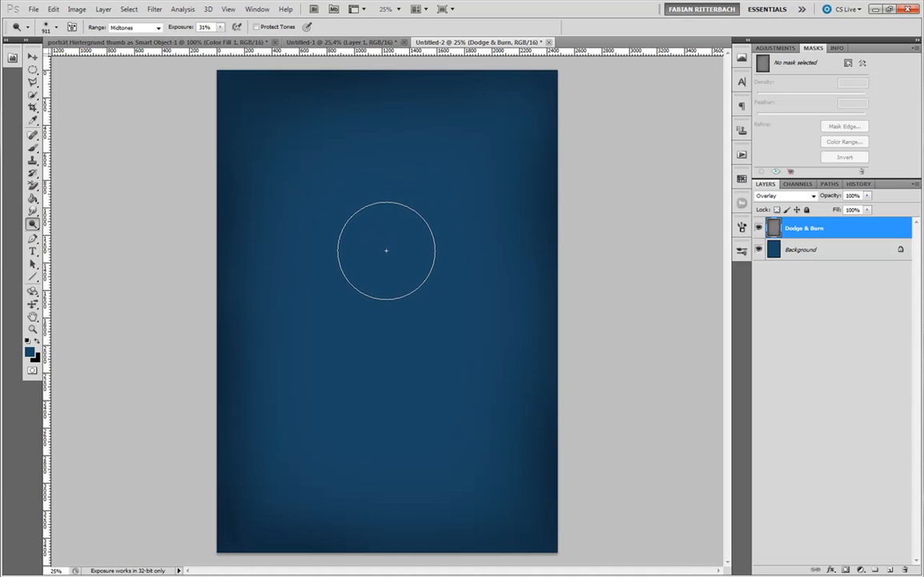
# Dodge the centre and upper centre of the backdrop repeatedly into a lighter glow
pyautogui.click(387, 250)
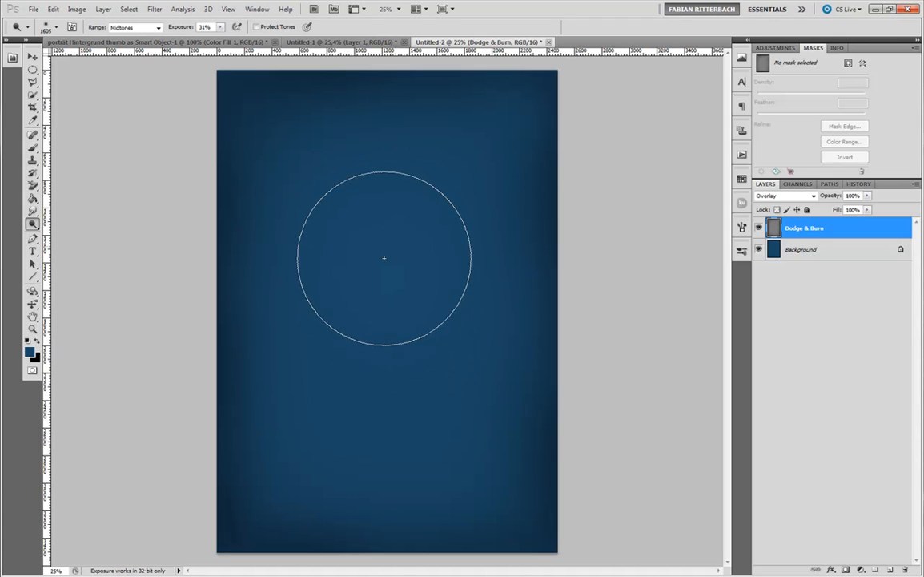
pyautogui.moveTo(383, 258); pyautogui.dragTo(380, 373)
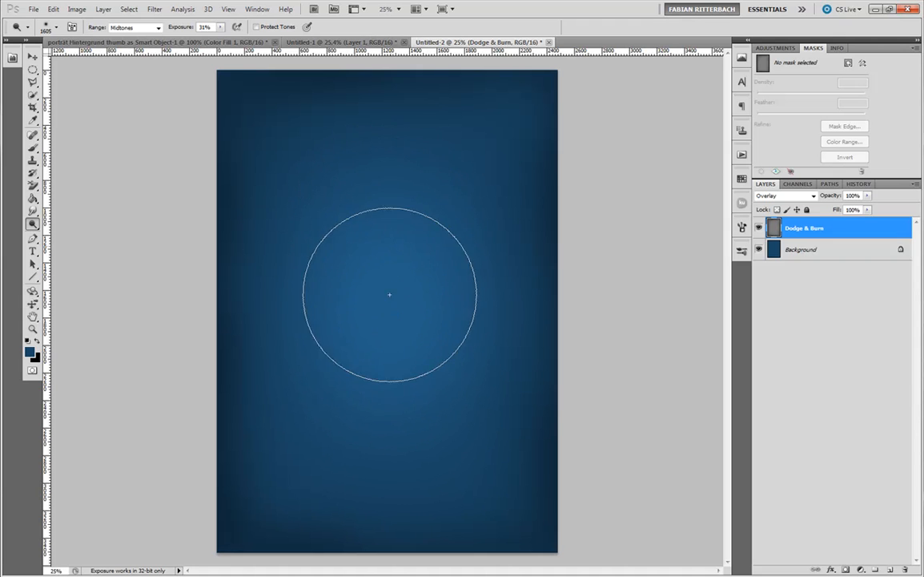
pyautogui.click(390, 231)
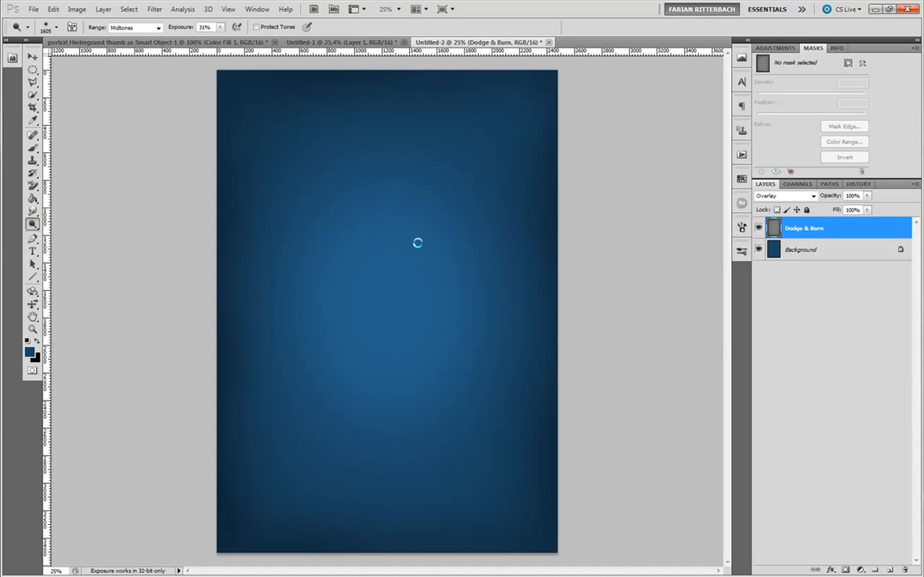
pyautogui.moveTo(377, 185)
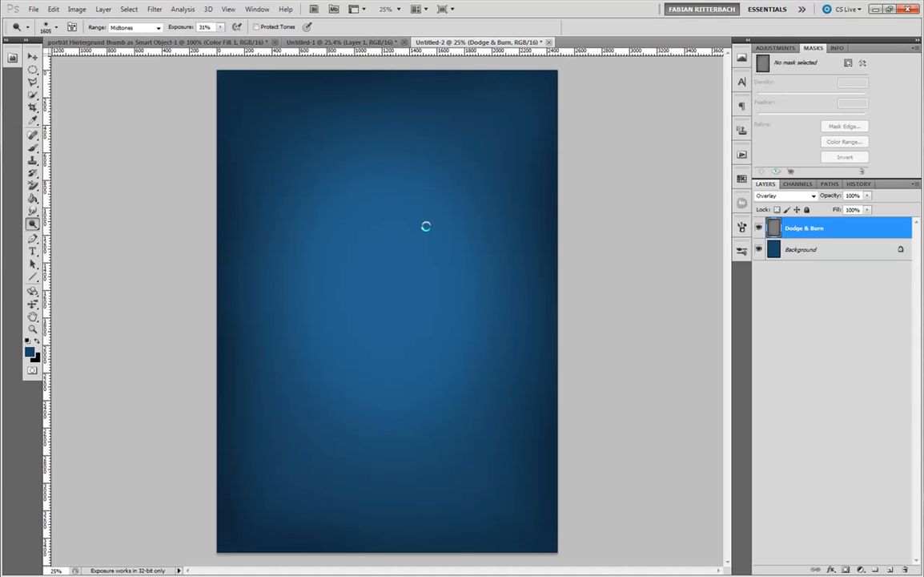
pyautogui.moveTo(424, 227)
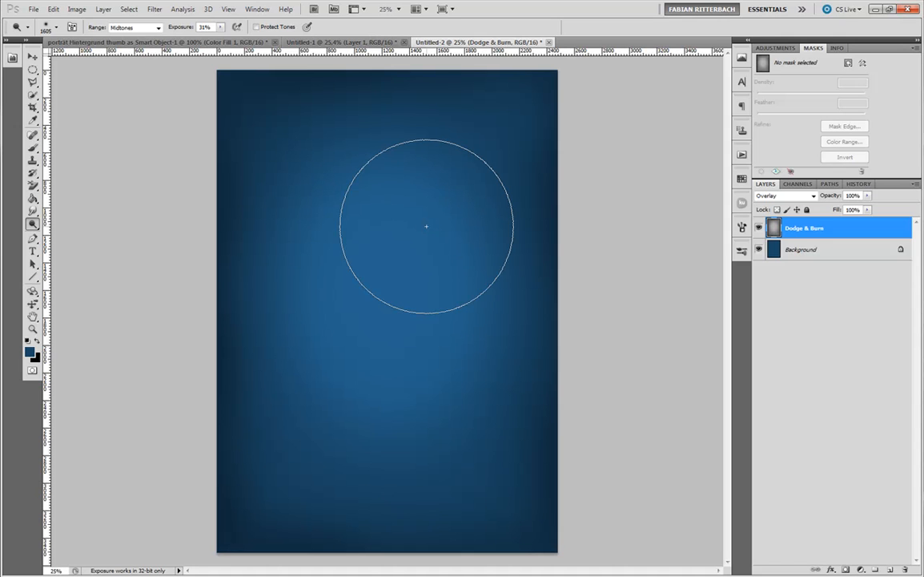
pyautogui.click(412, 216)
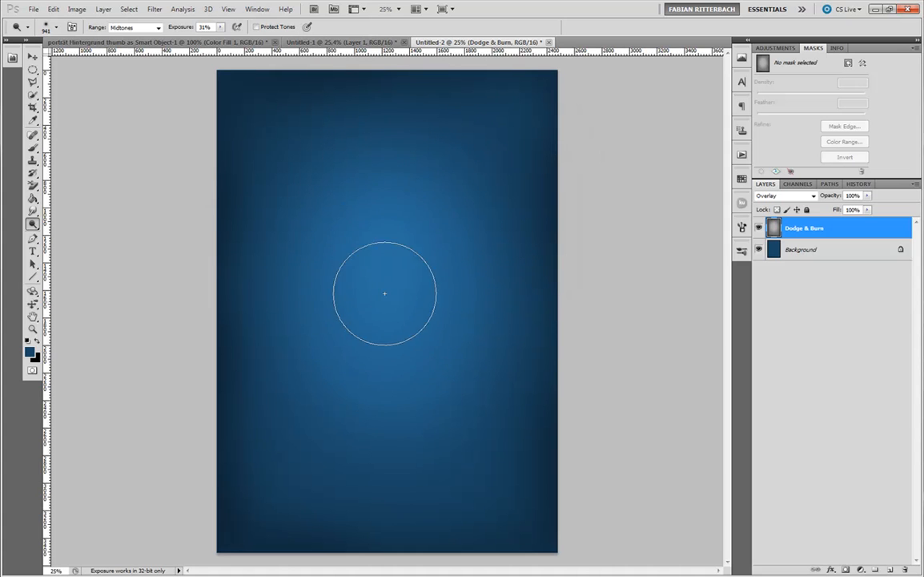
pyautogui.moveTo(385, 294); pyautogui.dragTo(390, 408)
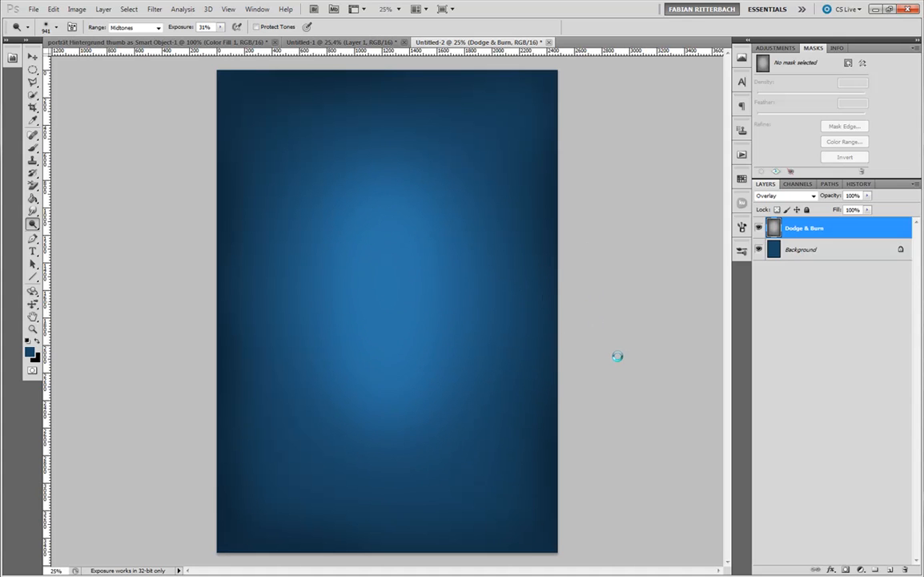
pyautogui.moveTo(402, 224)
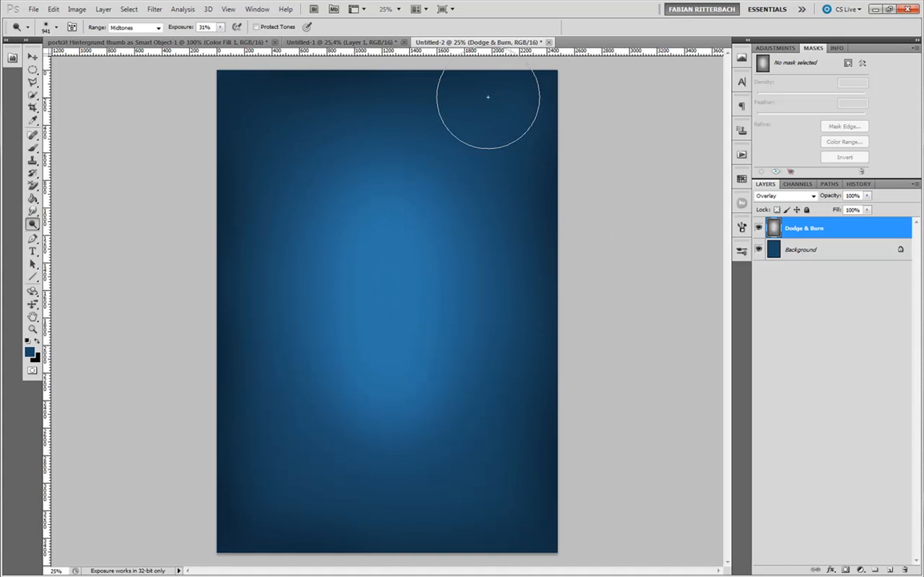
pyautogui.moveTo(452, 255)
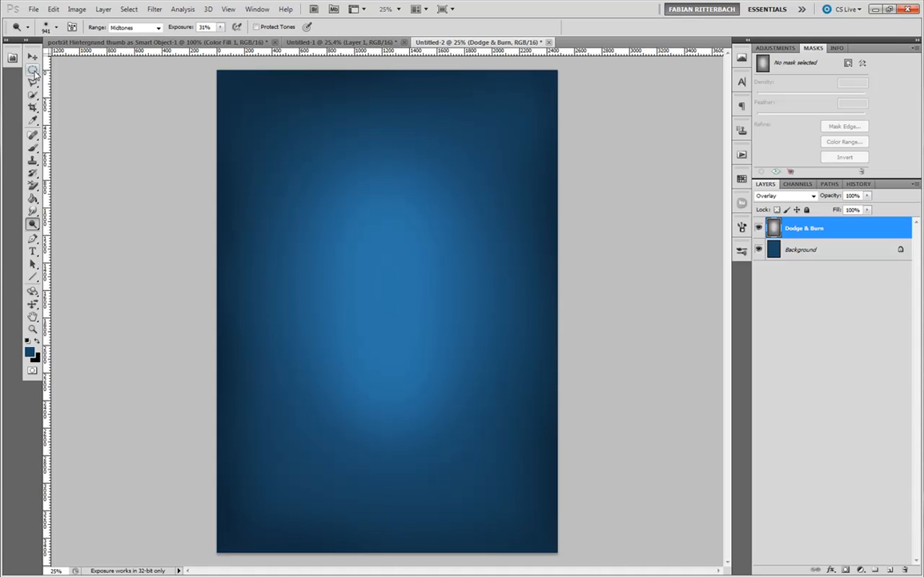
# Draw a tall elliptical marquee over the canvas centre and invert the selection
pyautogui.click(32, 73)
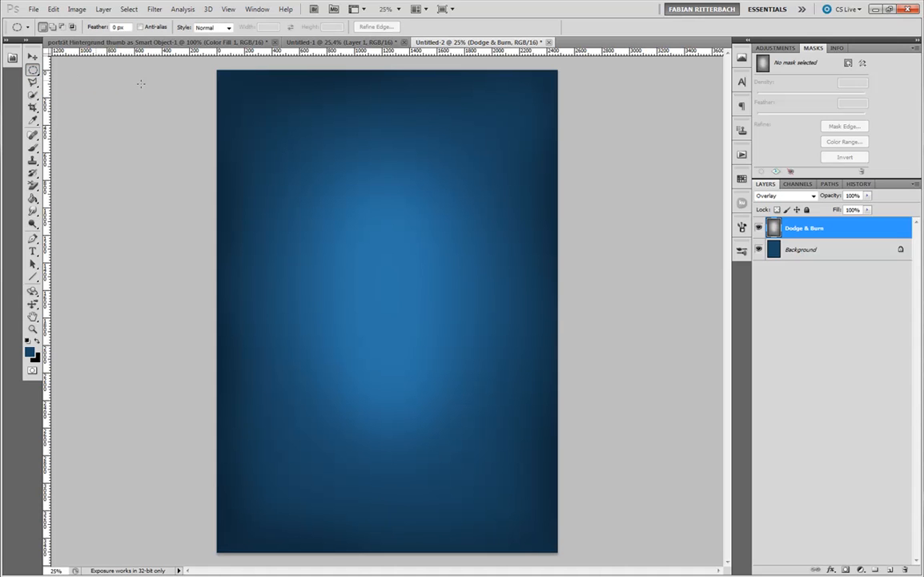
pyautogui.moveTo(321, 140); pyautogui.dragTo(336, 200)
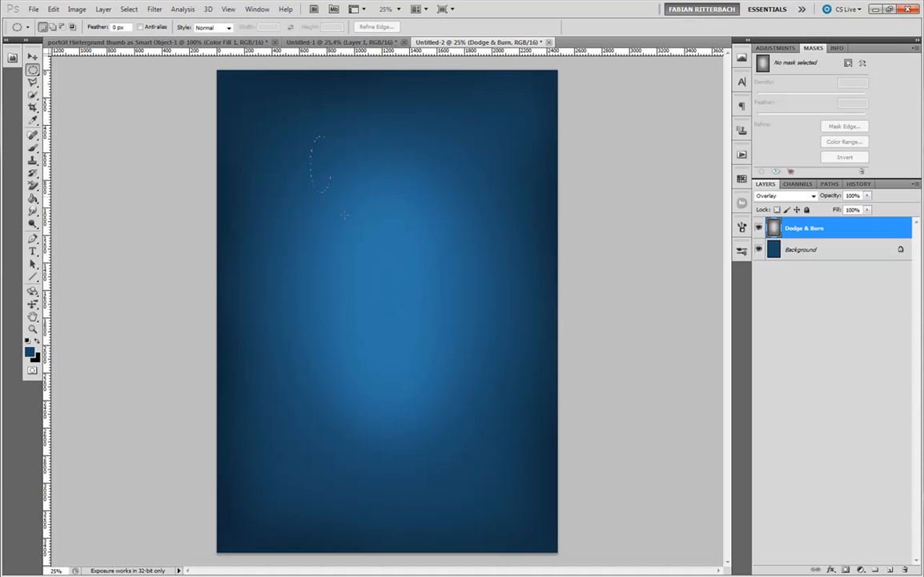
pyautogui.moveTo(312, 140); pyautogui.dragTo(467, 456)
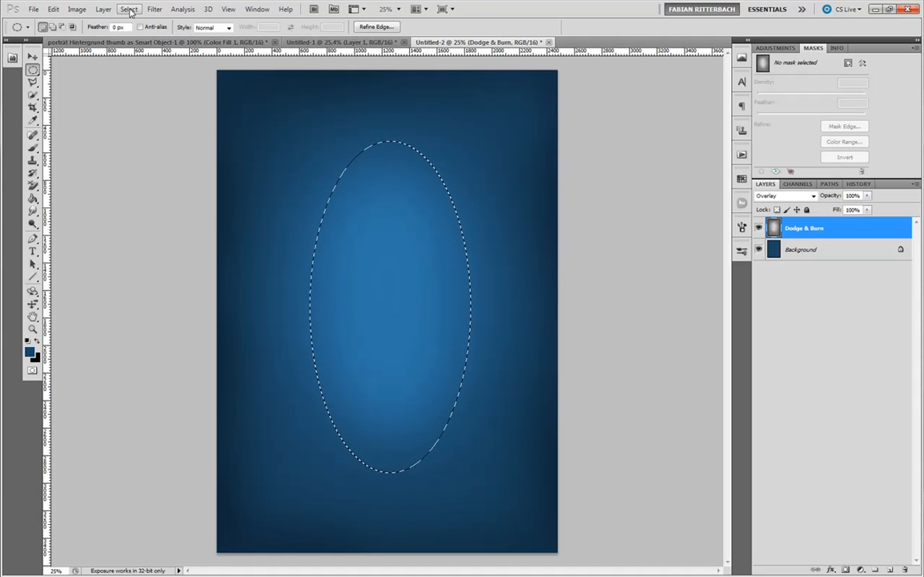
pyautogui.click(125, 9)
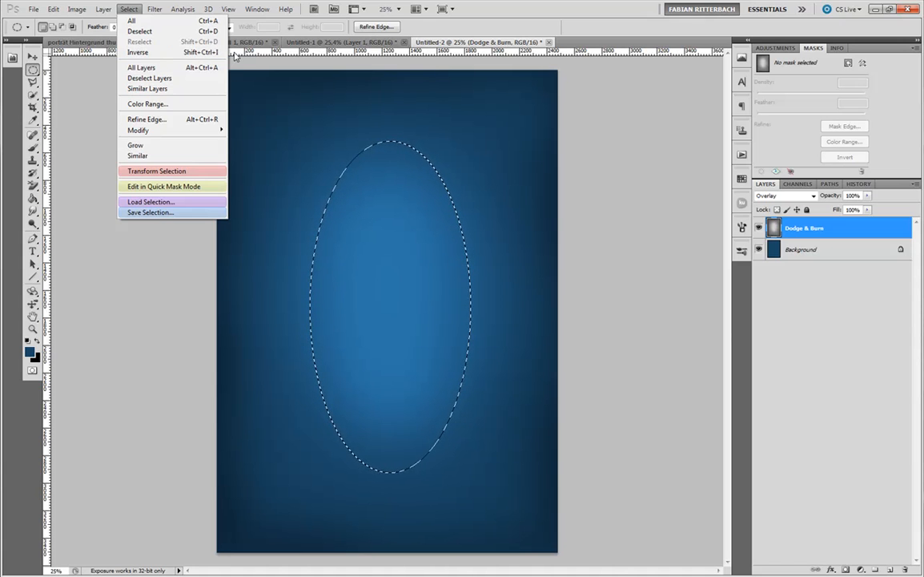
pyautogui.click(629, 203)
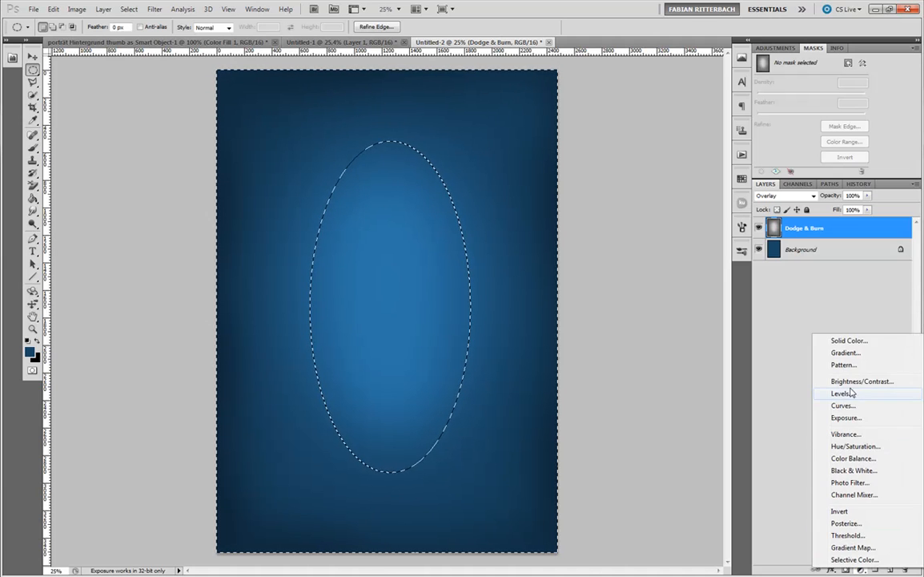
# Add a Levels adjustment layer with output white 206 and midtones 0.82
pyautogui.click(843, 392)
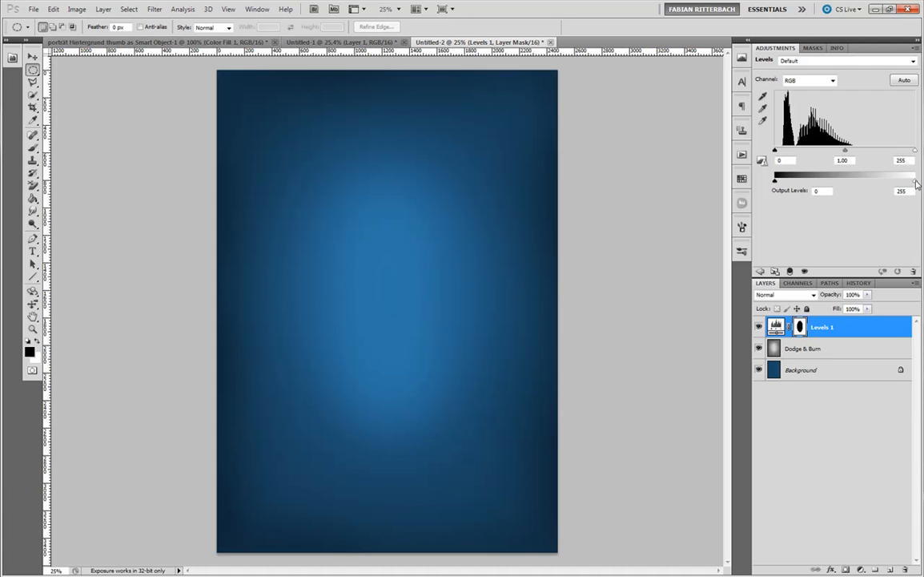
pyautogui.moveTo(915, 177); pyautogui.dragTo(900, 176)
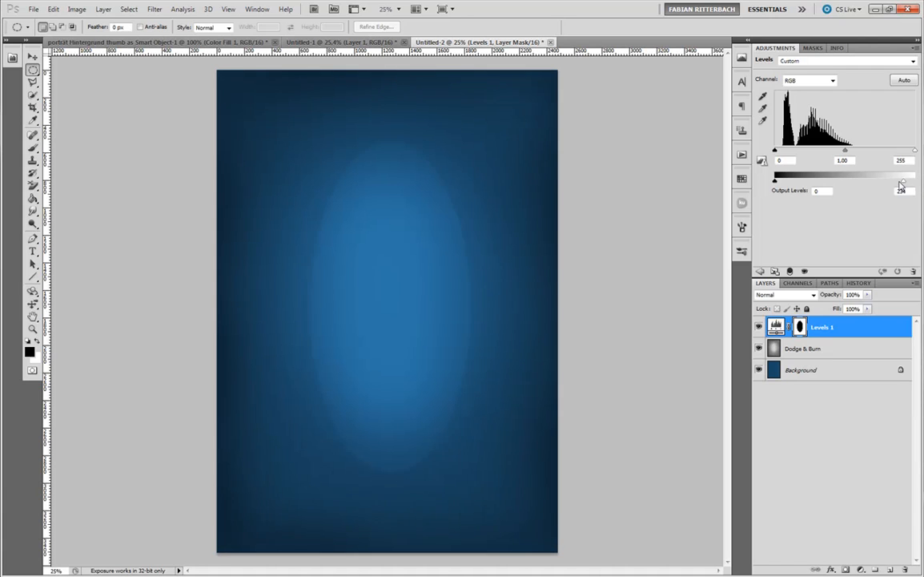
pyautogui.moveTo(901, 177); pyautogui.dragTo(887, 177)
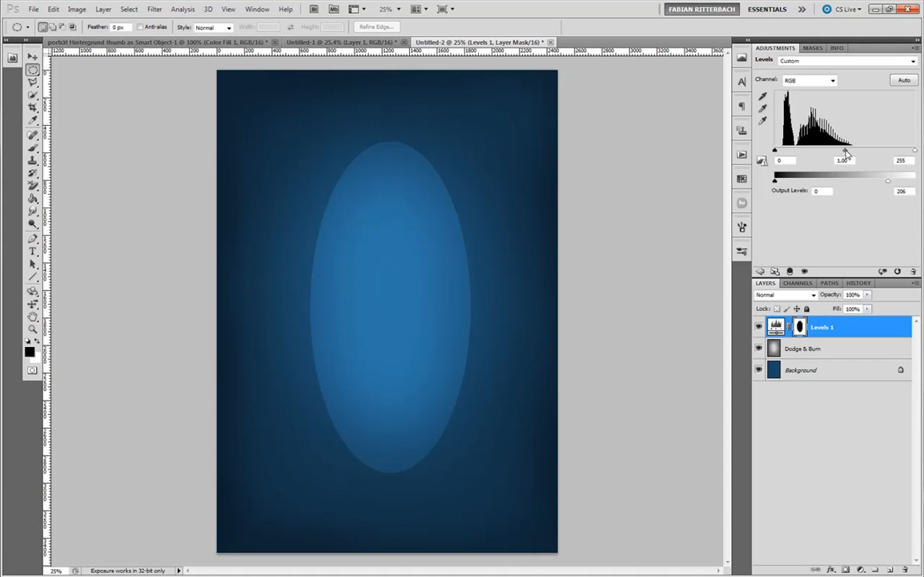
pyautogui.moveTo(845, 153); pyautogui.dragTo(849, 153)
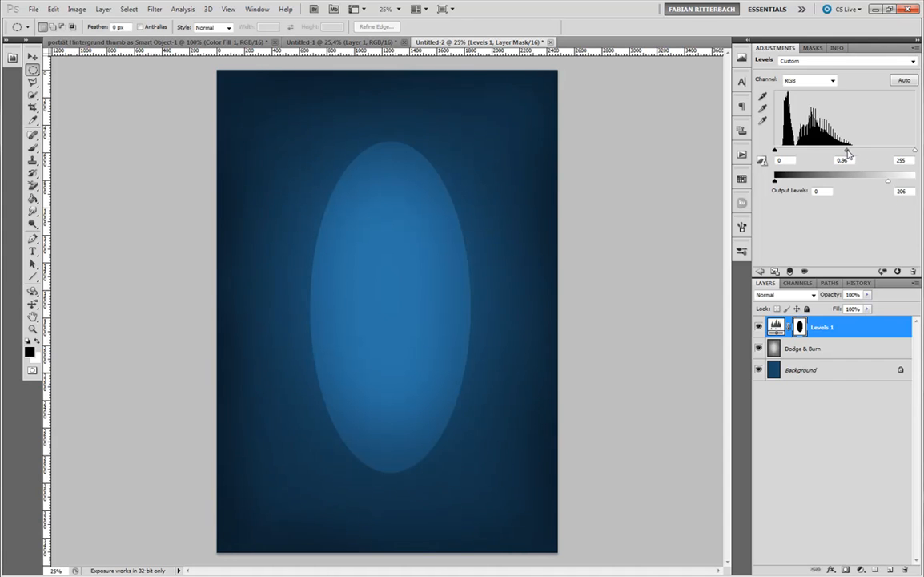
pyautogui.moveTo(848, 150); pyautogui.dragTo(852, 150)
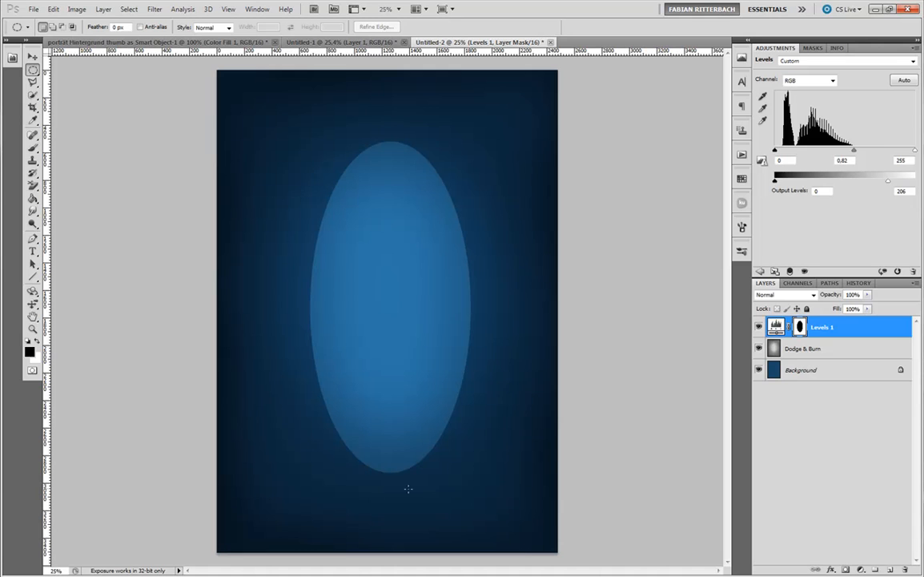
pyautogui.moveTo(430, 127)
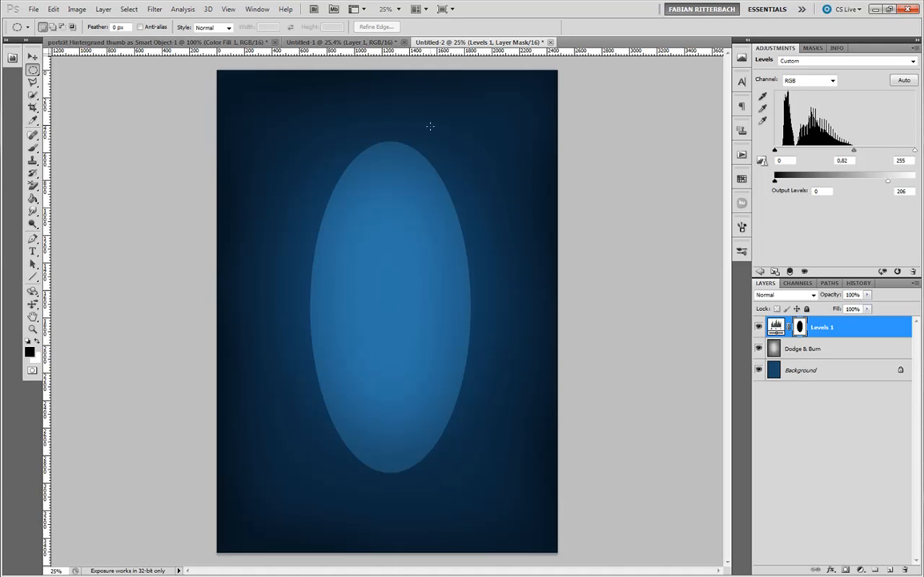
# Soften the Levels layer's oval mask with a 250 px Gaussian Blur
pyautogui.click(808, 48)
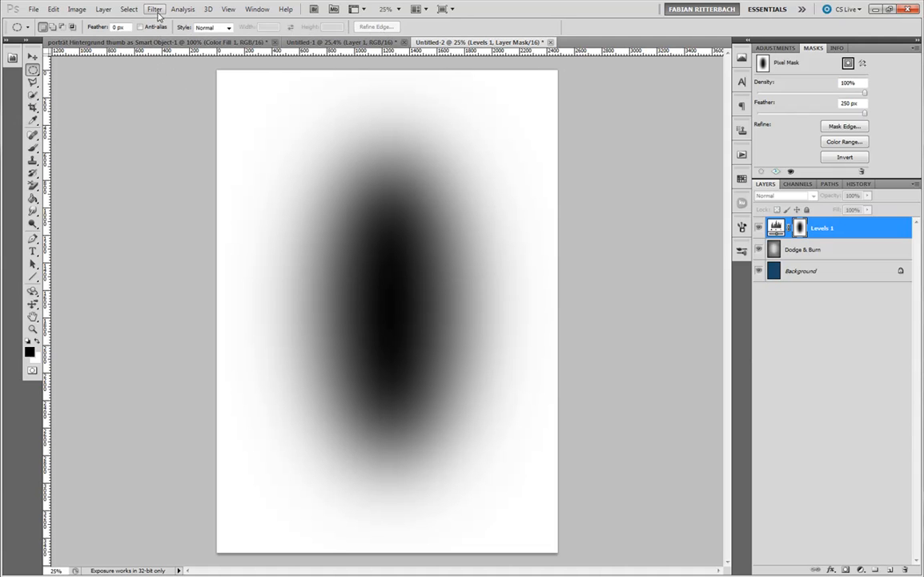
pyautogui.click(154, 9)
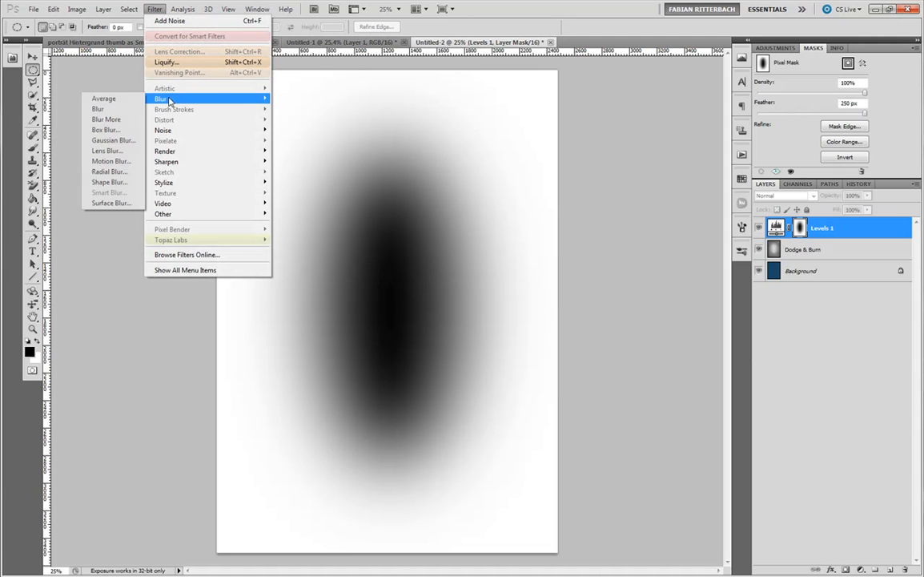
pyautogui.click(110, 141)
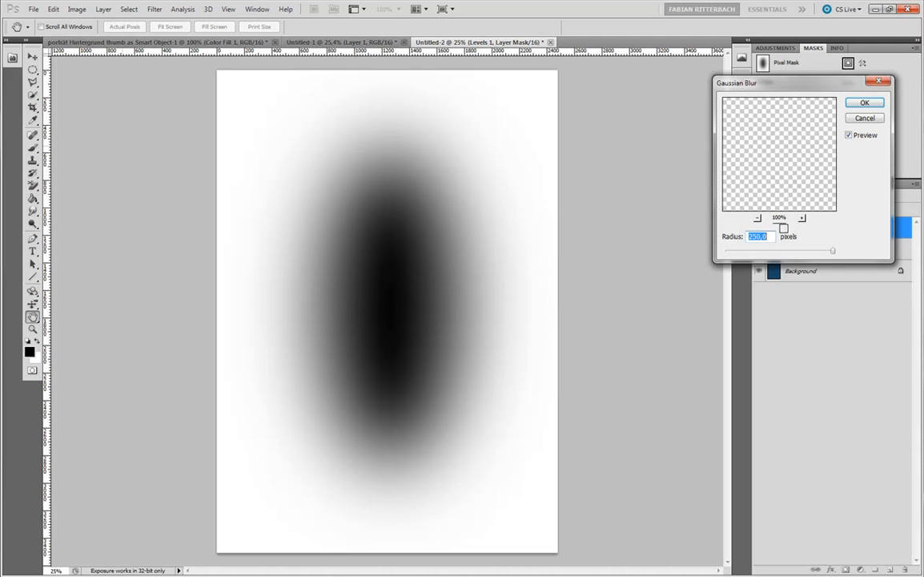
pyautogui.click(871, 102)
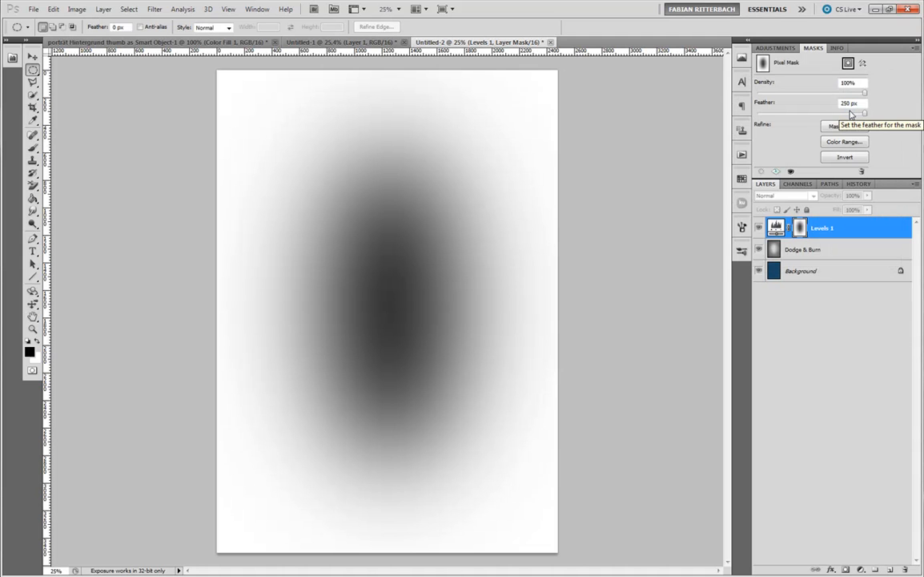
pyautogui.moveTo(790, 249)
pyautogui.write('Vignette')
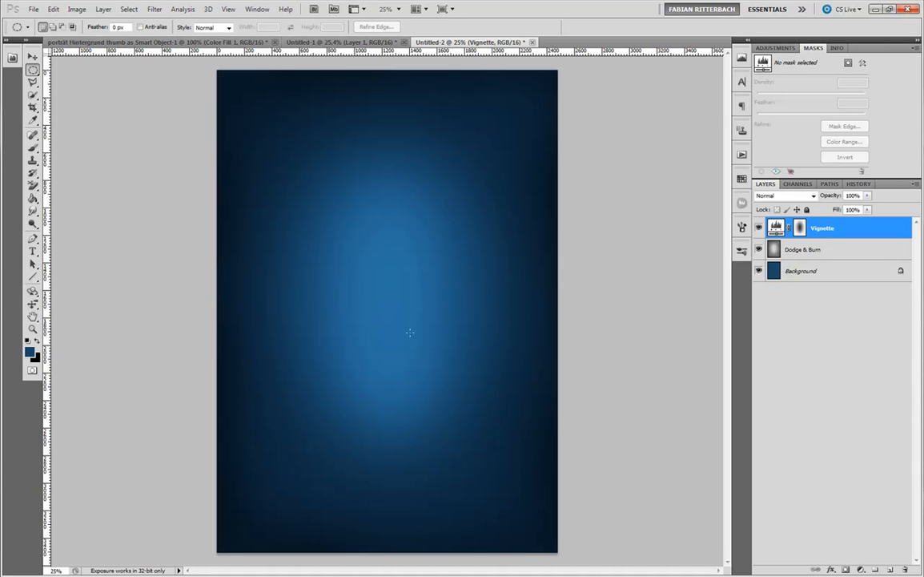
pyautogui.moveTo(462, 265)
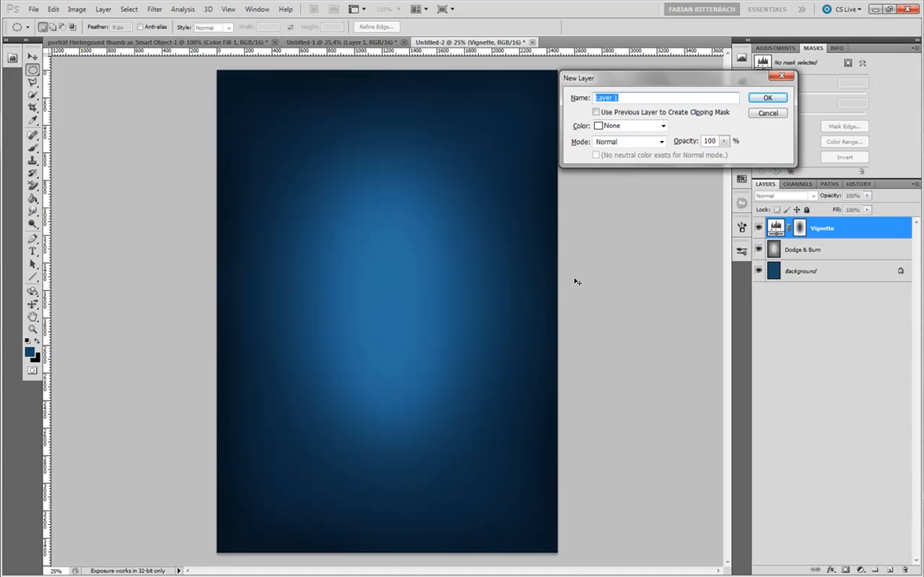
# Create Layer 1 with default settings above the Vignette layer
pyautogui.click(768, 97)
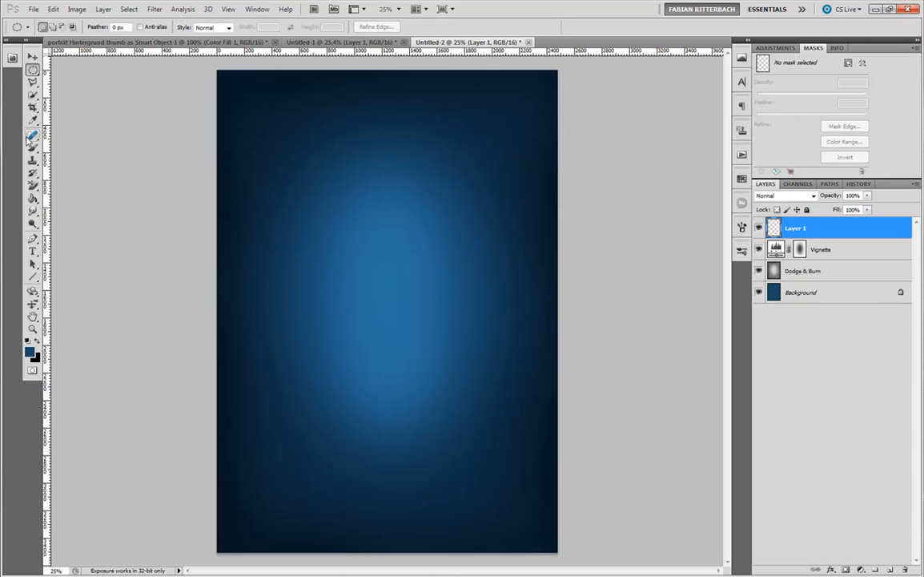
# On Layer 1, paint soft low-opacity white strokes over the backdrop's centre
pyautogui.click(35, 134)
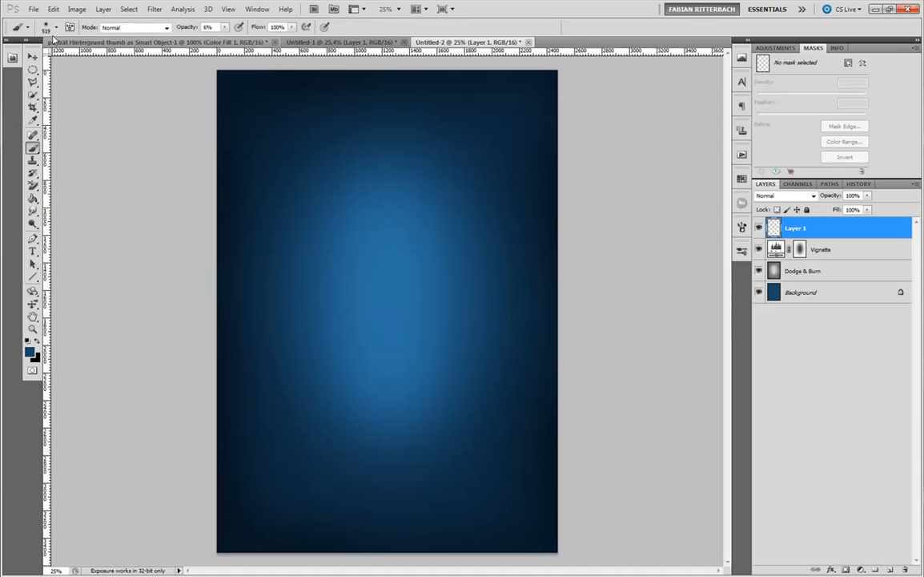
pyautogui.click(59, 28)
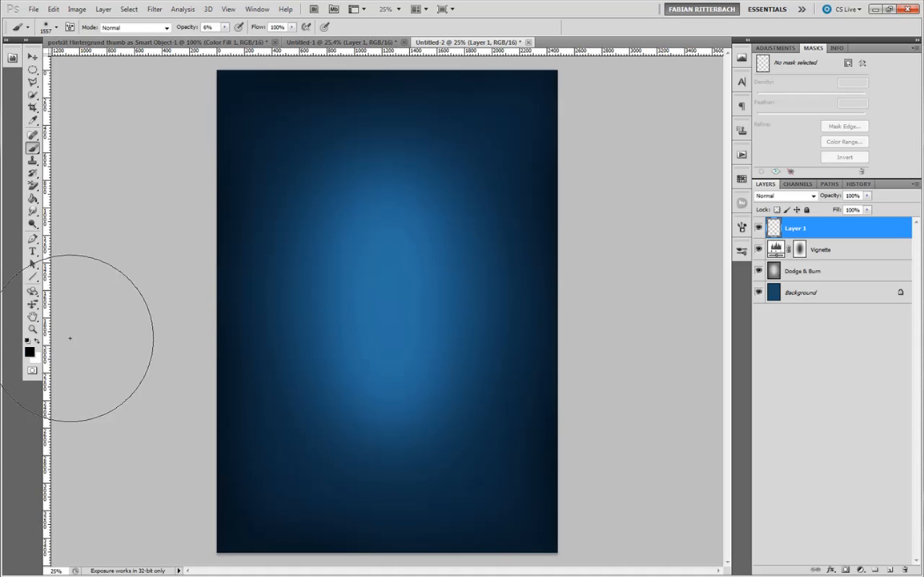
pyautogui.moveTo(394, 240)
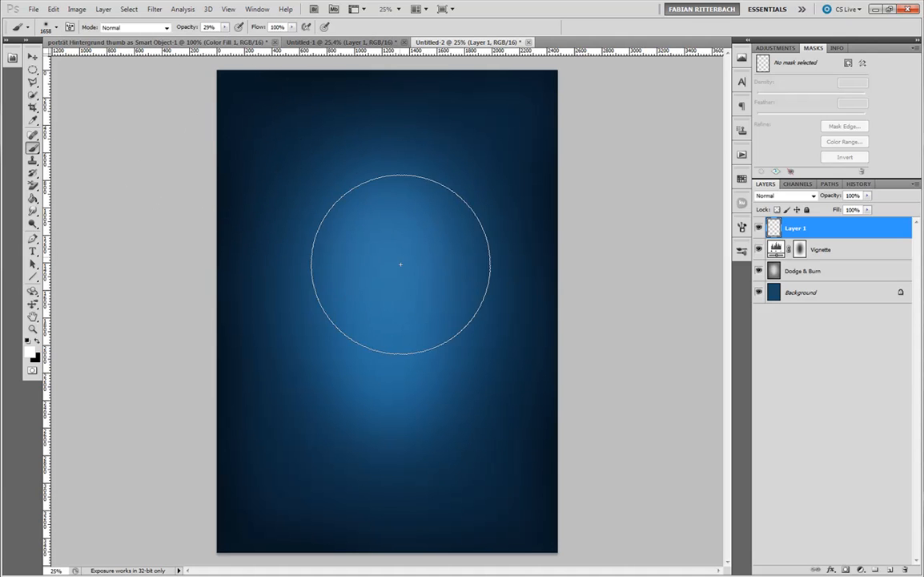
pyautogui.moveTo(400, 265); pyautogui.dragTo(384, 241)
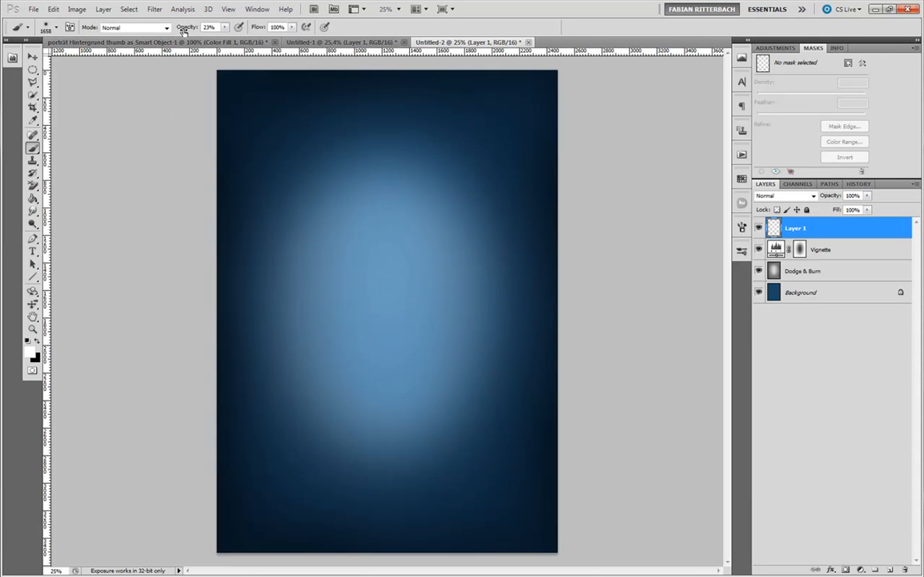
pyautogui.click(383, 240)
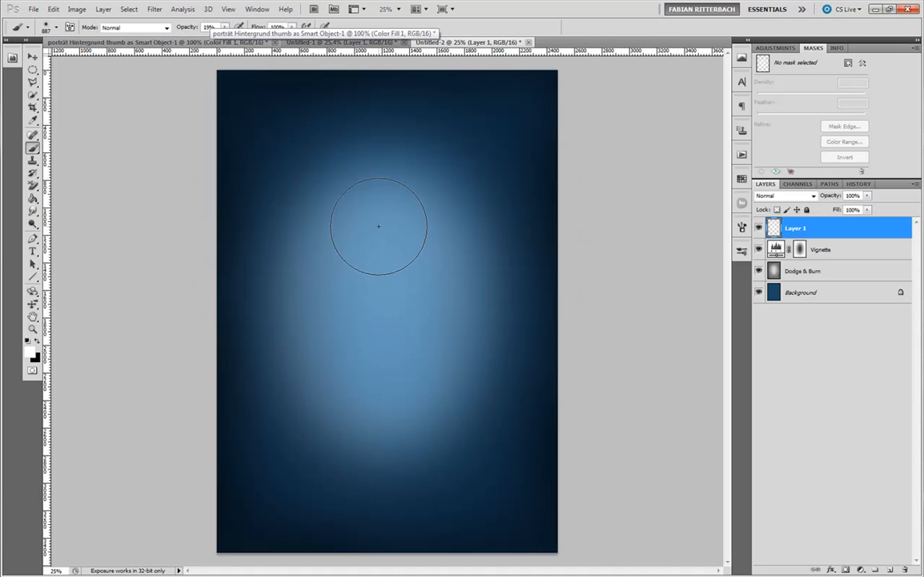
pyautogui.moveTo(379, 227); pyautogui.dragTo(382, 375)
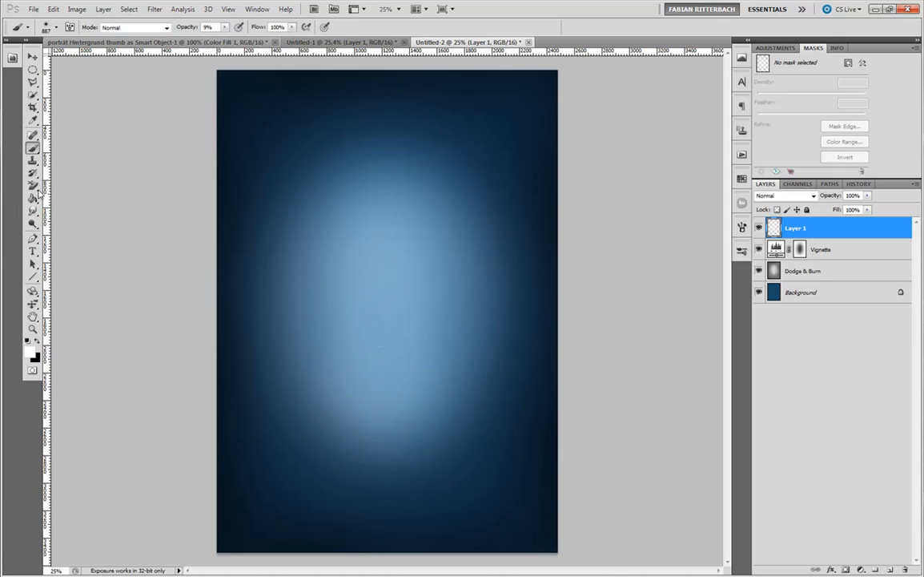
pyautogui.click(409, 240)
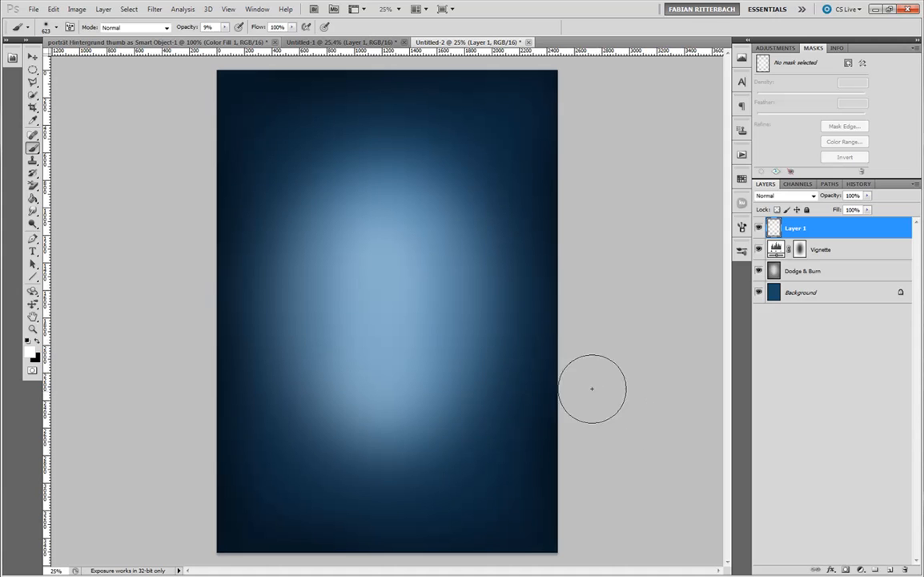
pyautogui.moveTo(646, 210)
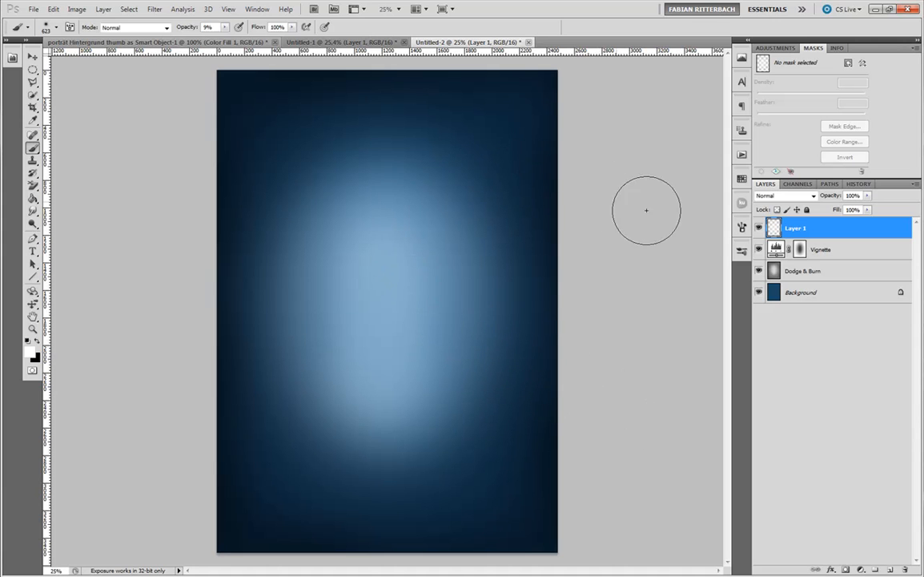
pyautogui.moveTo(424, 157)
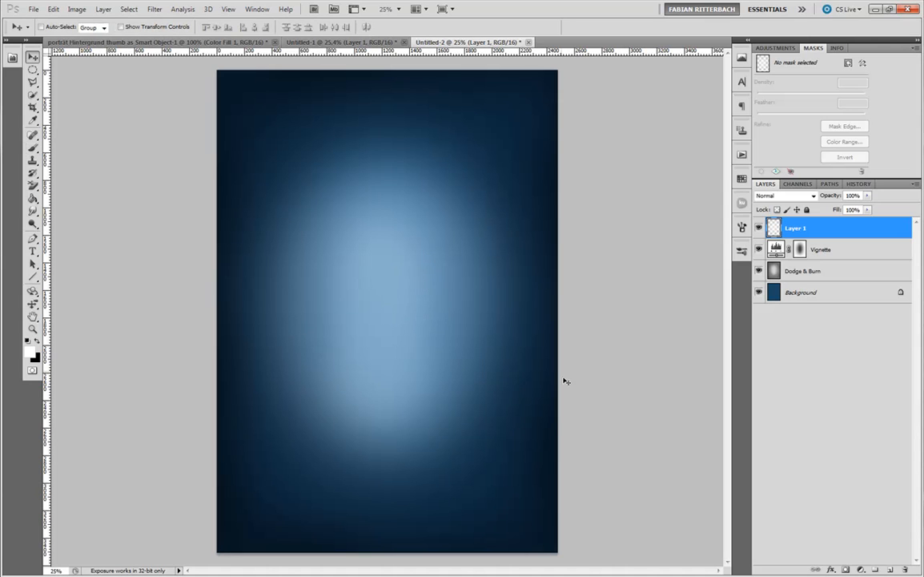
pyautogui.moveTo(492, 473)
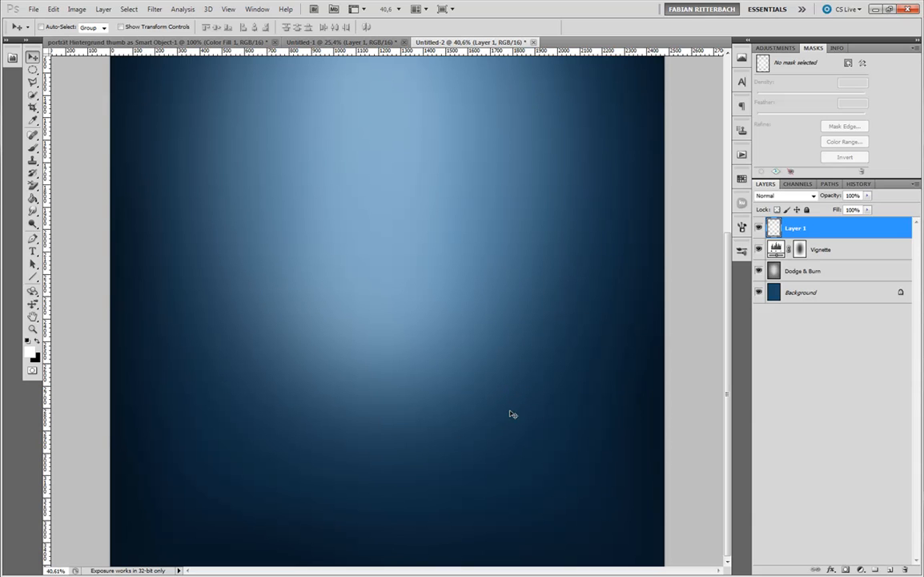
pyautogui.moveTo(518, 428)
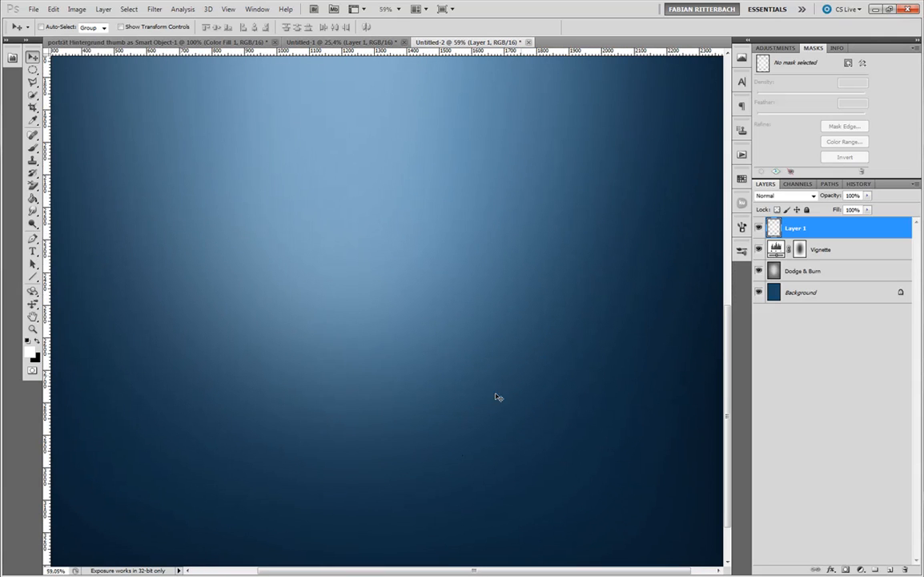
pyautogui.moveTo(353, 459)
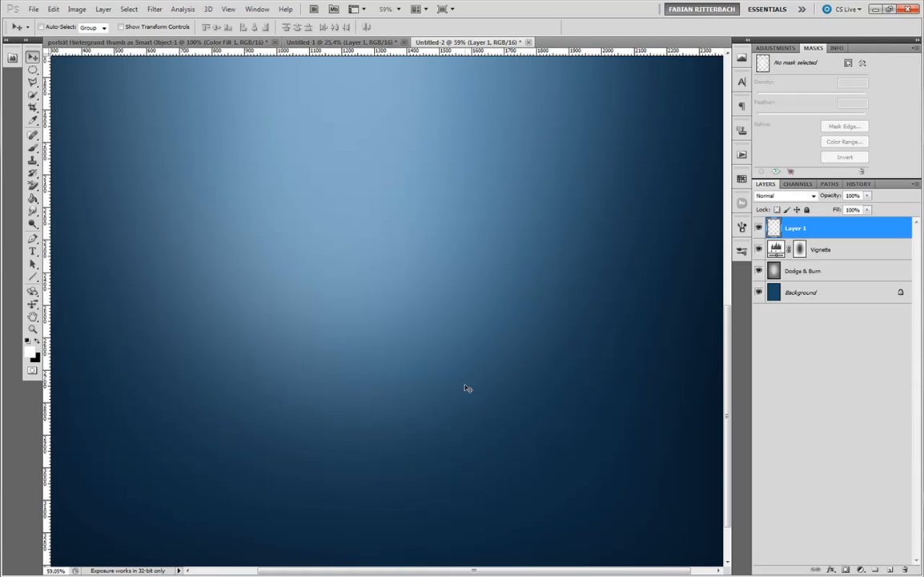
pyautogui.moveTo(445, 358)
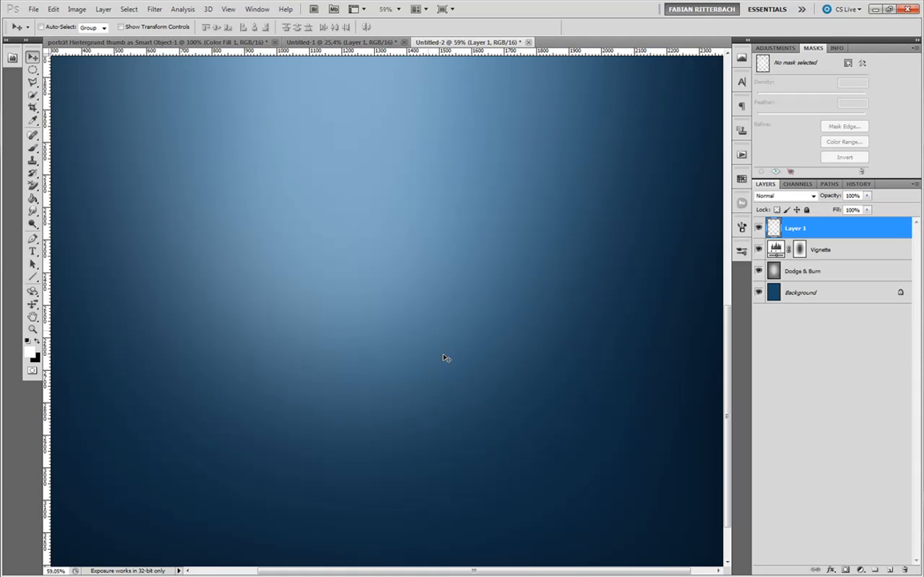
pyautogui.moveTo(508, 397)
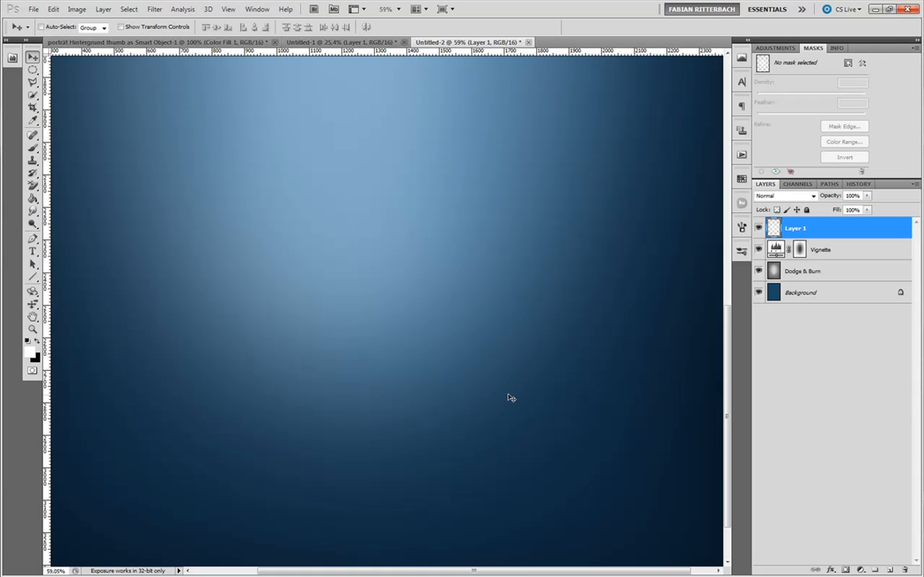
pyautogui.moveTo(497, 362)
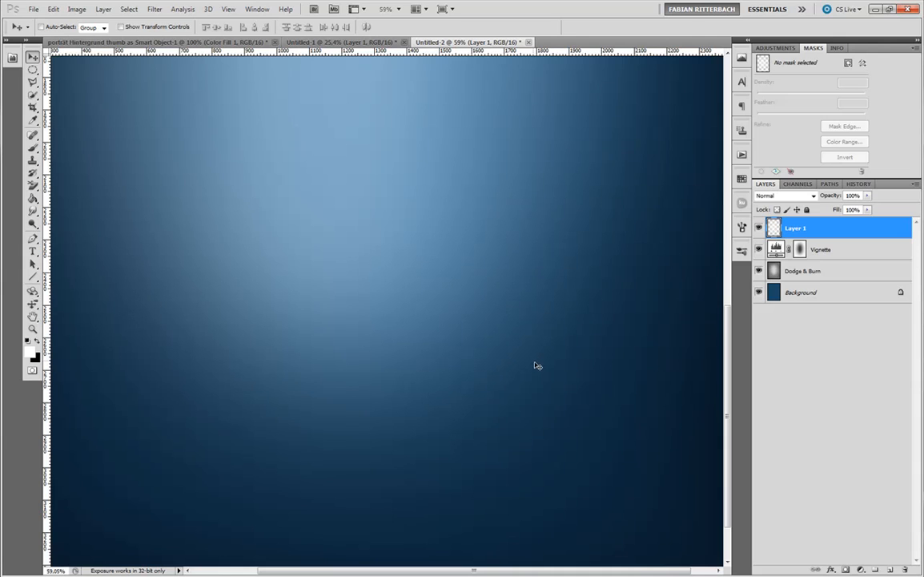
pyautogui.moveTo(509, 367)
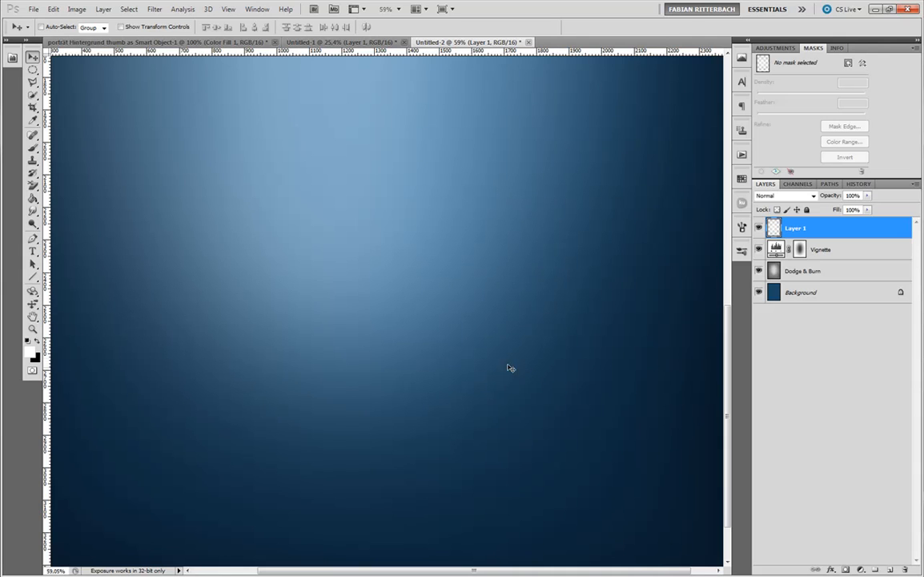
pyautogui.moveTo(478, 331)
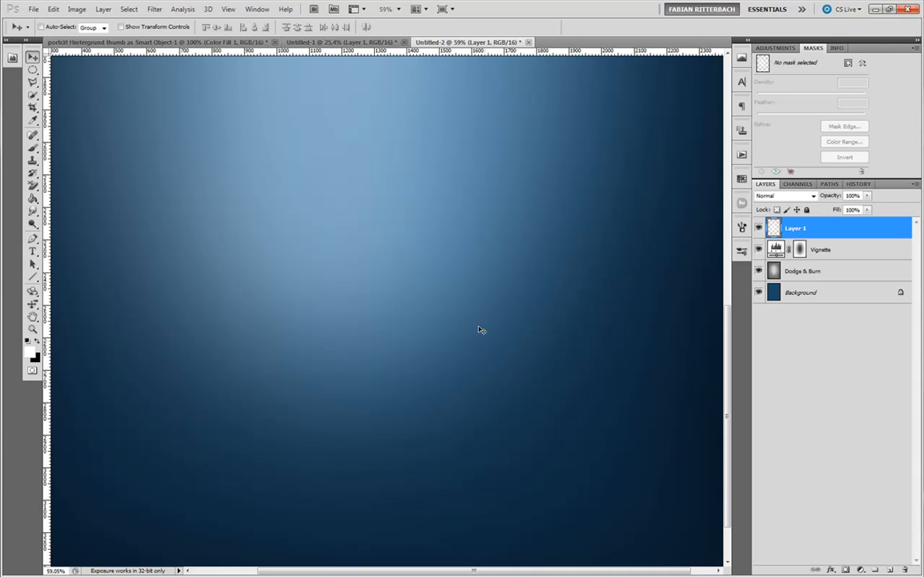
pyautogui.moveTo(453, 317)
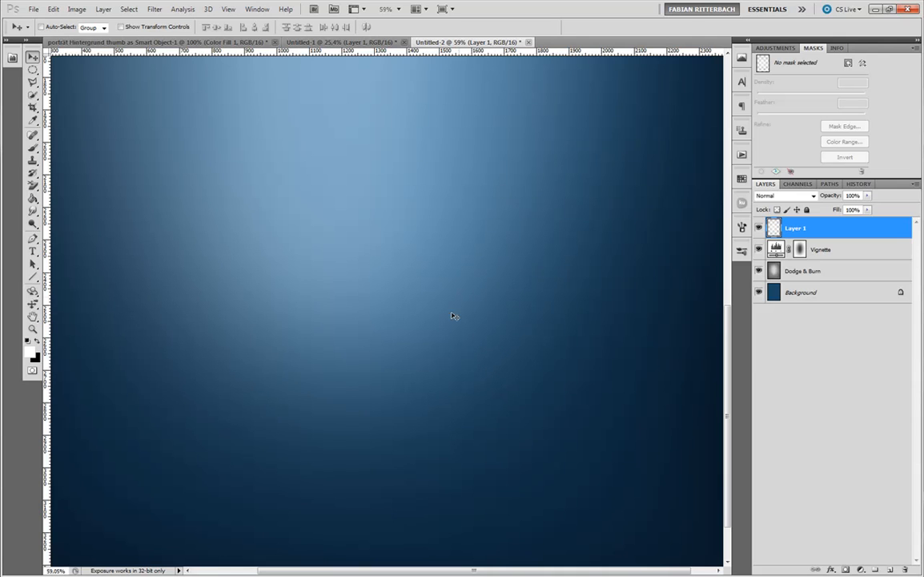
pyautogui.moveTo(482, 323)
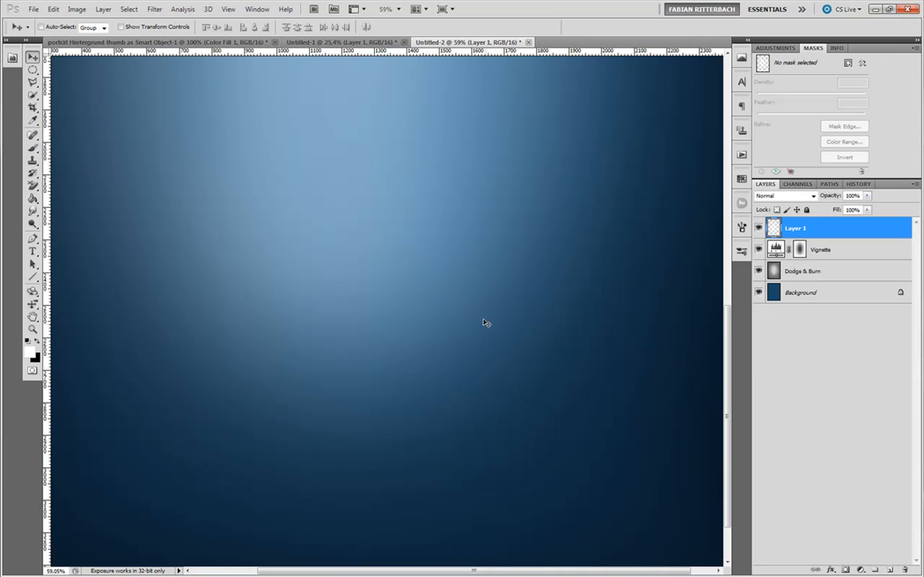
pyautogui.moveTo(469, 335)
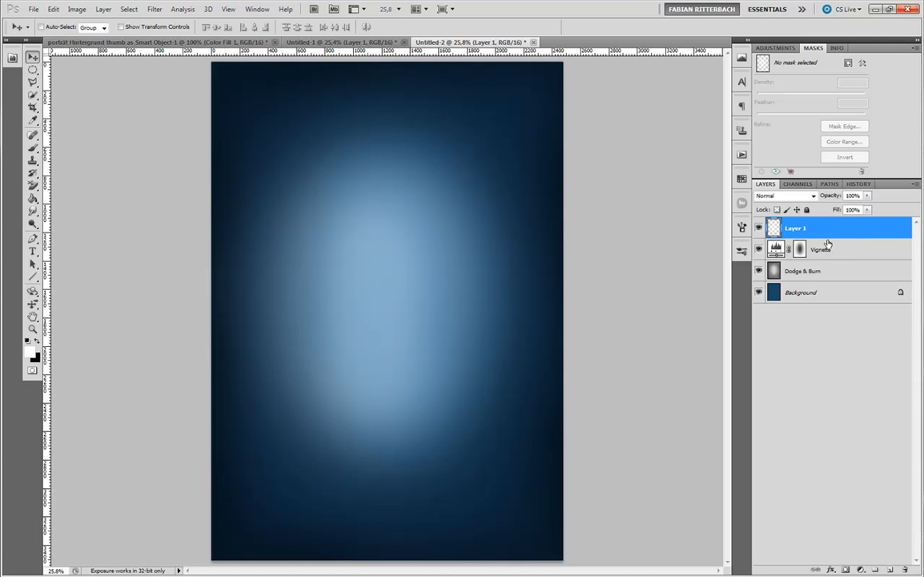
pyautogui.moveTo(812, 290)
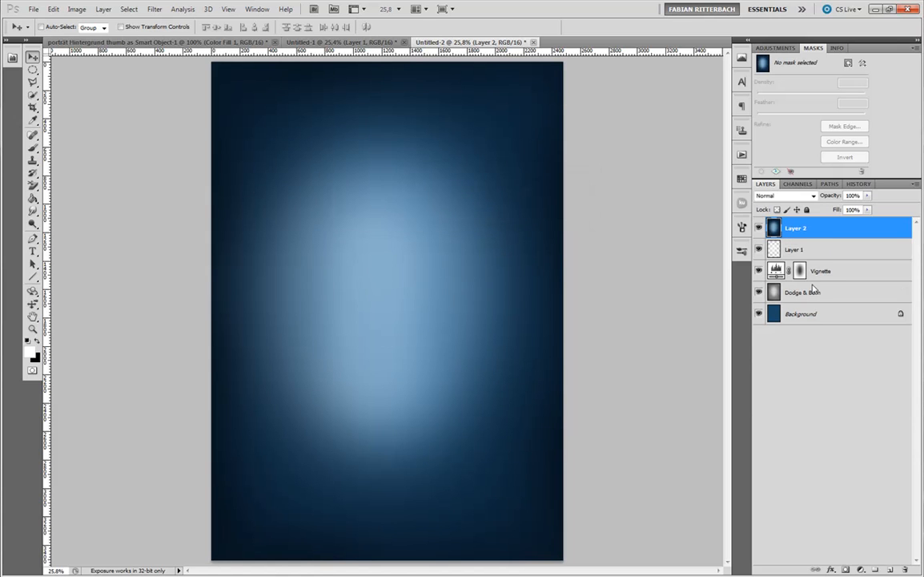
pyautogui.moveTo(822, 251)
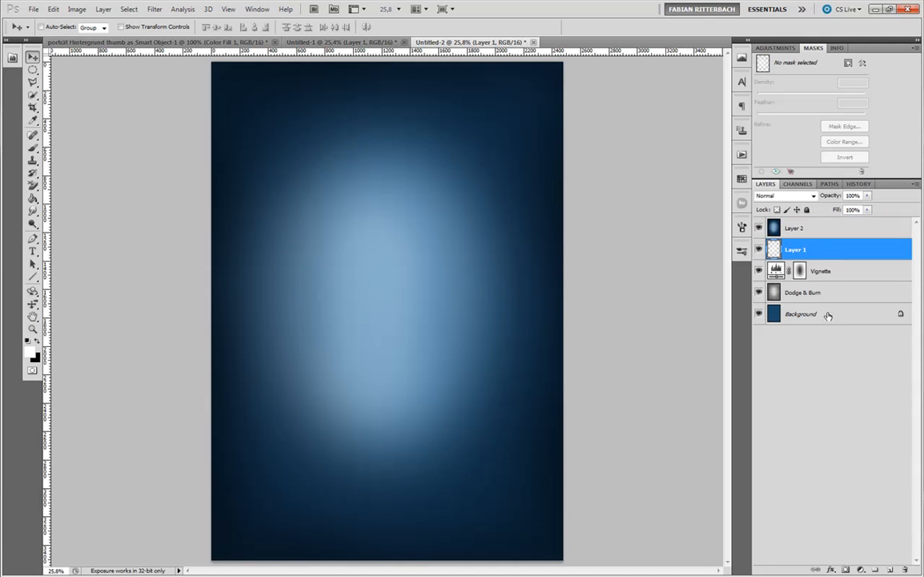
# Select every layer down to Background to consolidate the backdrop into Layer 2
pyautogui.click(823, 314)
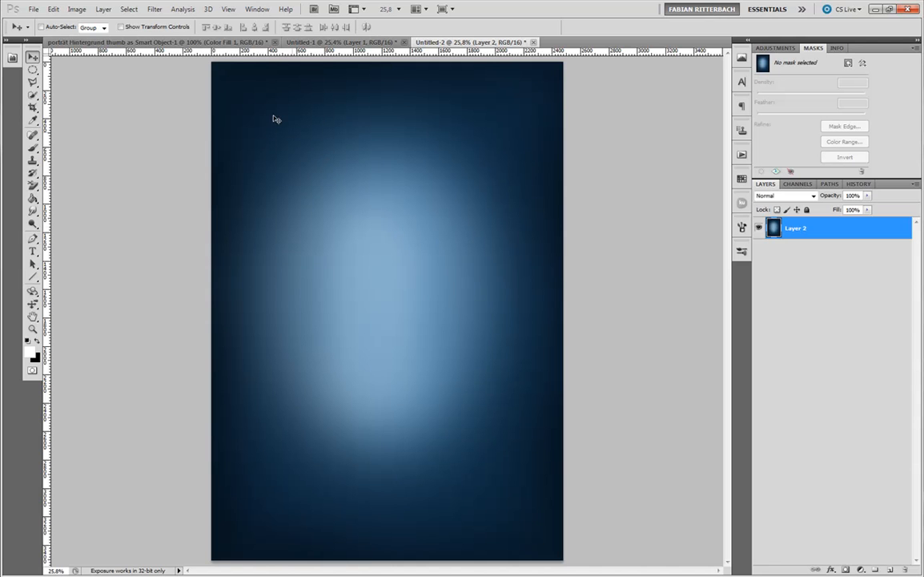
pyautogui.click(163, 9)
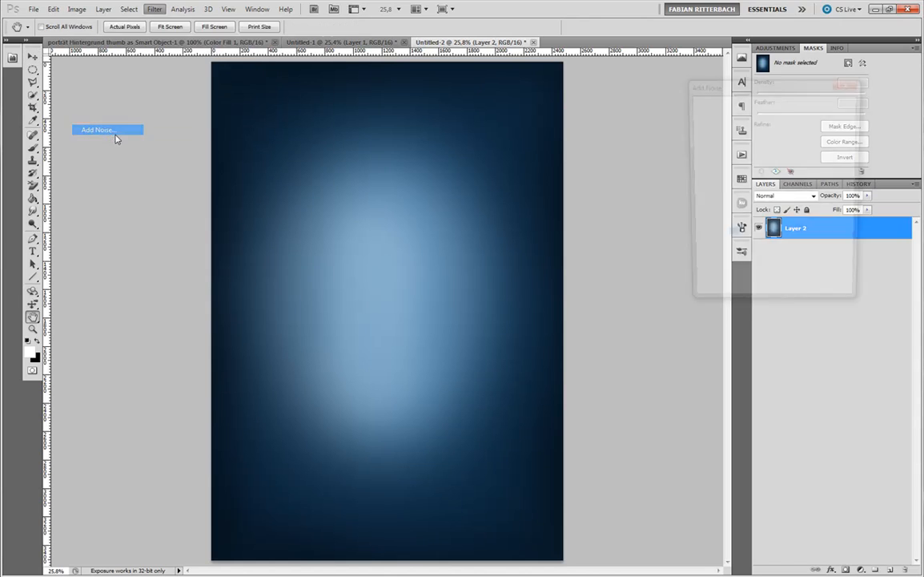
# Add 1.5% Gaussian monochromatic noise to merged Layer 2
pyautogui.click(102, 130)
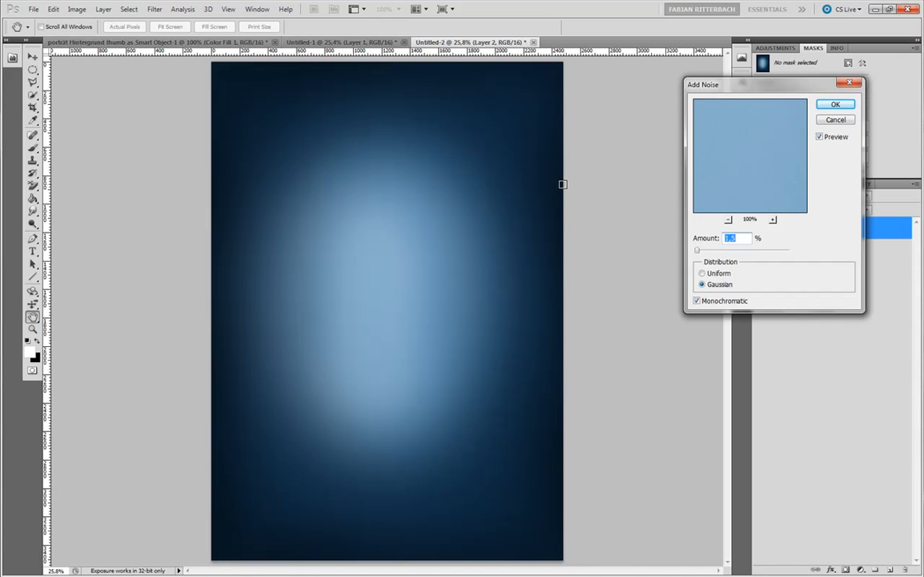
pyautogui.moveTo(567, 199)
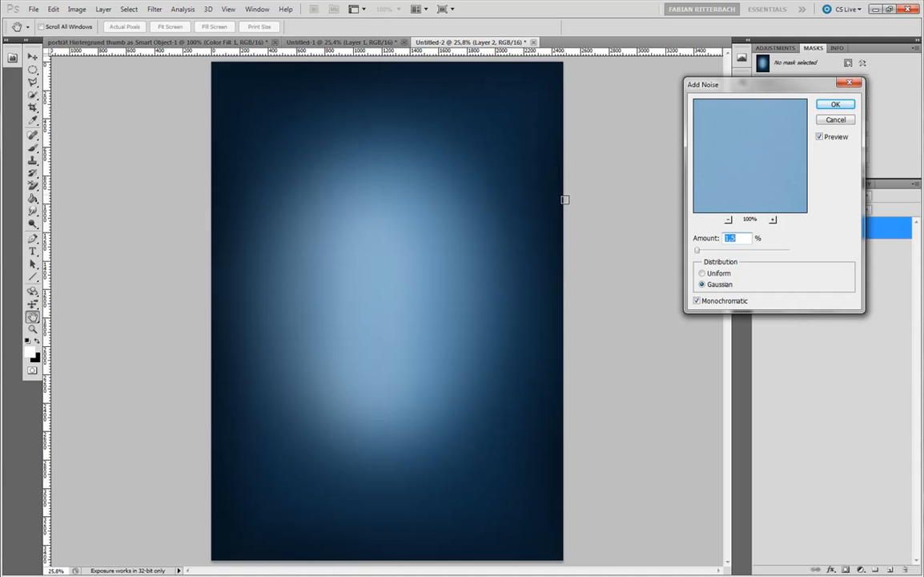
pyautogui.moveTo(706, 243)
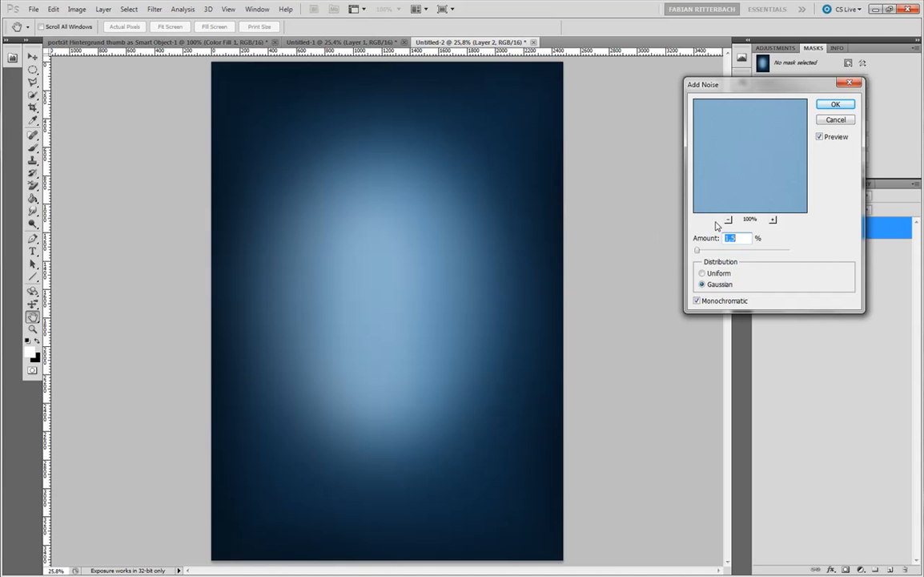
pyautogui.moveTo(697, 249); pyautogui.dragTo(739, 249)
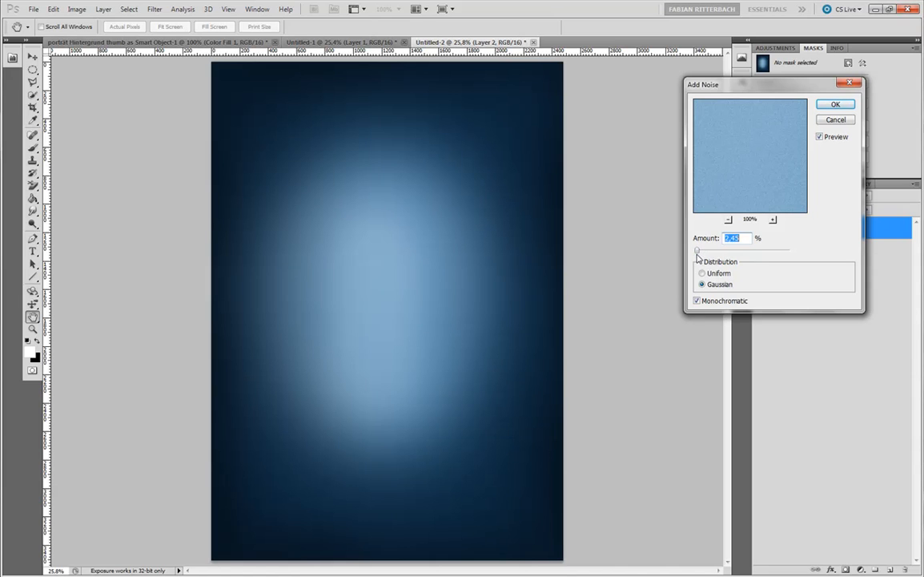
pyautogui.moveTo(692, 256)
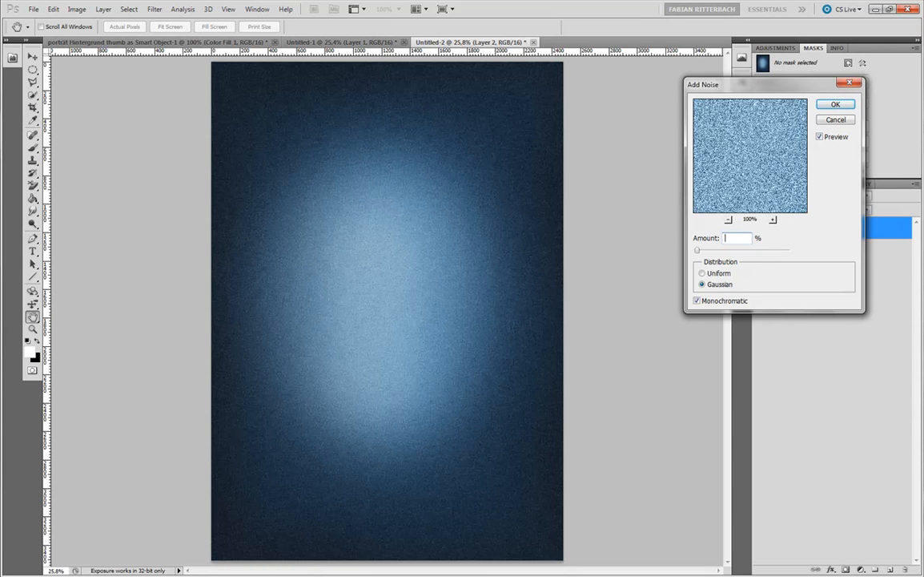
pyautogui.write('1,5')
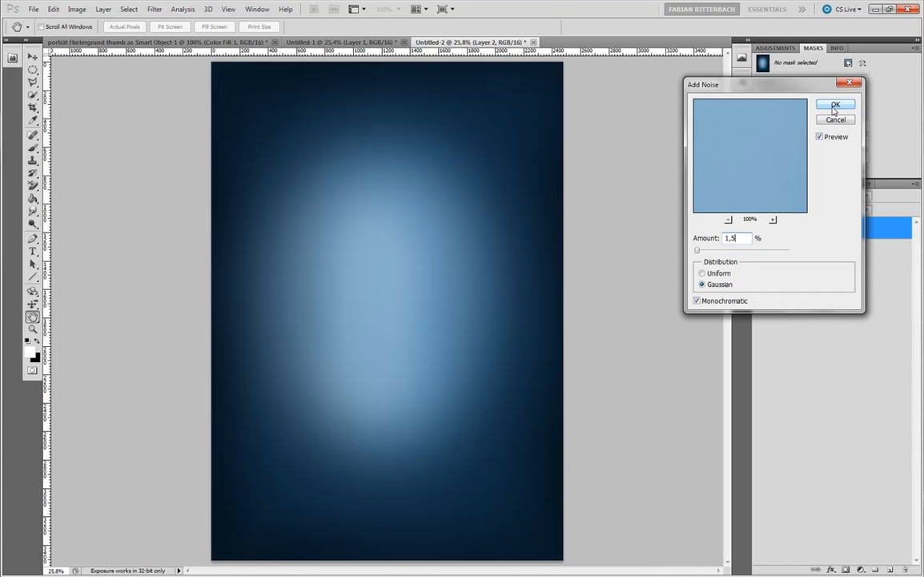
pyautogui.click(836, 104)
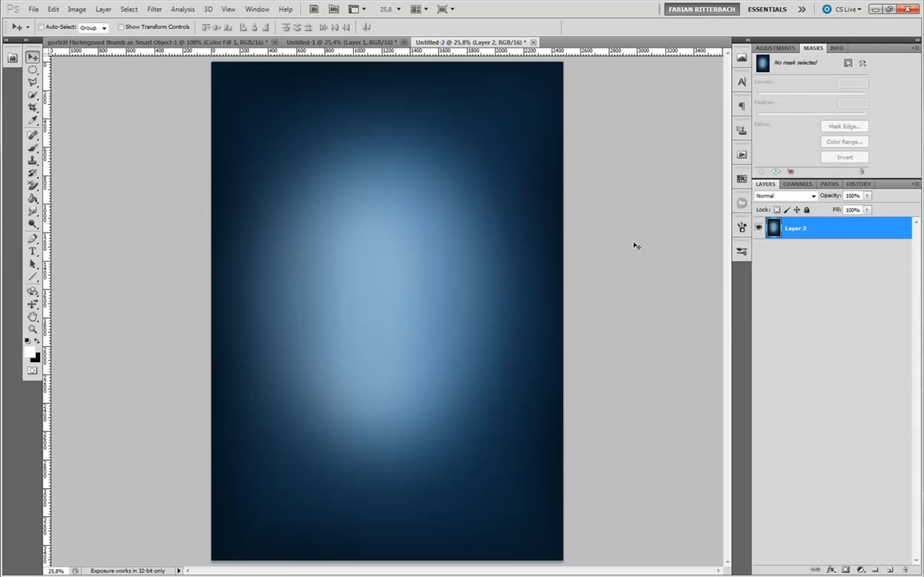
pyautogui.moveTo(381, 59)
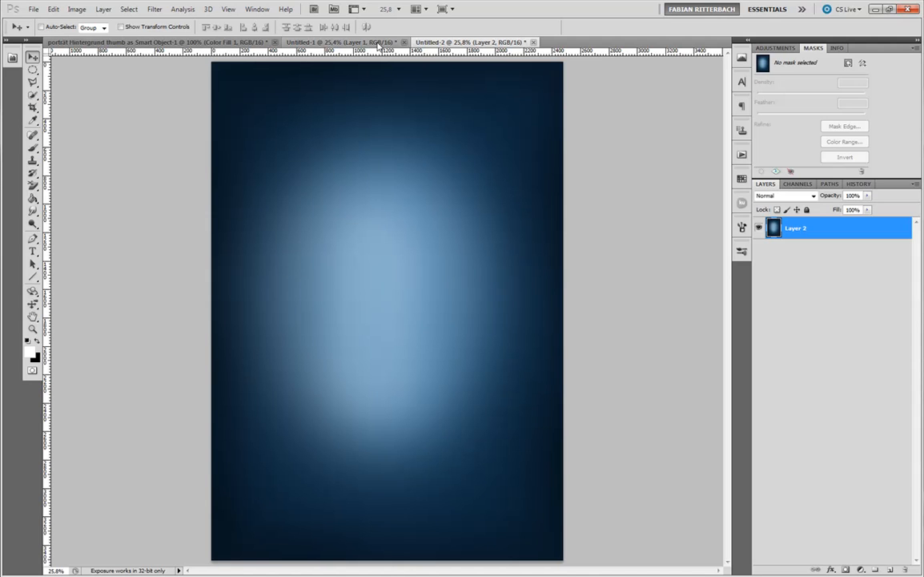
pyautogui.moveTo(141, 58)
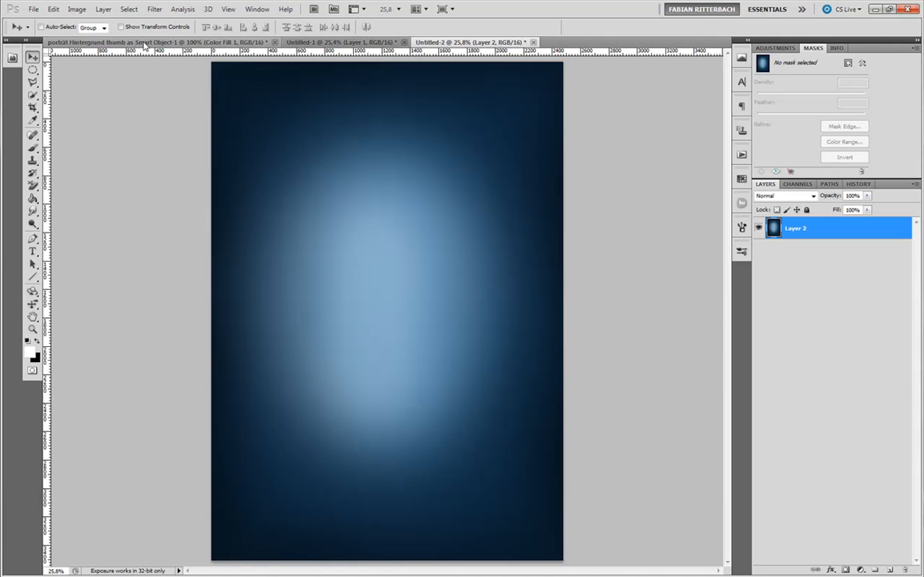
# Switch to the 'porträt Hintergrund thumb' trombone portrait document
pyautogui.click(144, 44)
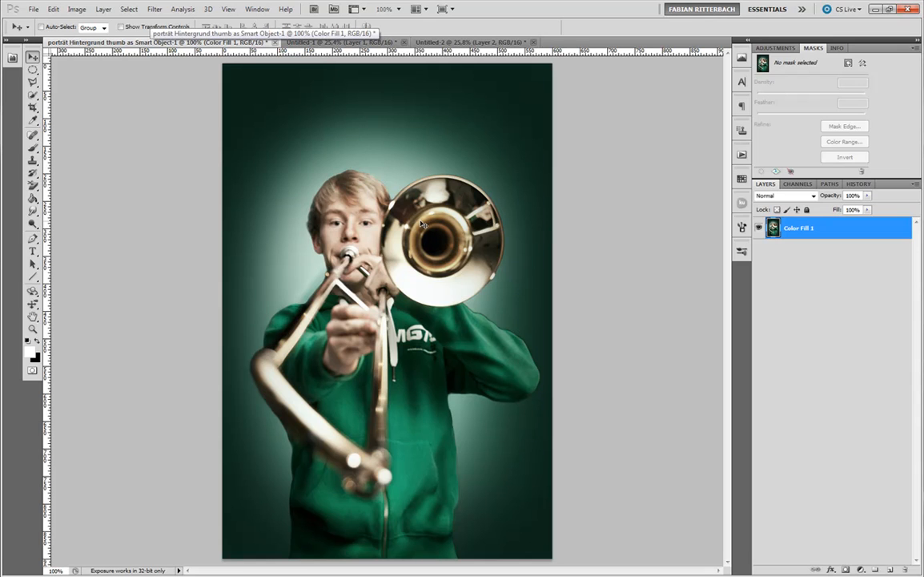
pyautogui.moveTo(388, 150)
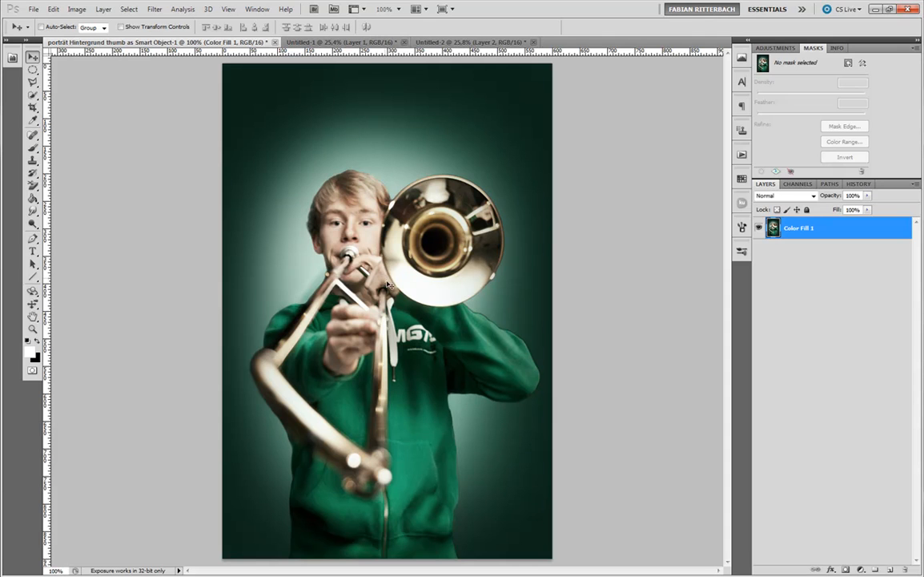
pyautogui.moveTo(379, 270)
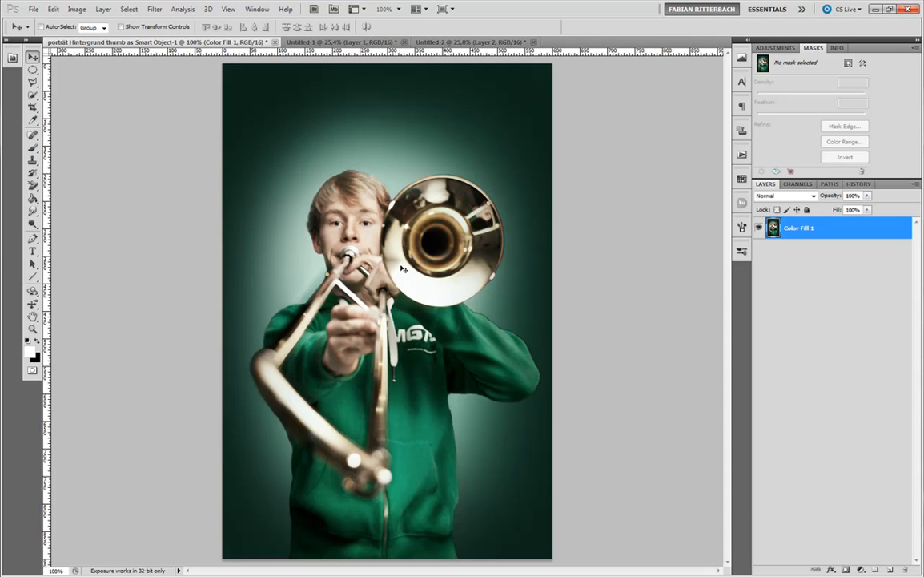
pyautogui.moveTo(400, 350)
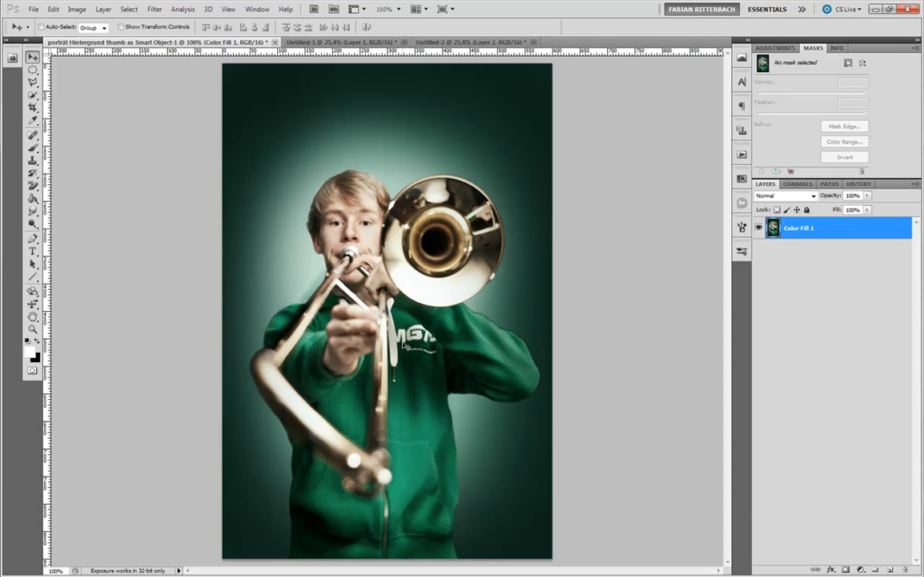
pyautogui.moveTo(457, 318)
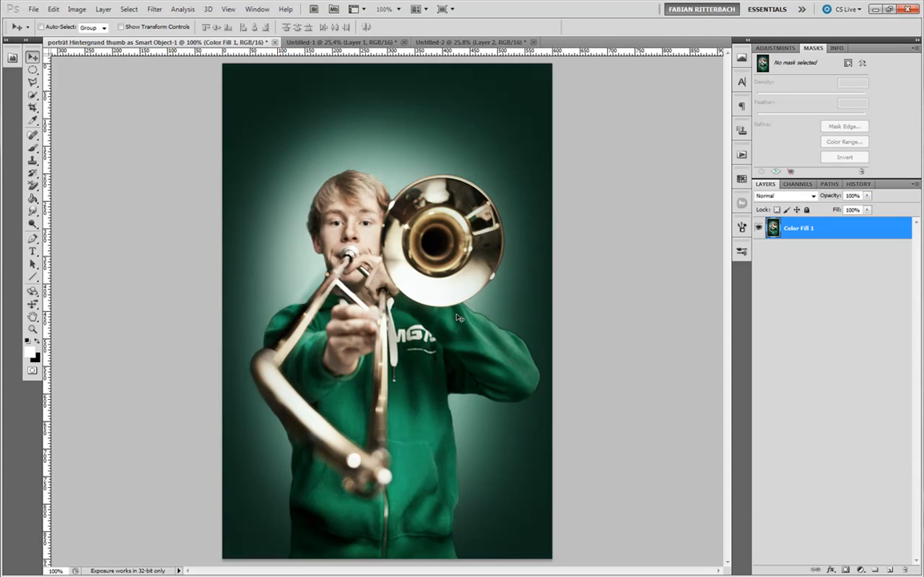
pyautogui.moveTo(385, 384)
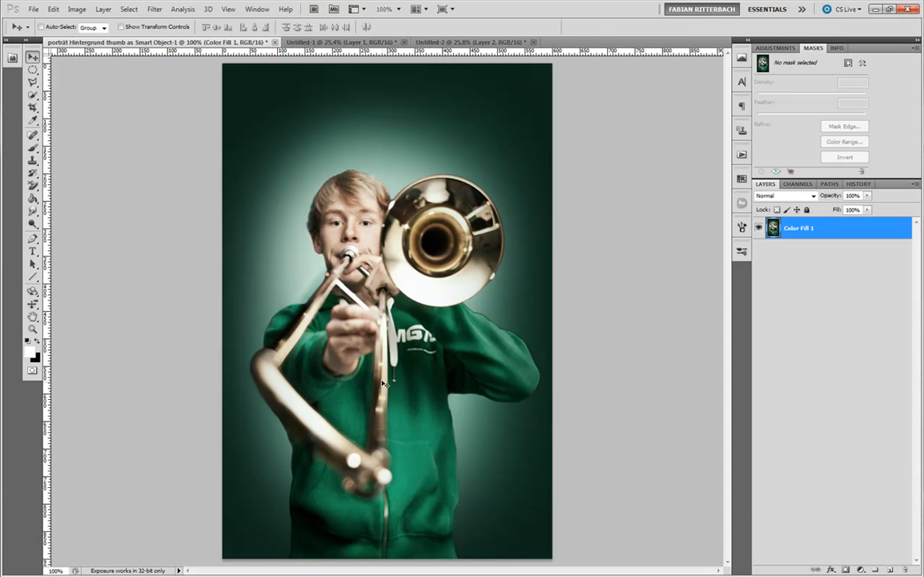
pyautogui.moveTo(444, 90)
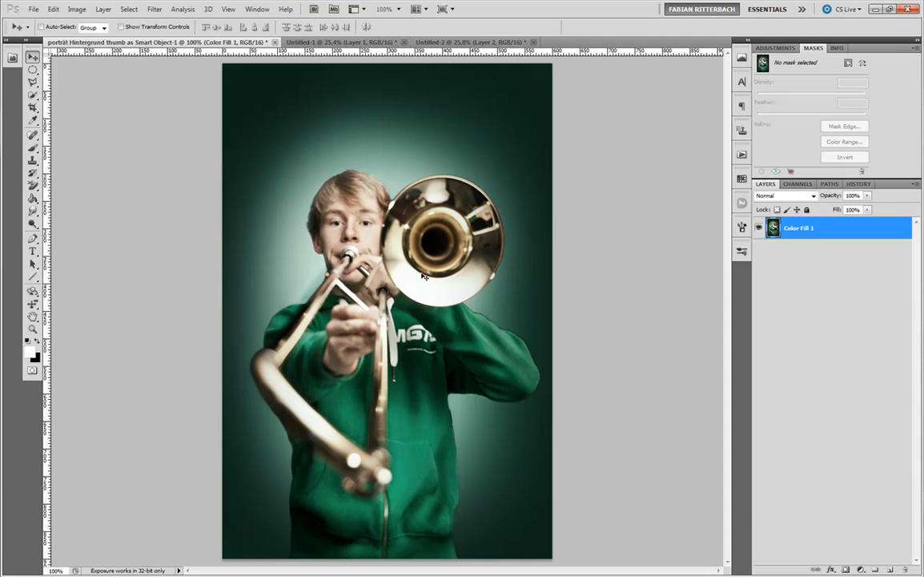
pyautogui.moveTo(417, 253)
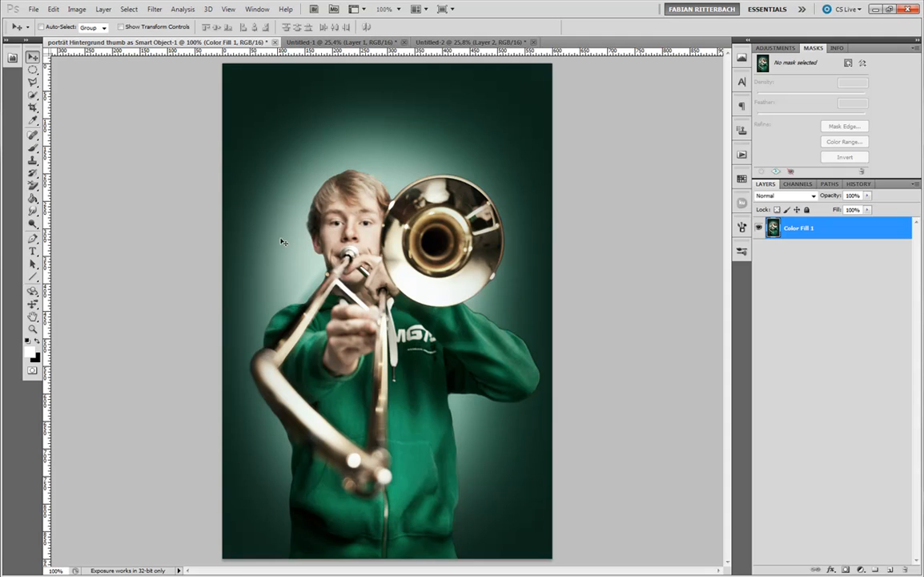
pyautogui.moveTo(391, 300)
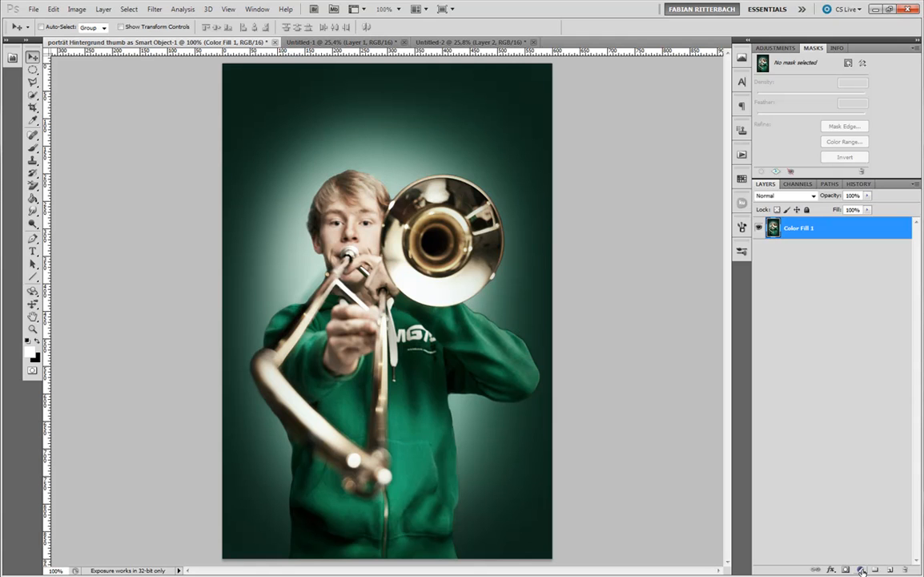
# Add a Solid Color fill layer using hoodie green #507c69 sampled from the photo
pyautogui.click(860, 568)
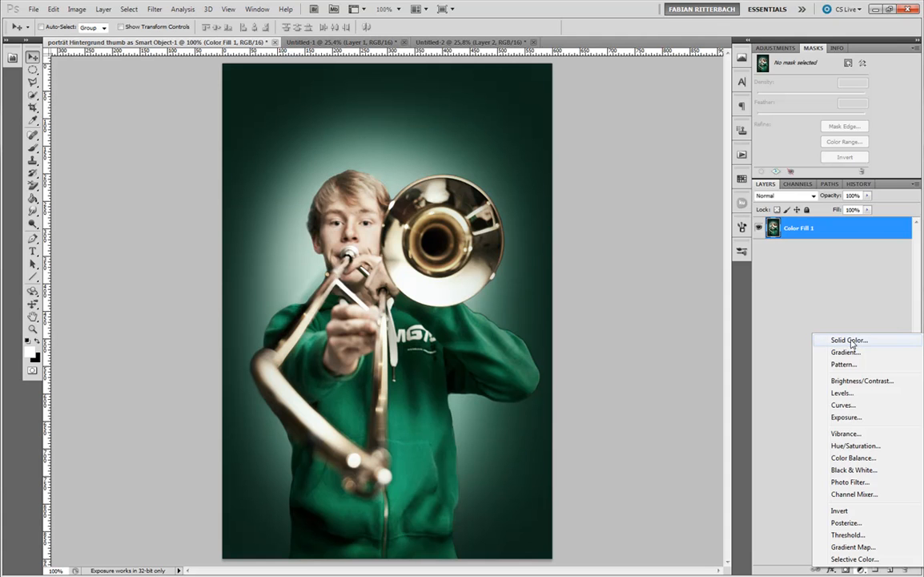
pyautogui.click(844, 340)
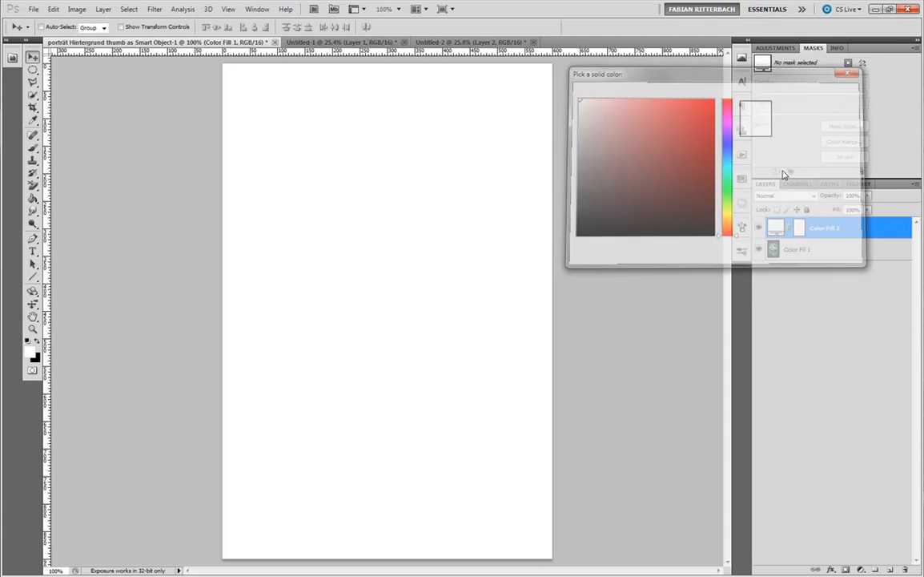
pyautogui.click(756, 227)
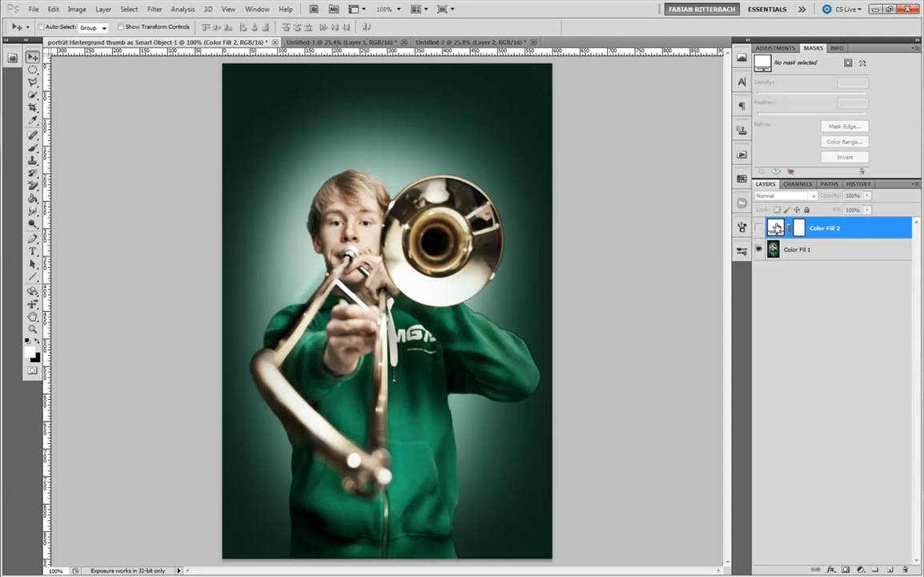
pyautogui.doubleClick(777, 228)
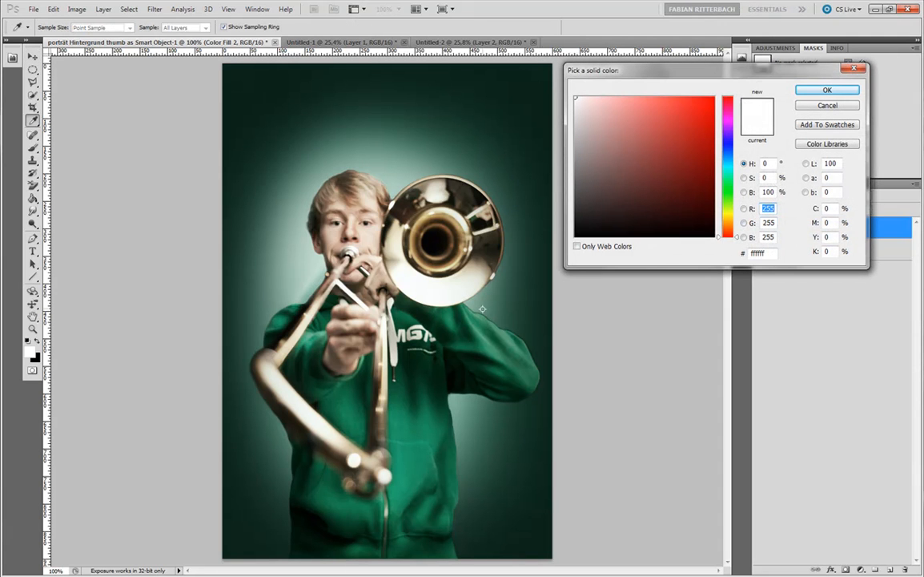
pyautogui.click(623, 168)
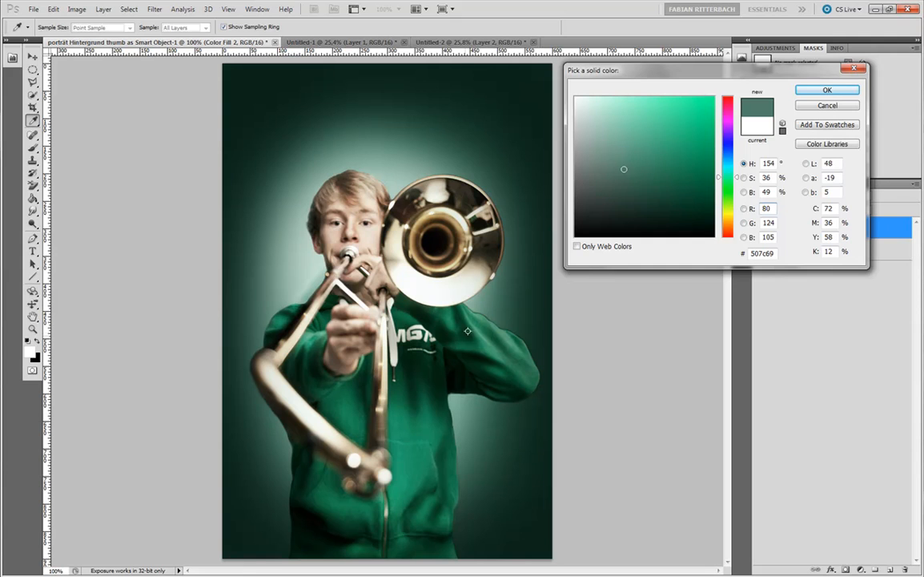
pyautogui.click(828, 89)
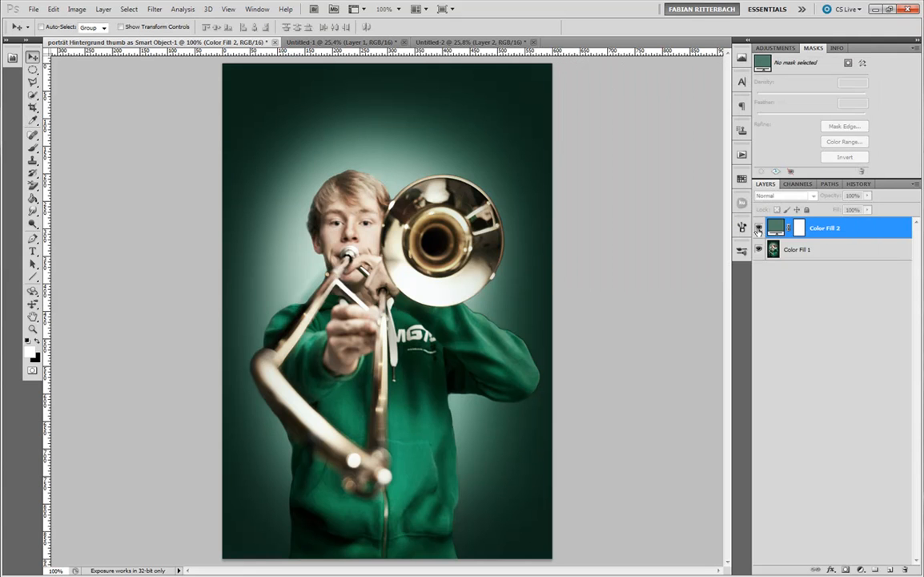
# Set Color Fill 2's blend mode to Color at 8% opacity
pyautogui.click(810, 195)
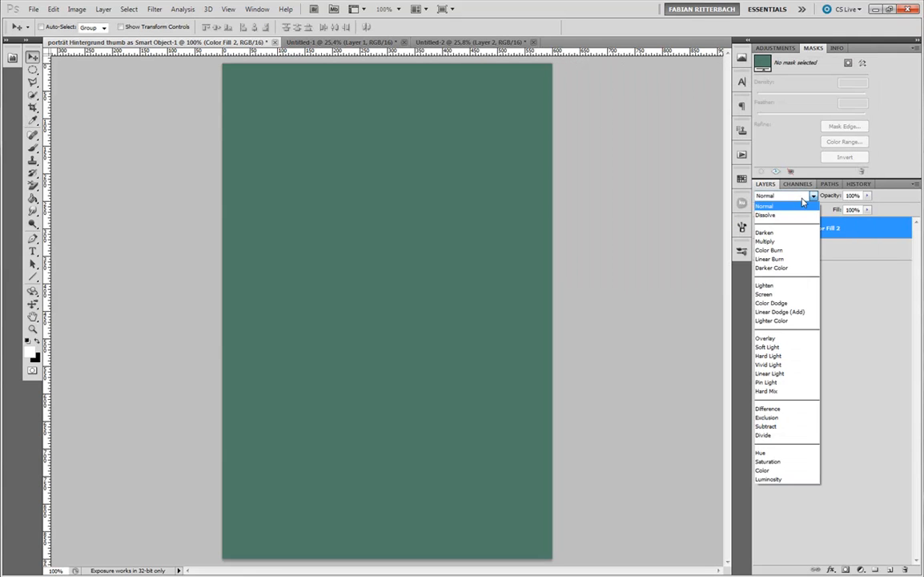
pyautogui.moveTo(764, 470)
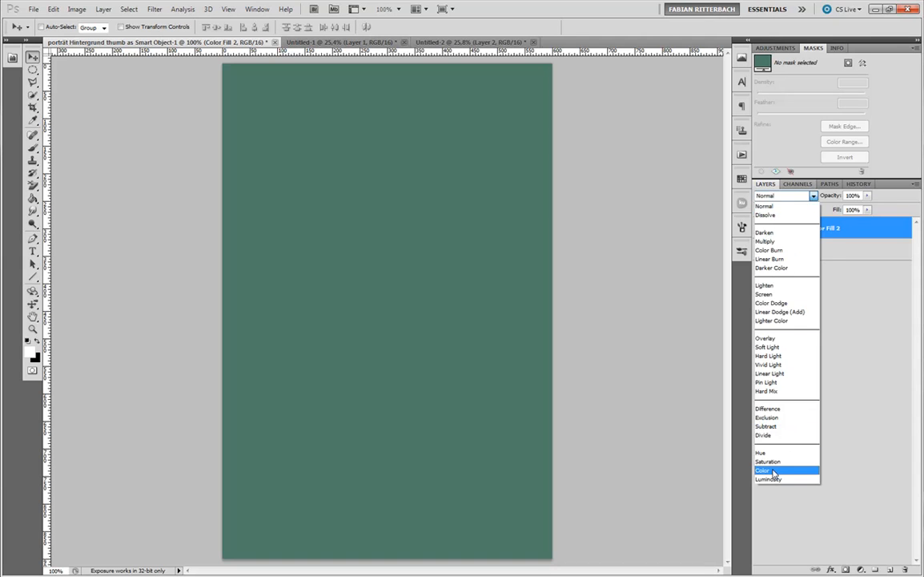
pyautogui.click(760, 470)
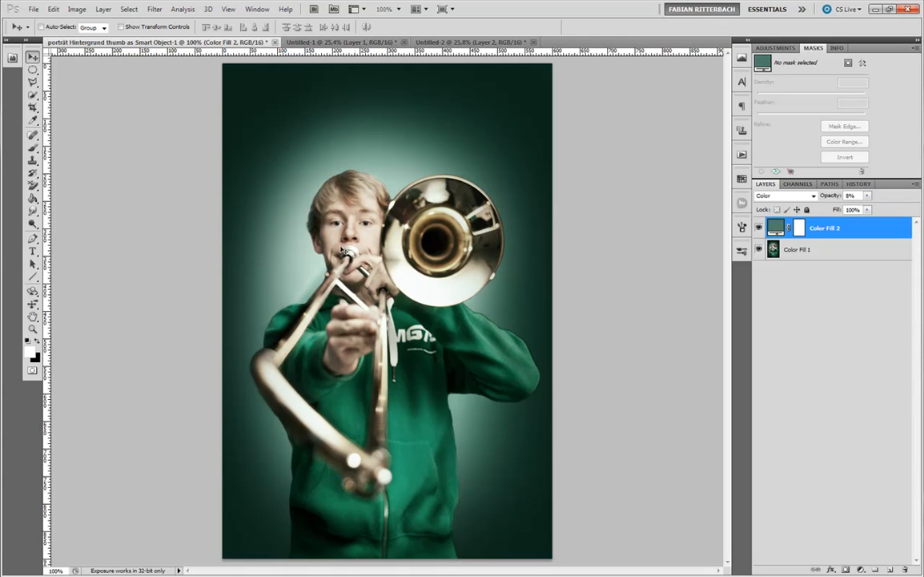
pyautogui.moveTo(389, 242)
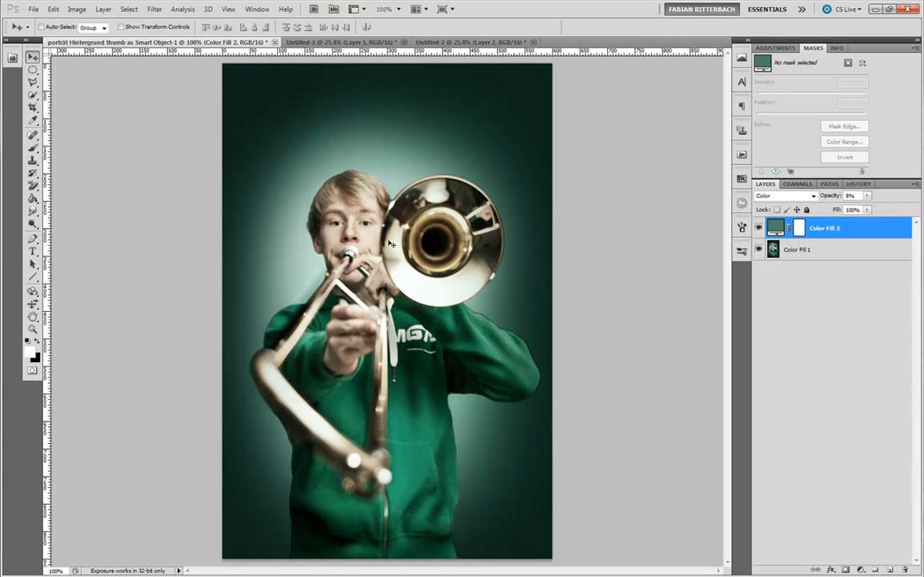
pyautogui.moveTo(441, 214)
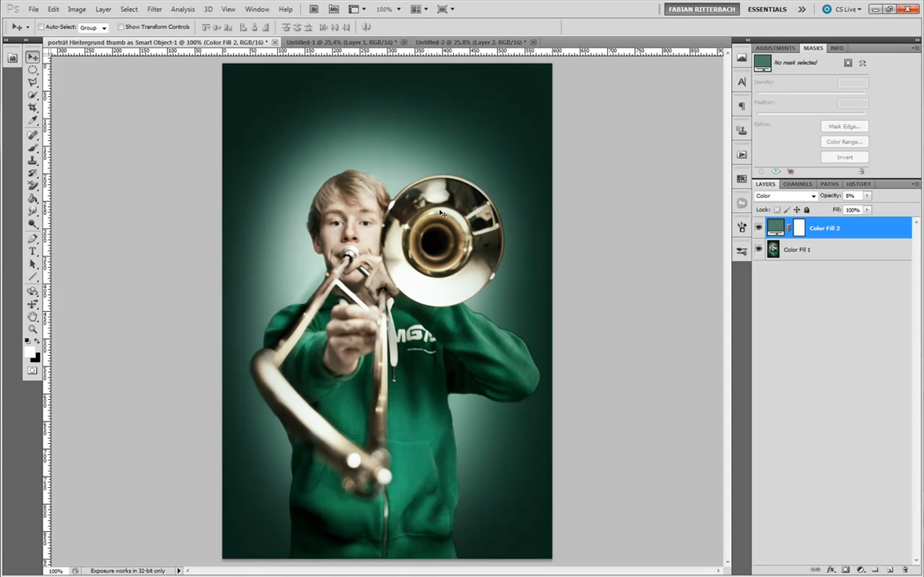